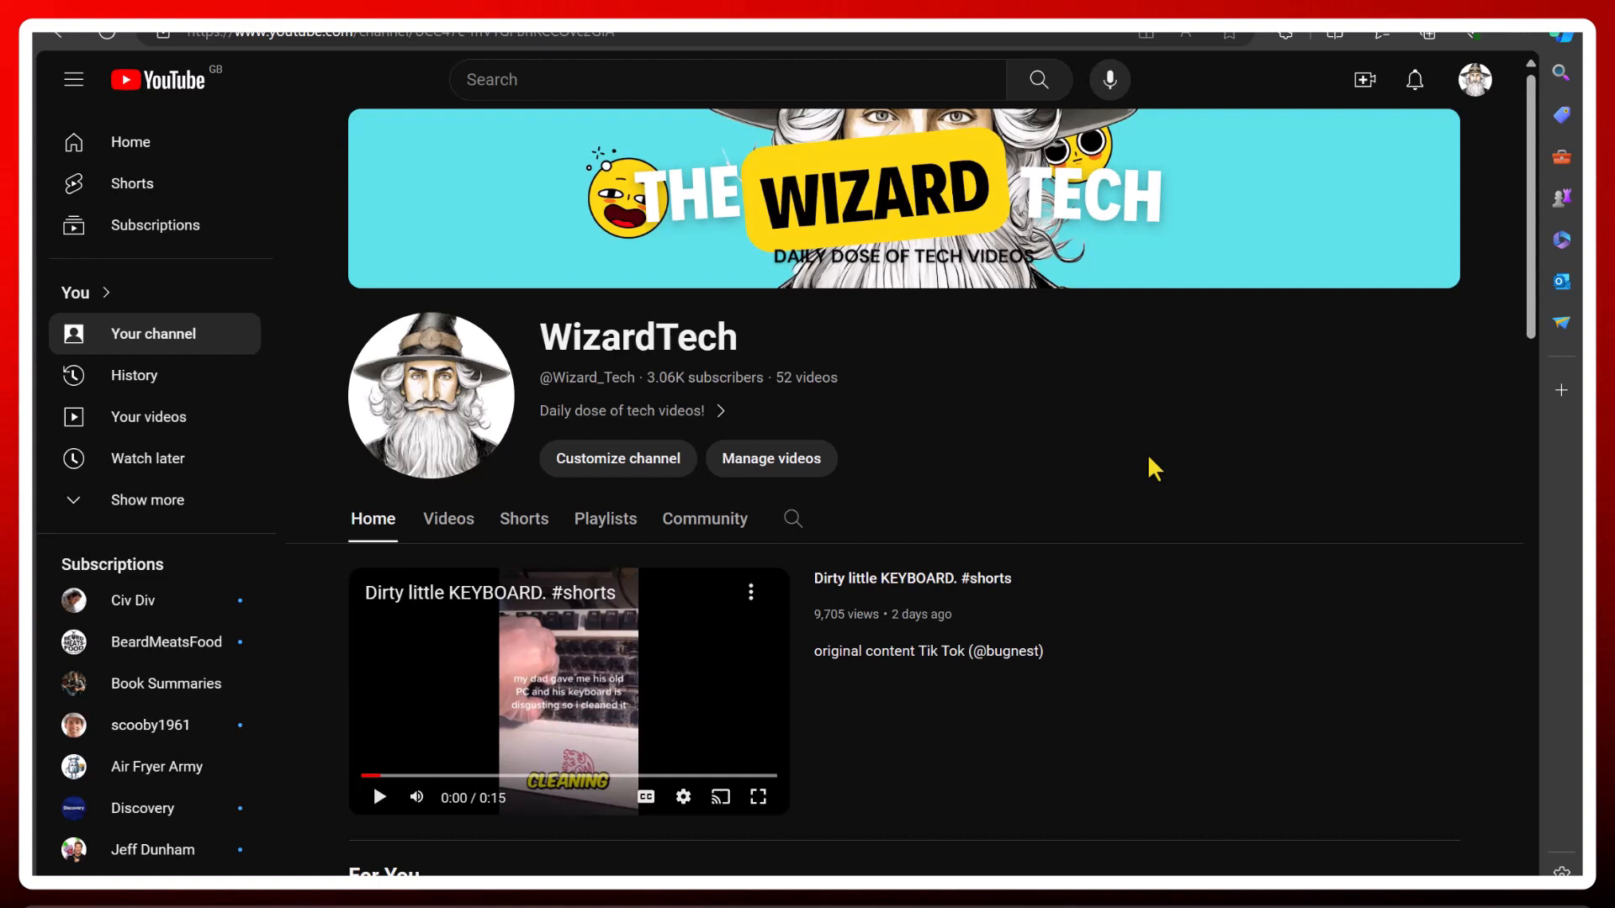
{"action": "mouse_move", "coordinate": [1079, 500]}
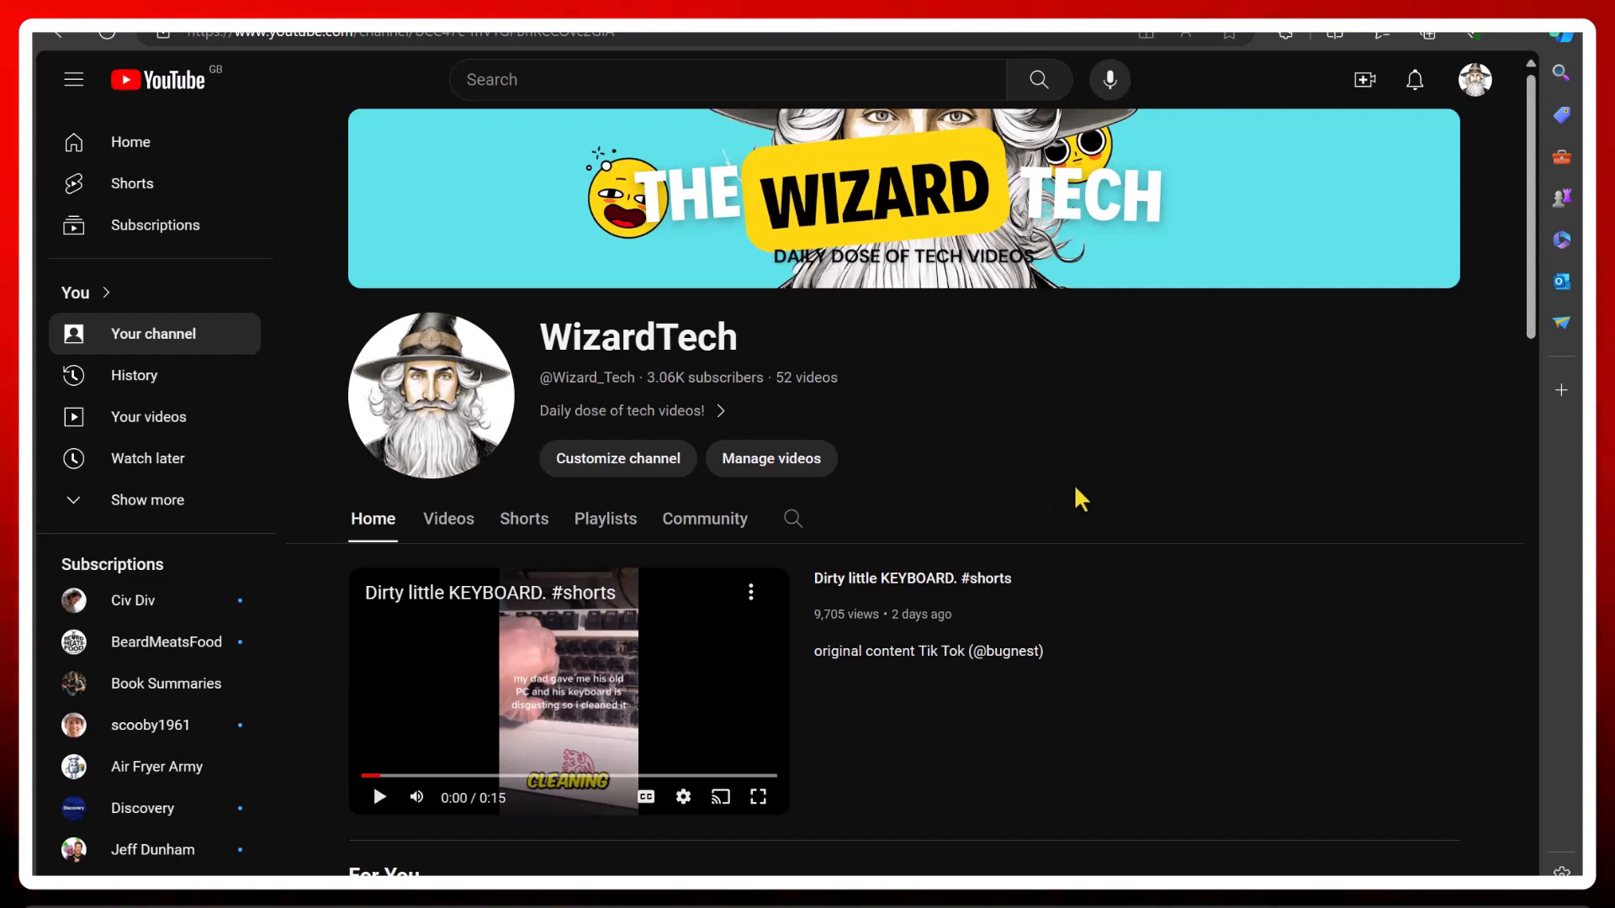
Open Manage videos from the WizardTech channel page to reach Studio's Channel content list
{"action": "left_click", "coordinate": [770, 458]}
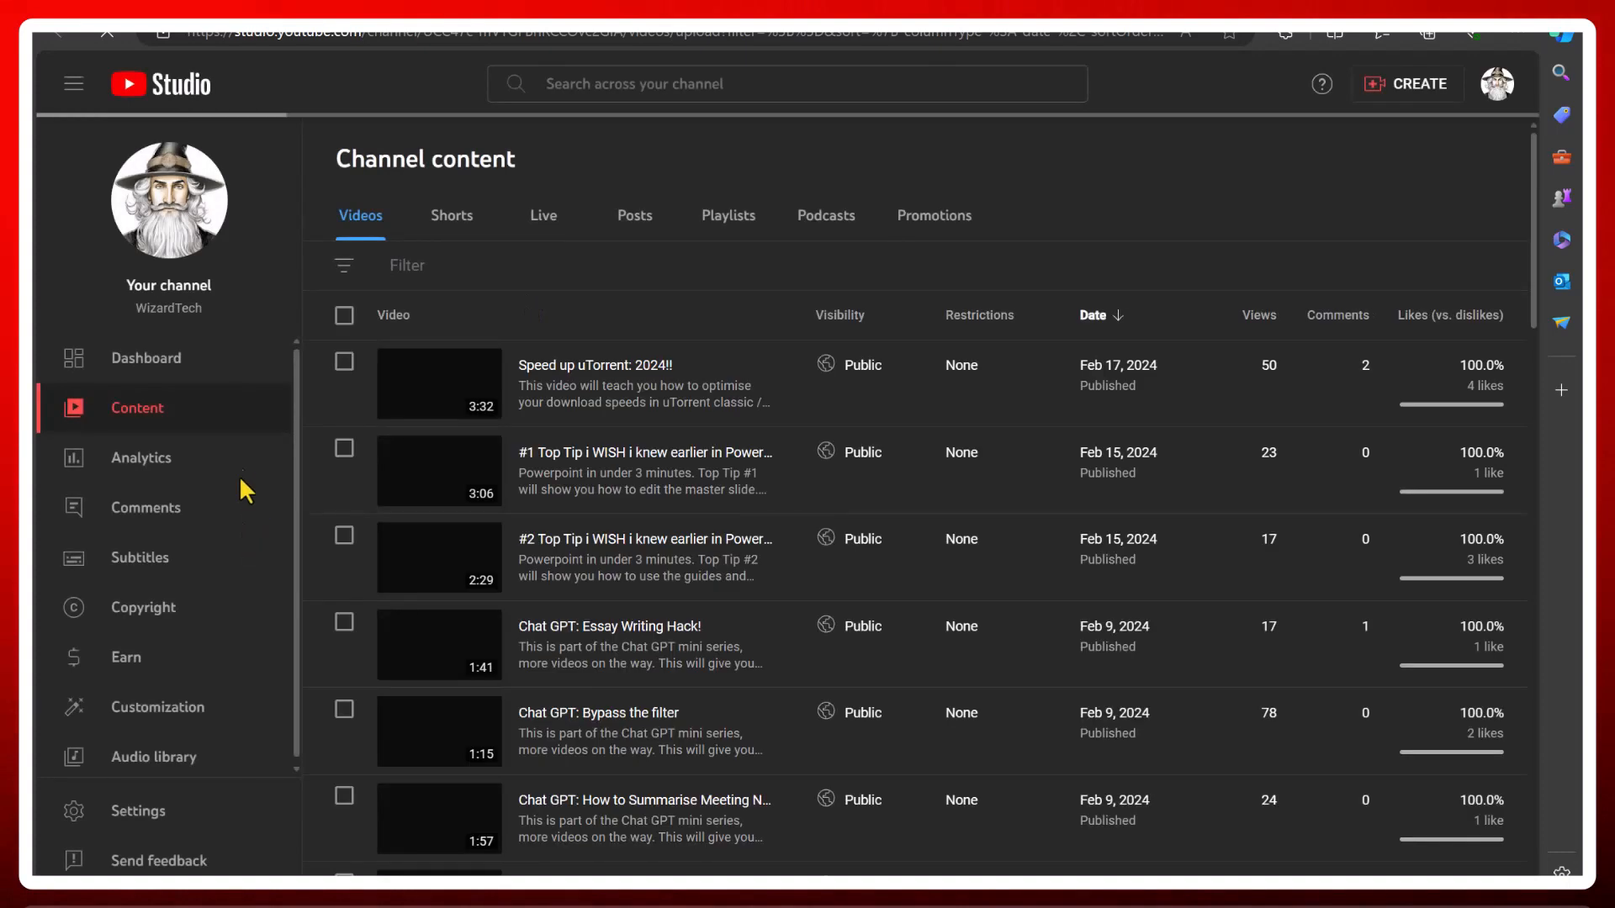
Open Analytics from the sidebar to see the 28-day overview with 207.7K views
{"action": "left_click", "coordinate": [141, 458]}
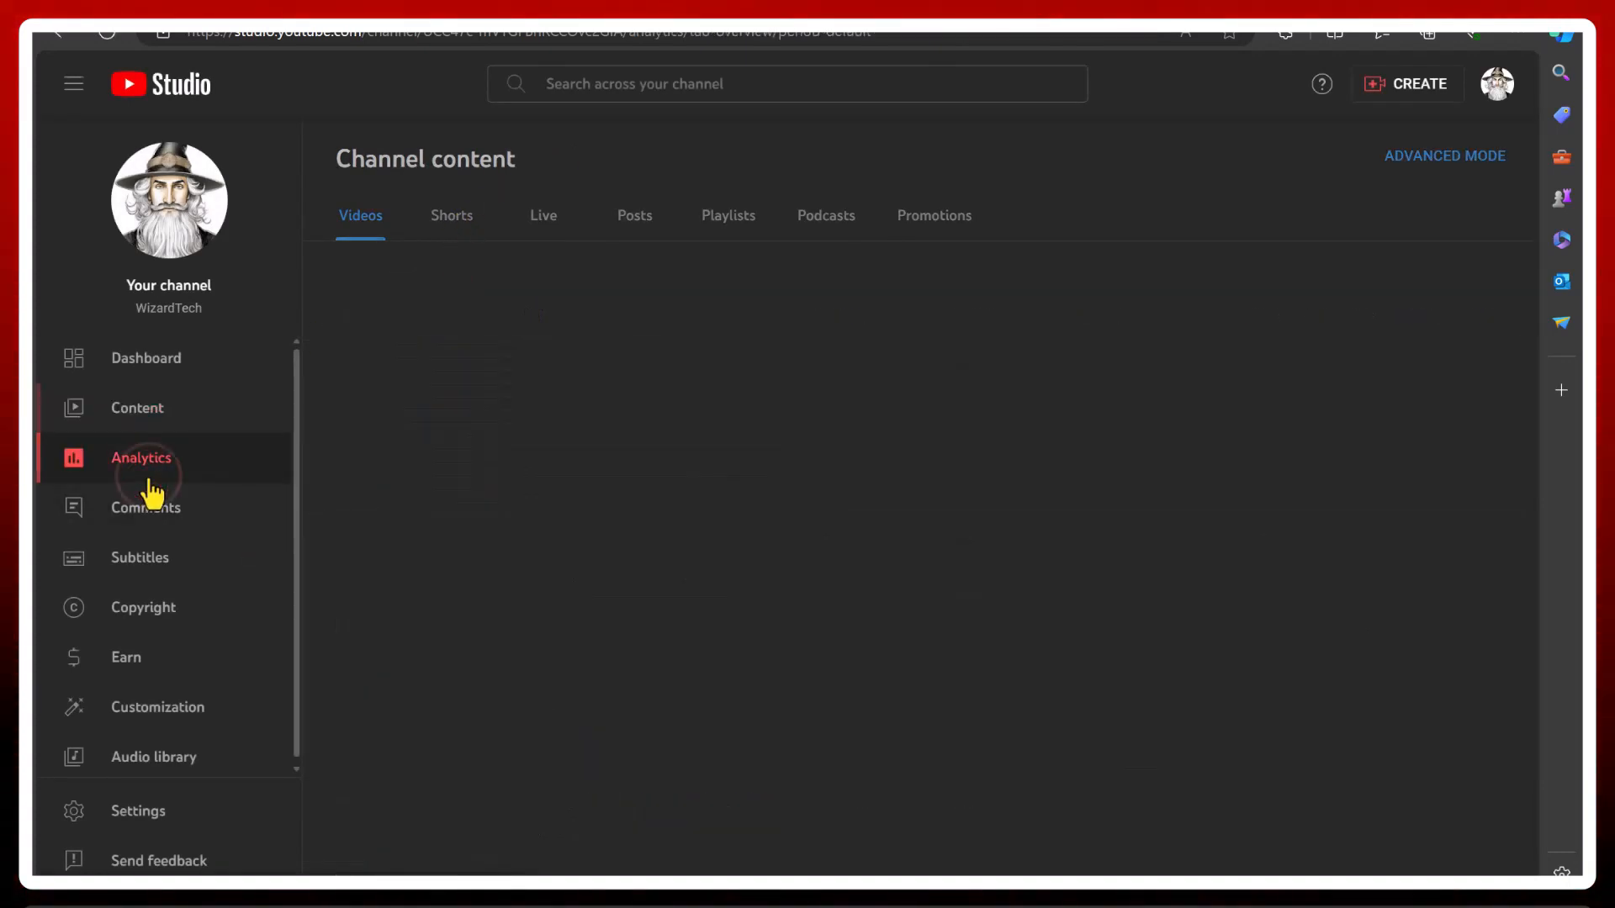
{"action": "left_click", "coordinate": [141, 458]}
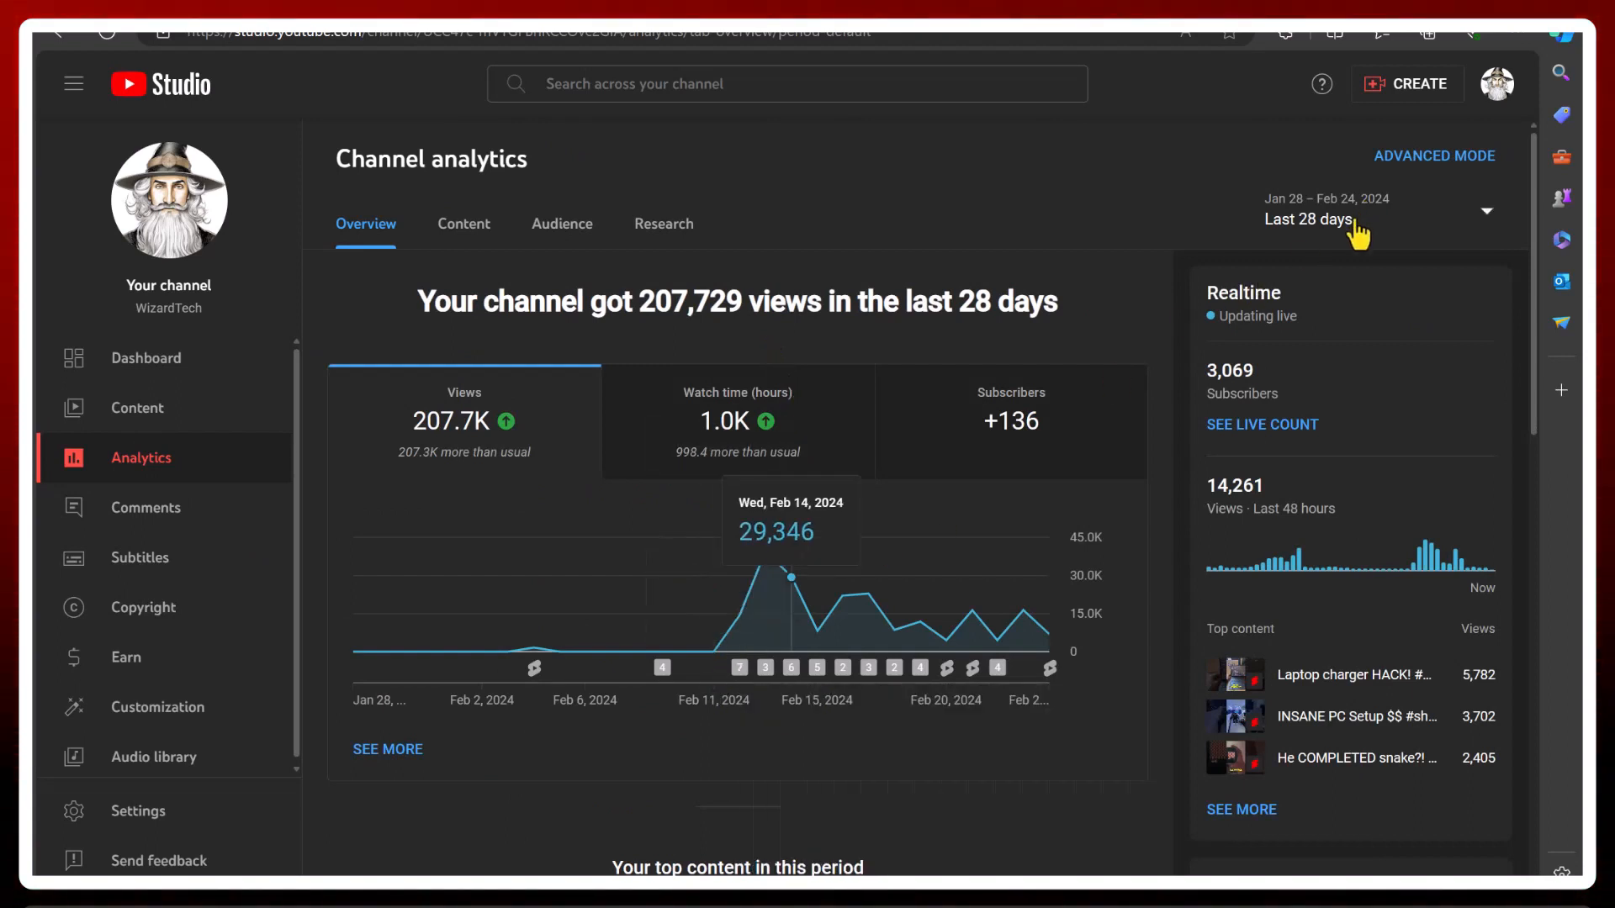
{"action": "mouse_move", "coordinate": [772, 606]}
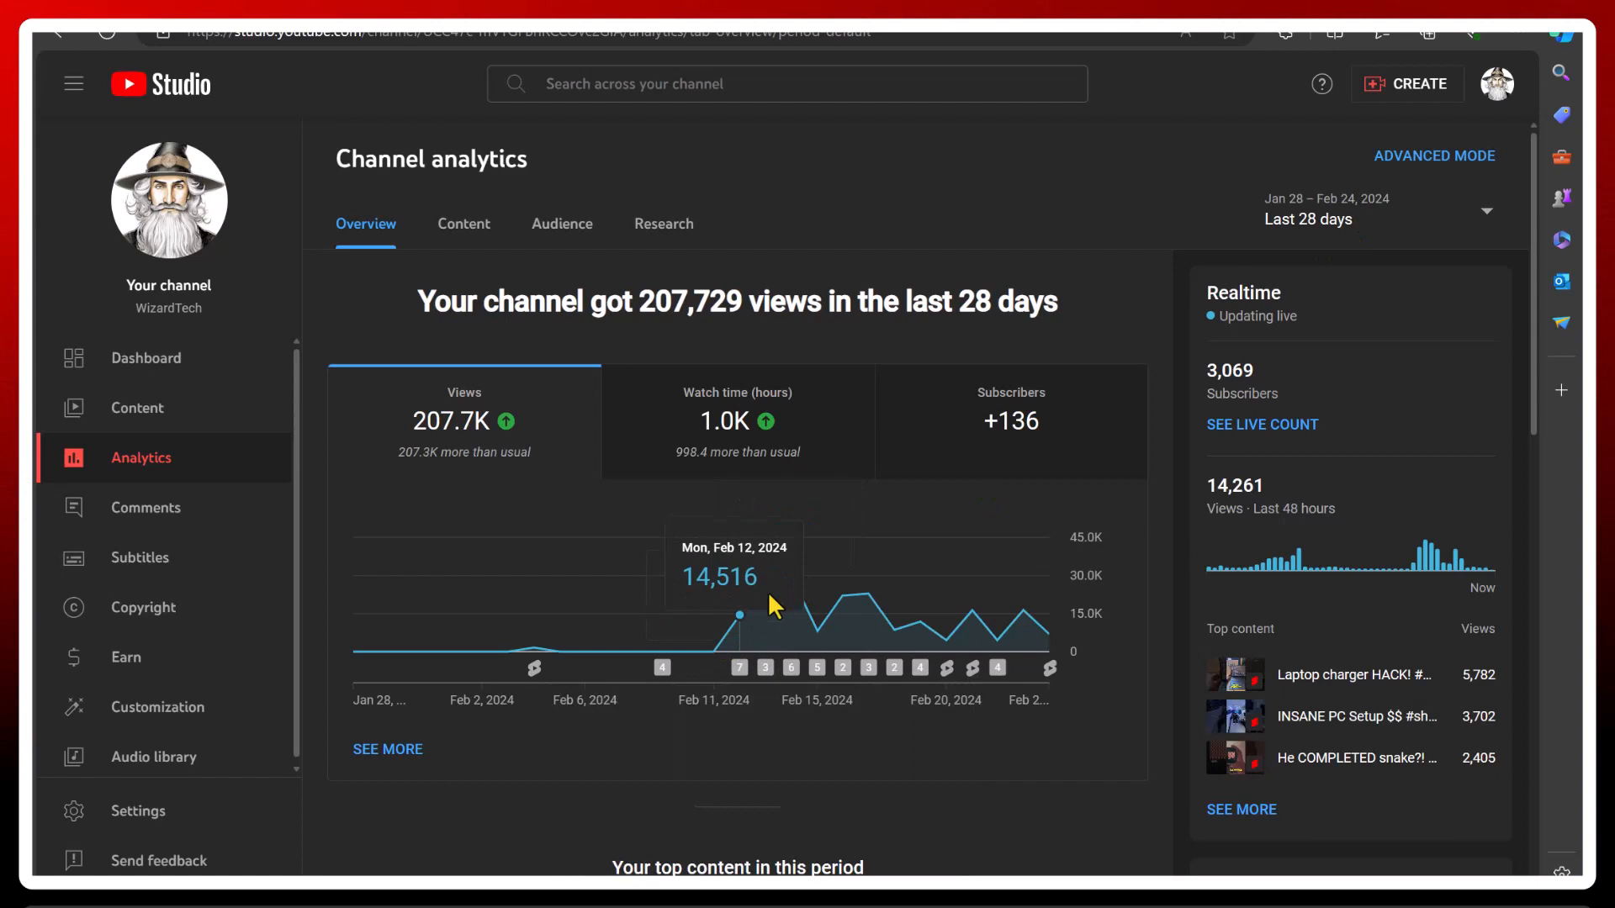
{"action": "mouse_move", "coordinate": [402, 530]}
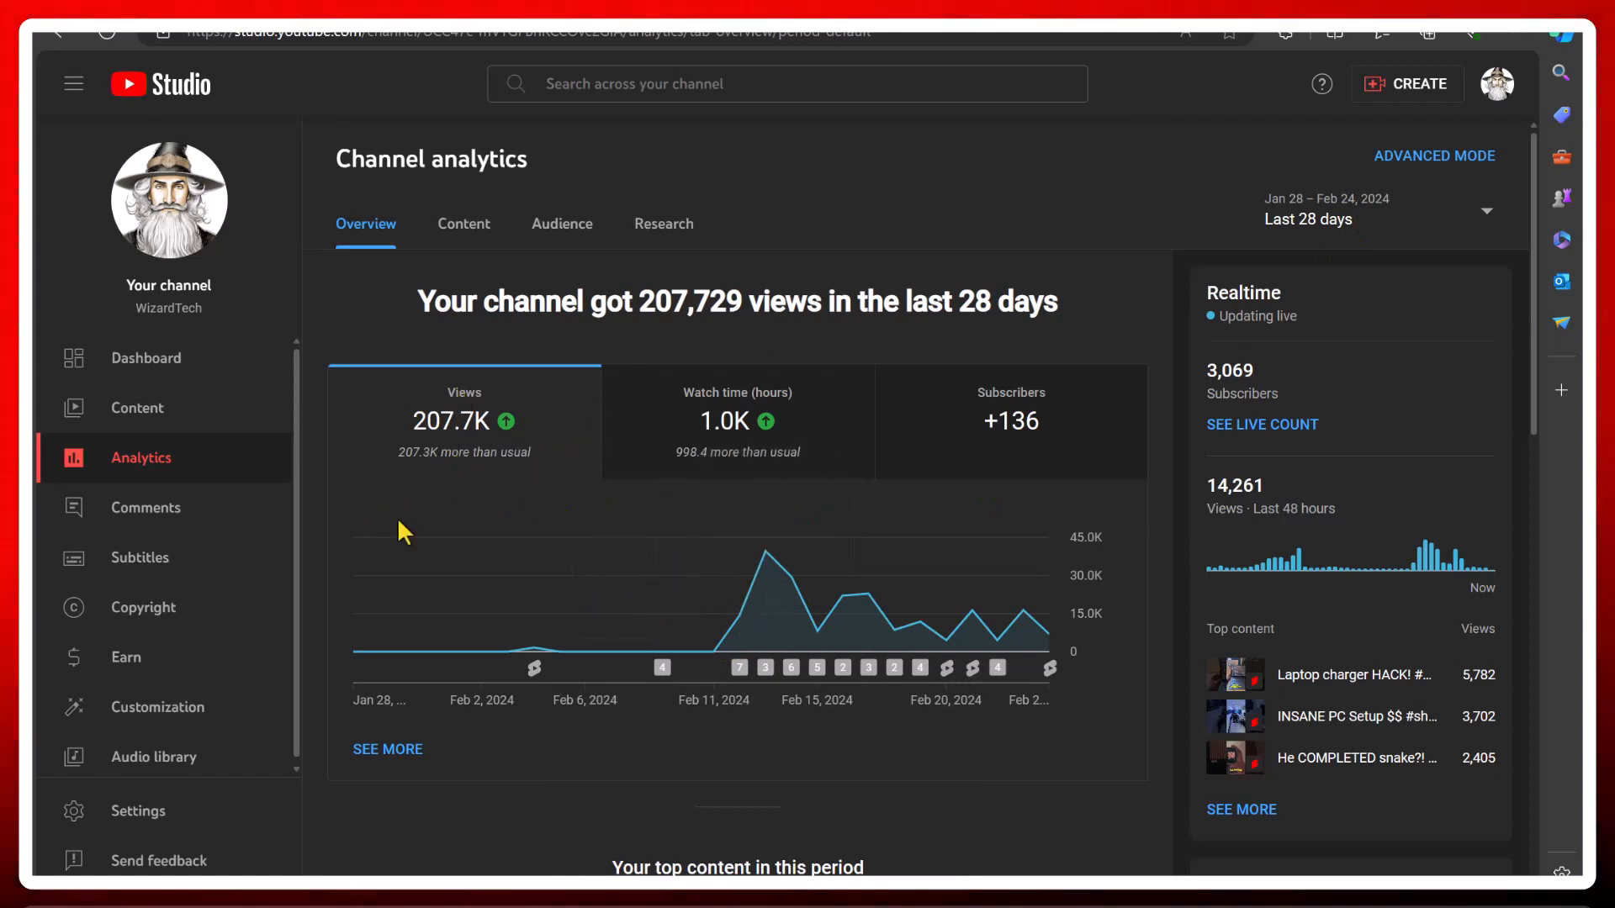
{"action": "mouse_move", "coordinate": [582, 551]}
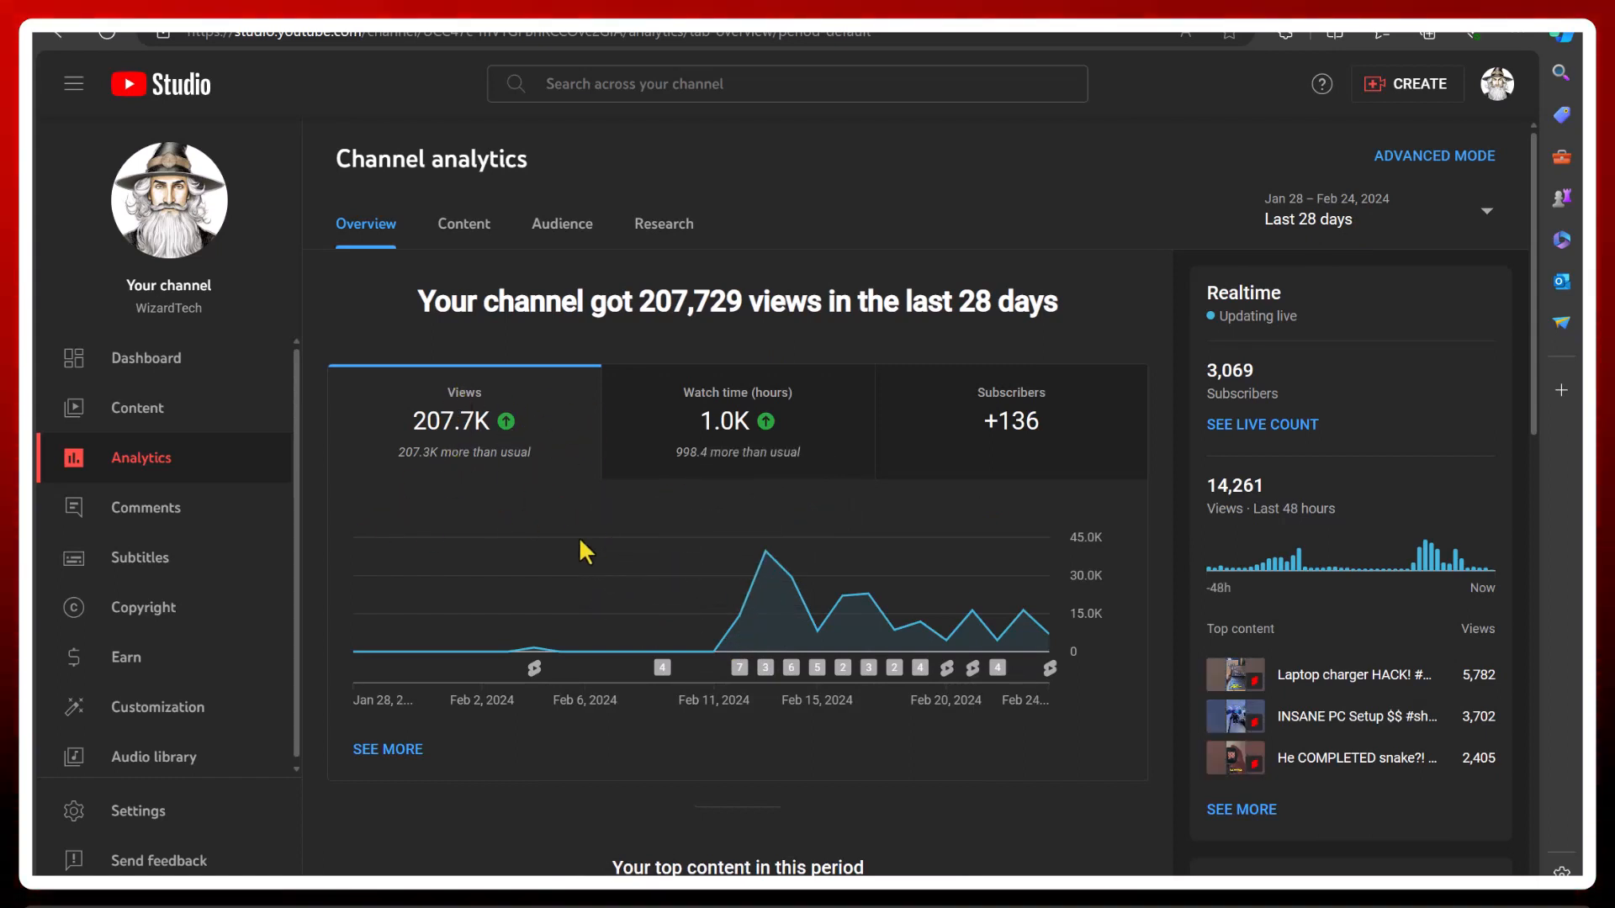
{"action": "mouse_move", "coordinate": [853, 487]}
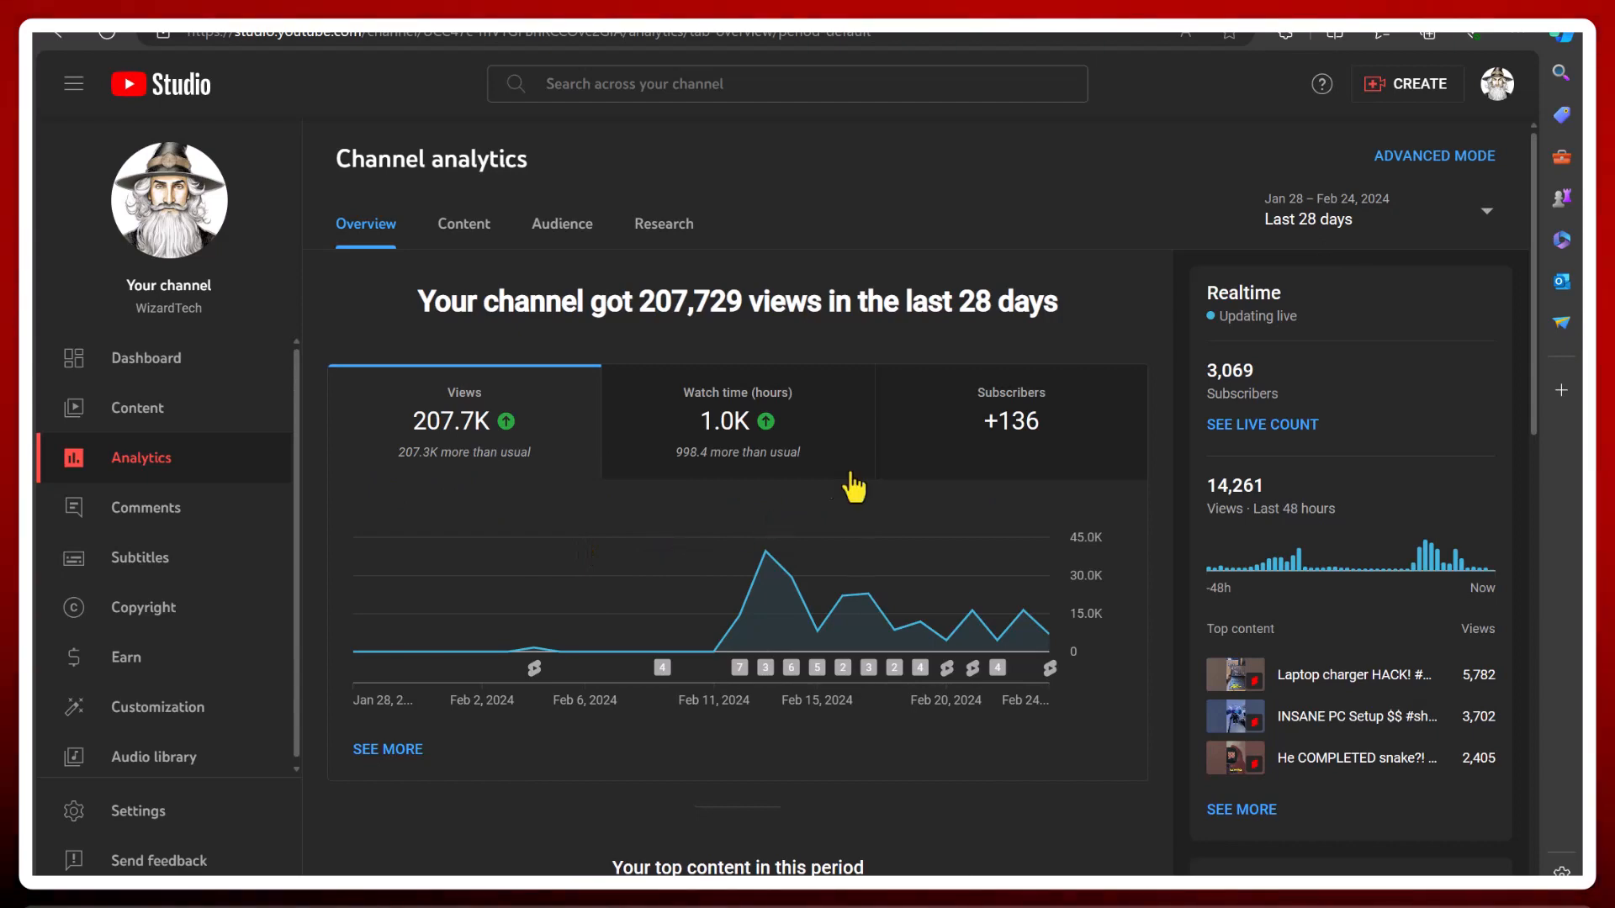
{"action": "scroll", "scroll_direction": "down", "scroll_amount": 3}
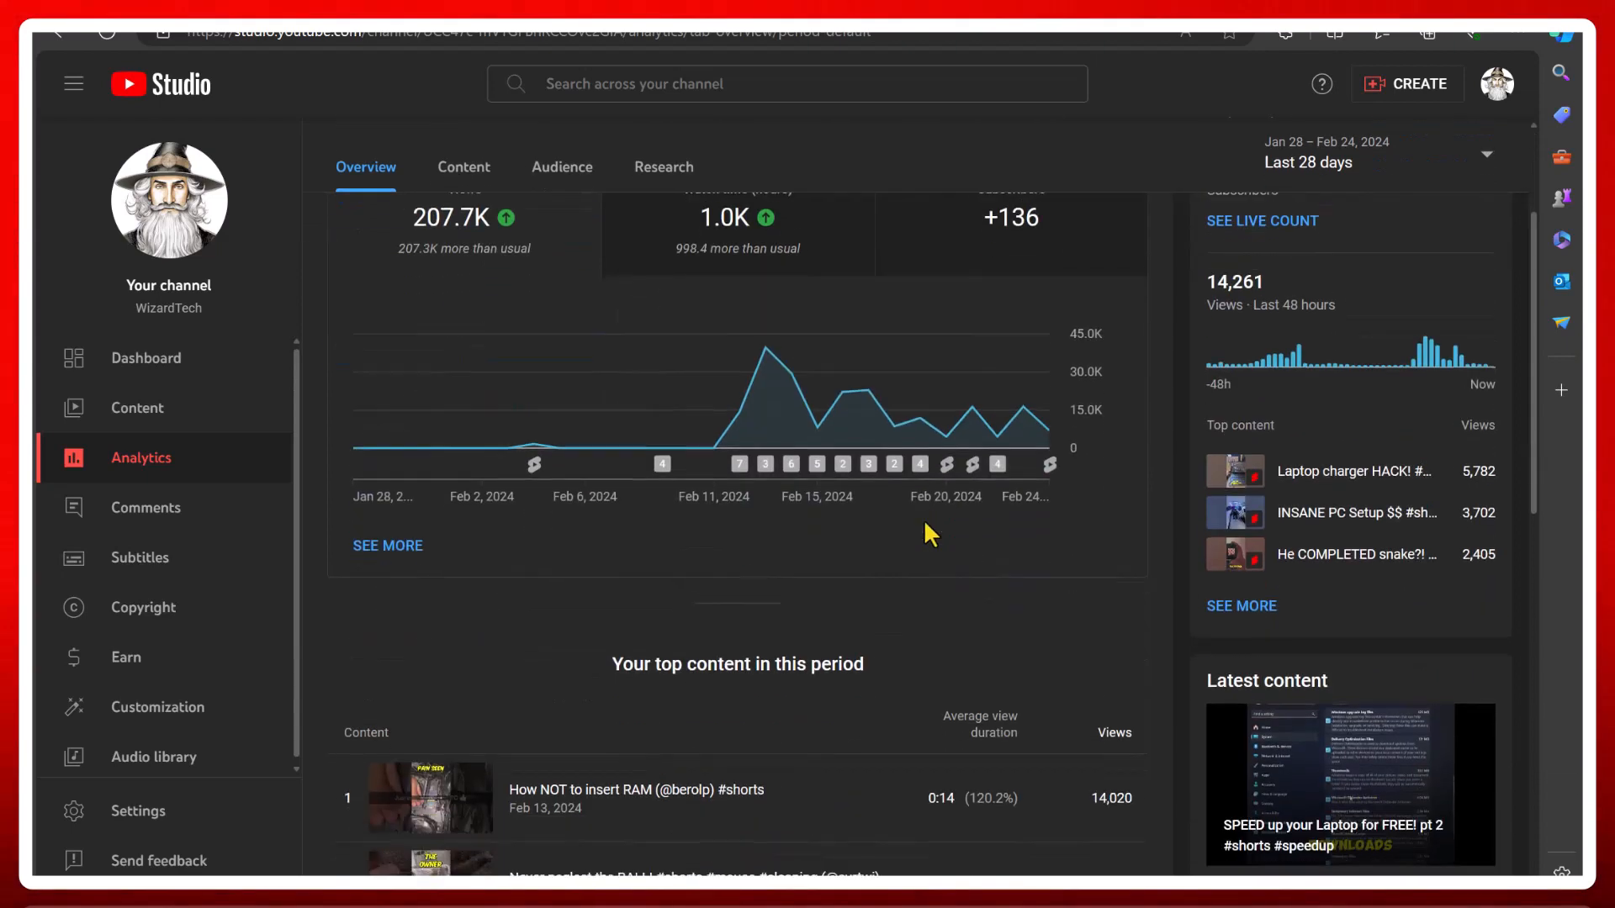
{"action": "scroll", "scroll_direction": "down", "scroll_amount": 3}
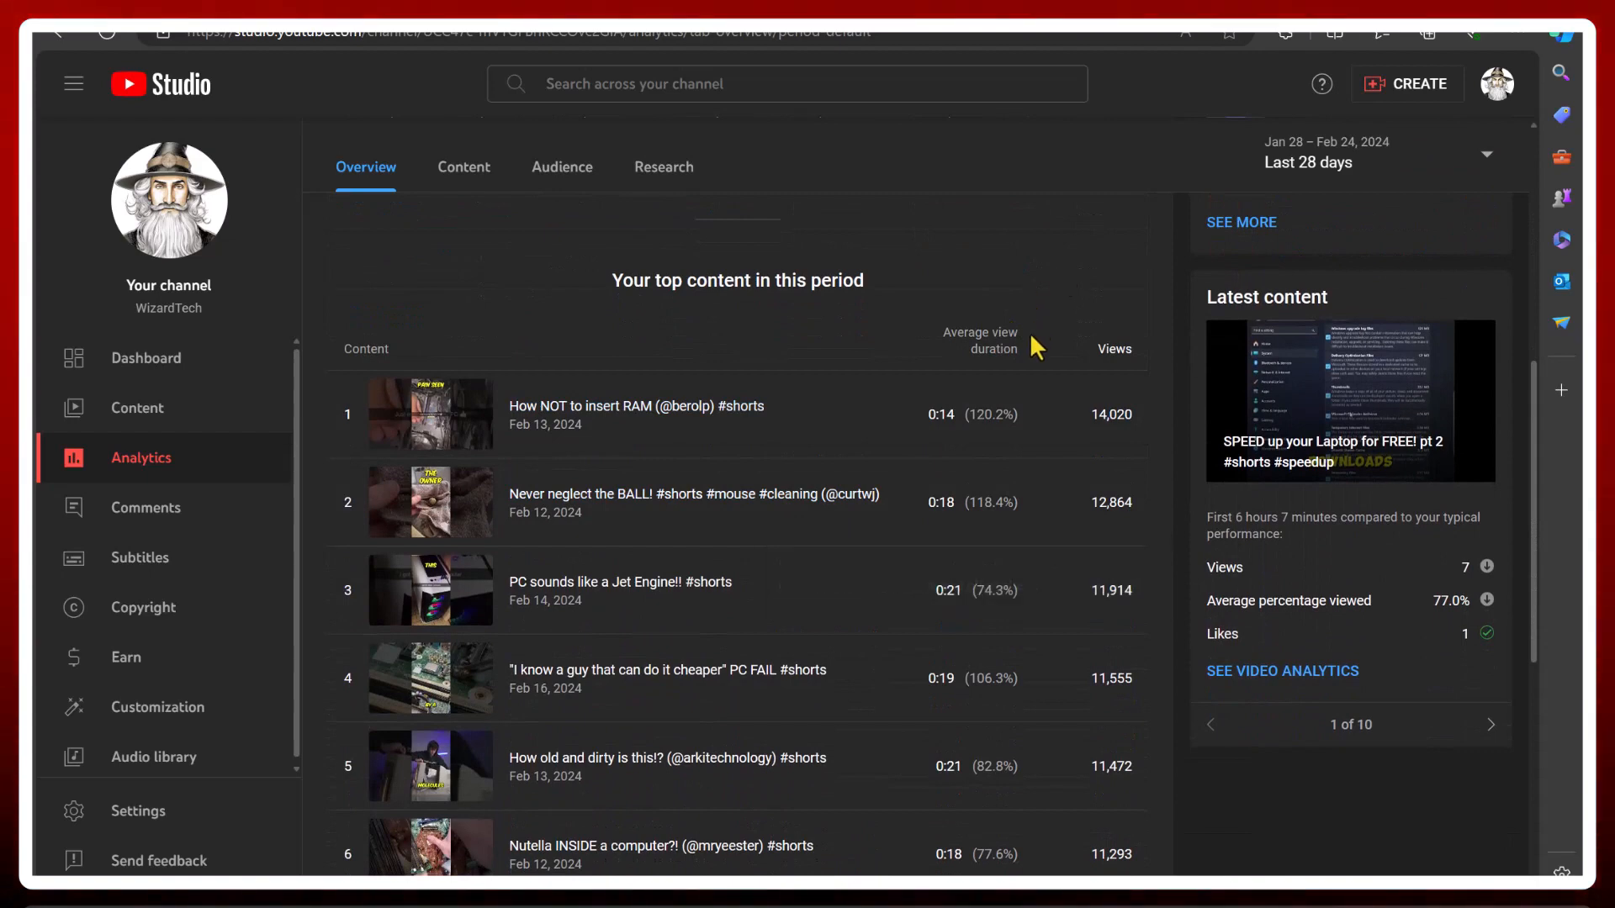
{"action": "mouse_move", "coordinate": [1122, 323]}
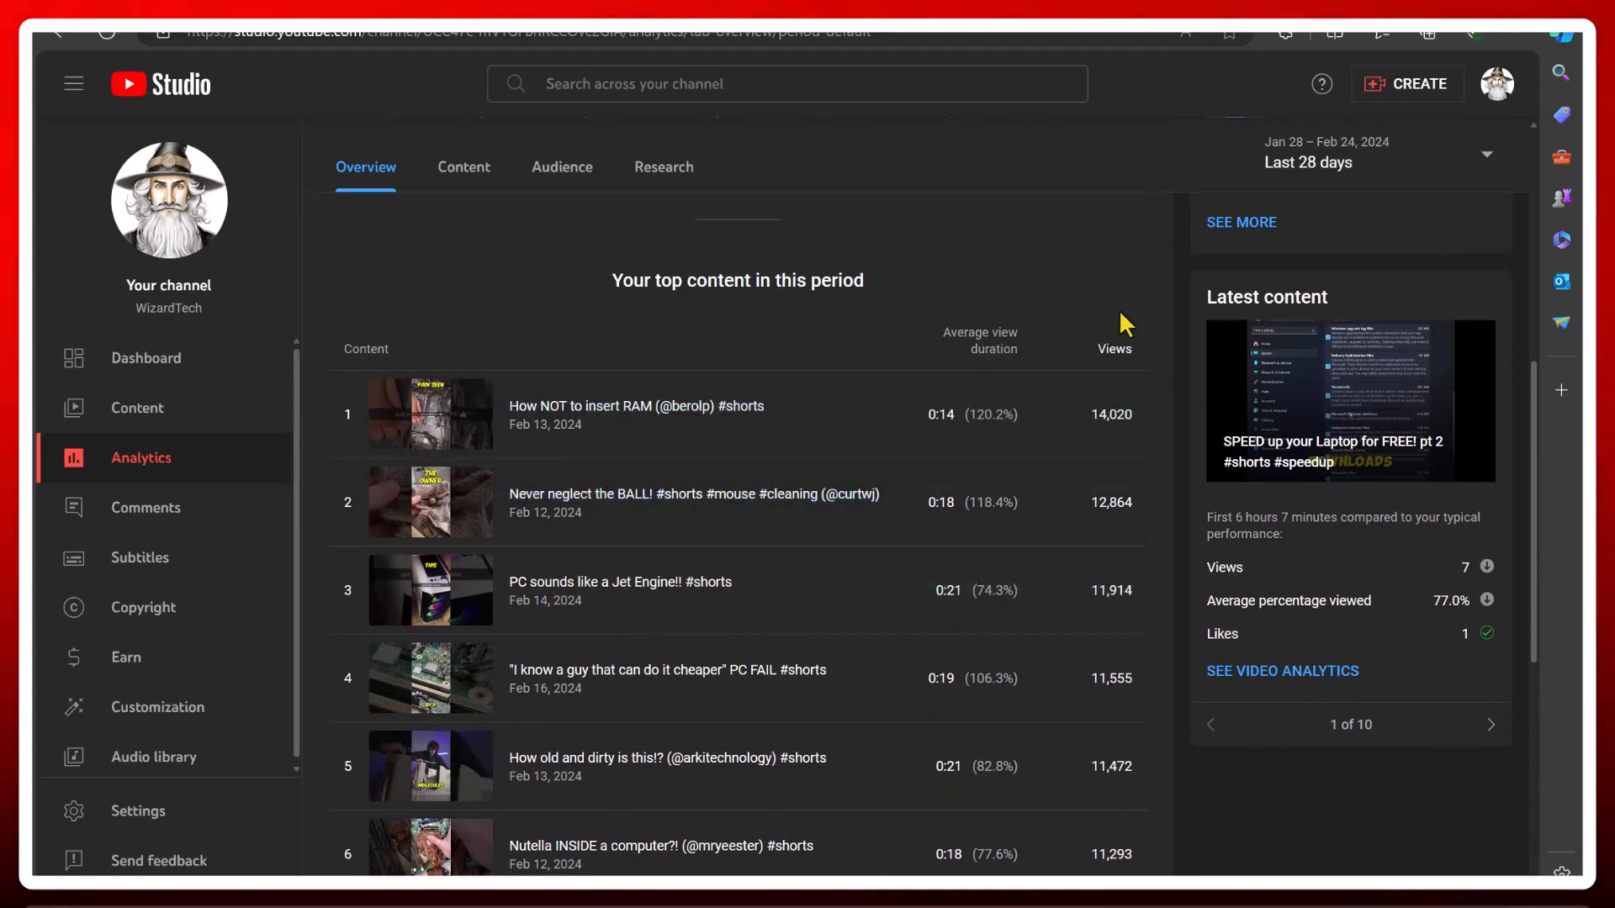
{"action": "scroll", "scroll_direction": "down", "scroll_amount": 3}
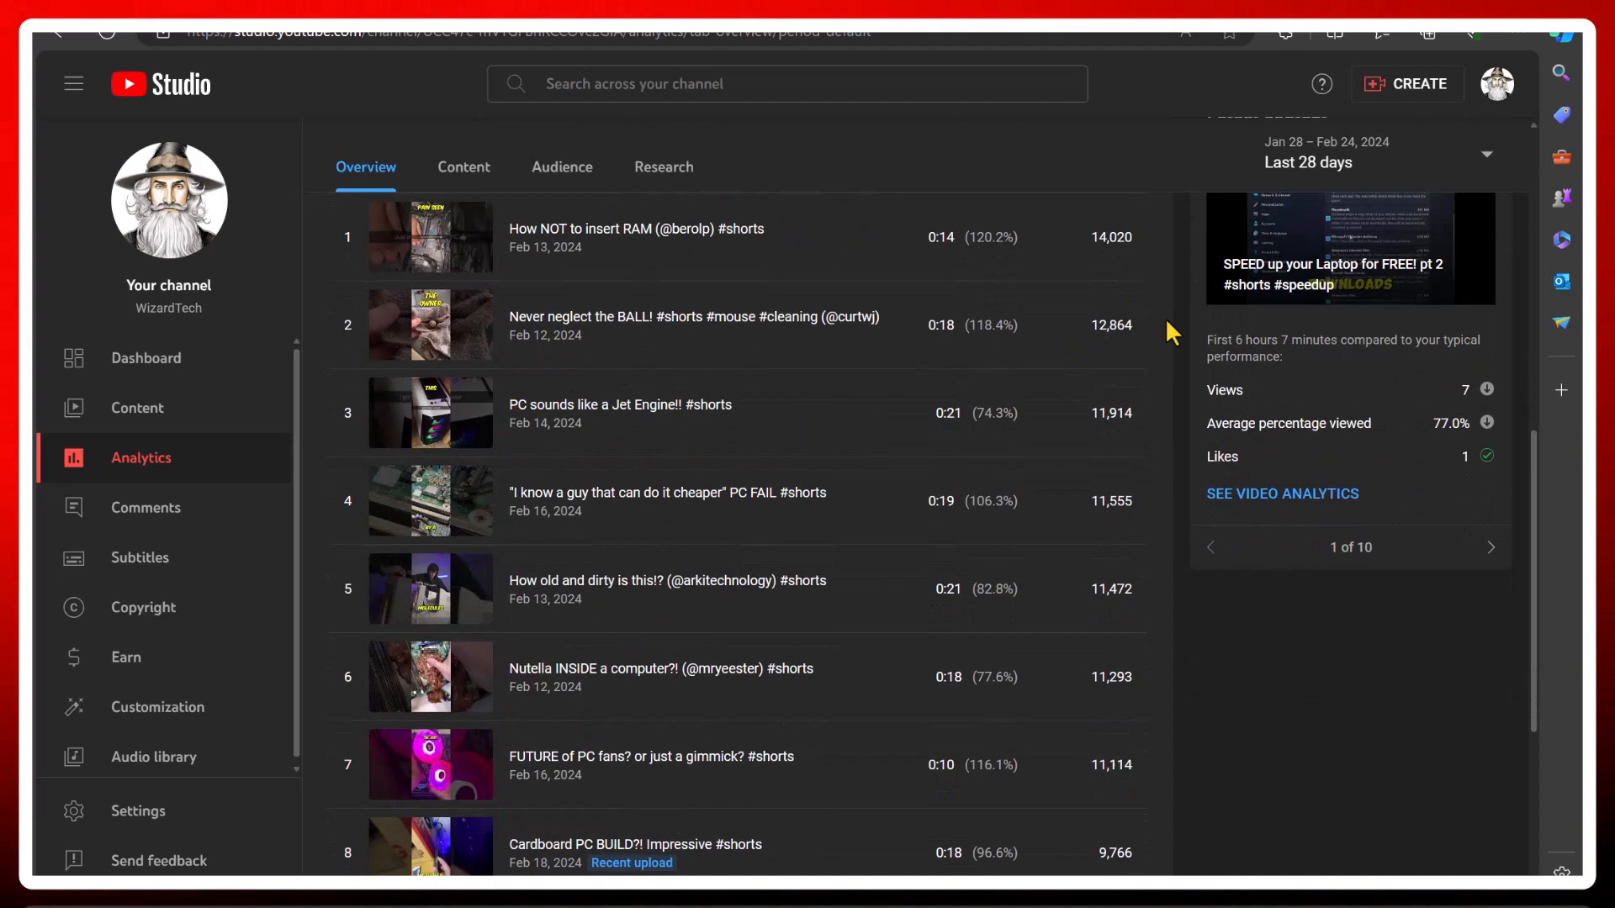
{"action": "scroll", "scroll_direction": "up", "scroll_amount": 3}
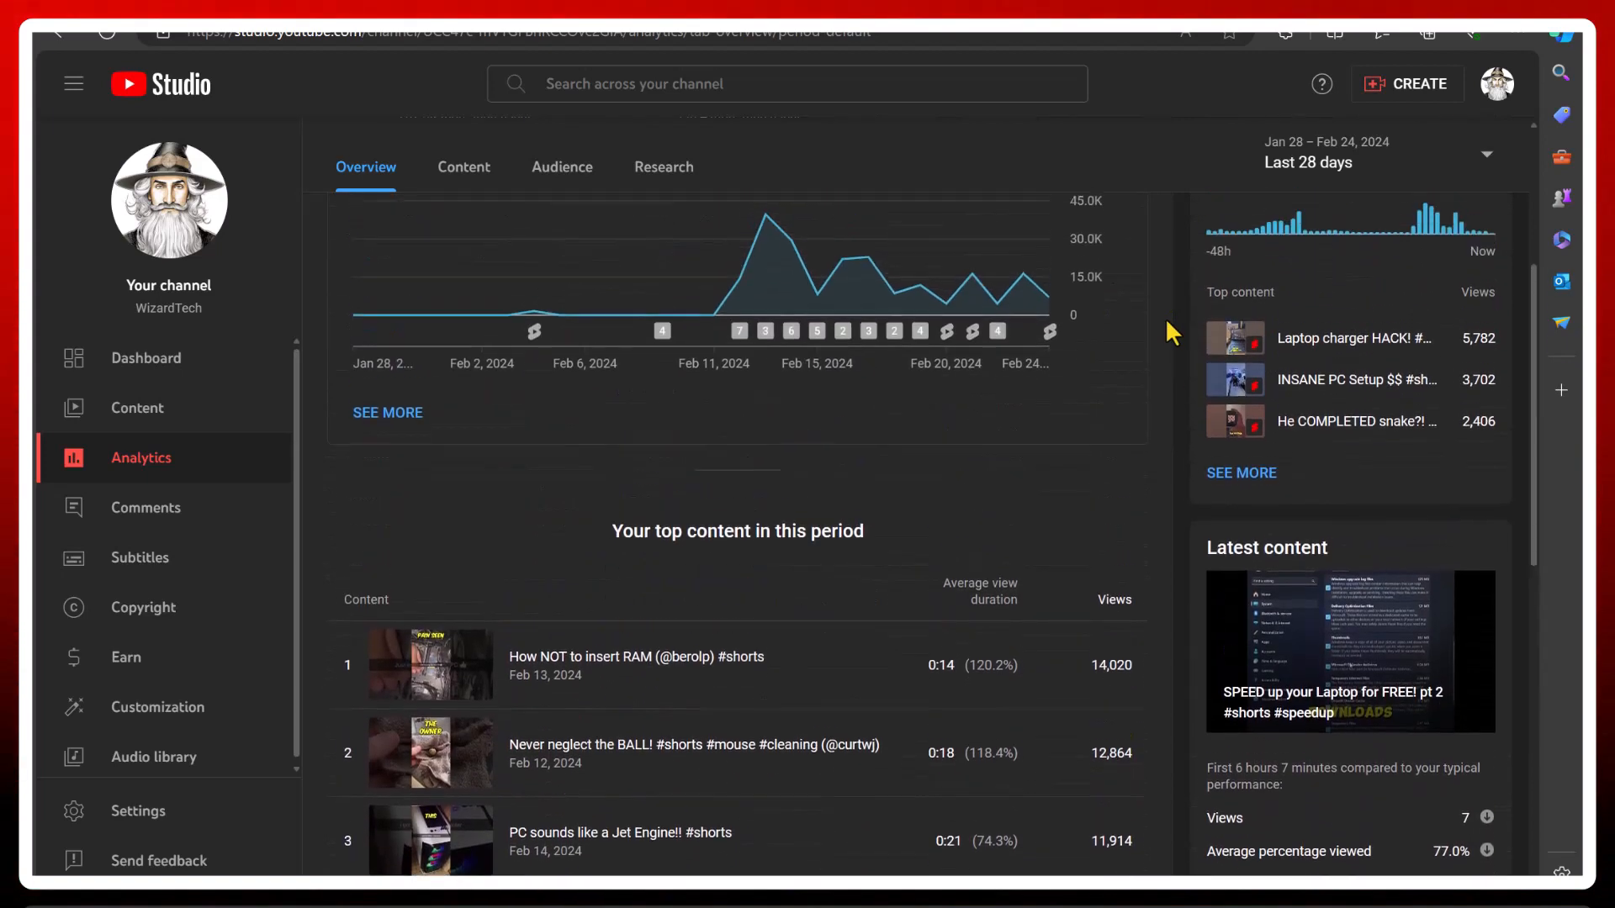
{"action": "scroll", "scroll_direction": "up", "scroll_amount": 3}
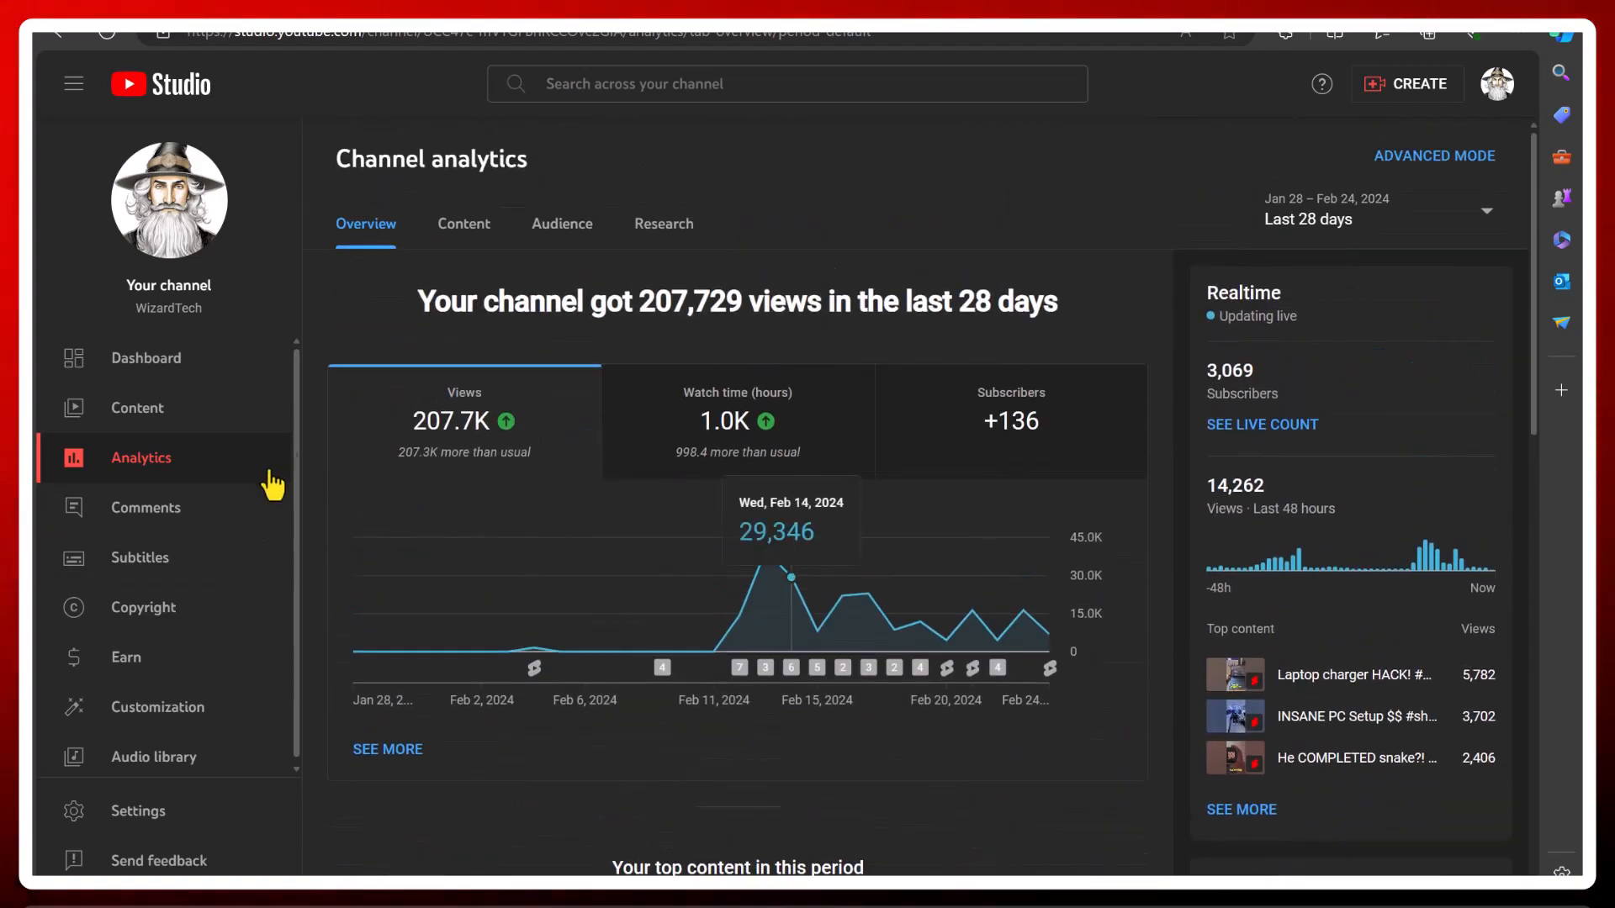
Filter analytics to Shorts content, then switch to the Content library's Shorts tab
{"action": "left_click", "coordinate": [464, 224]}
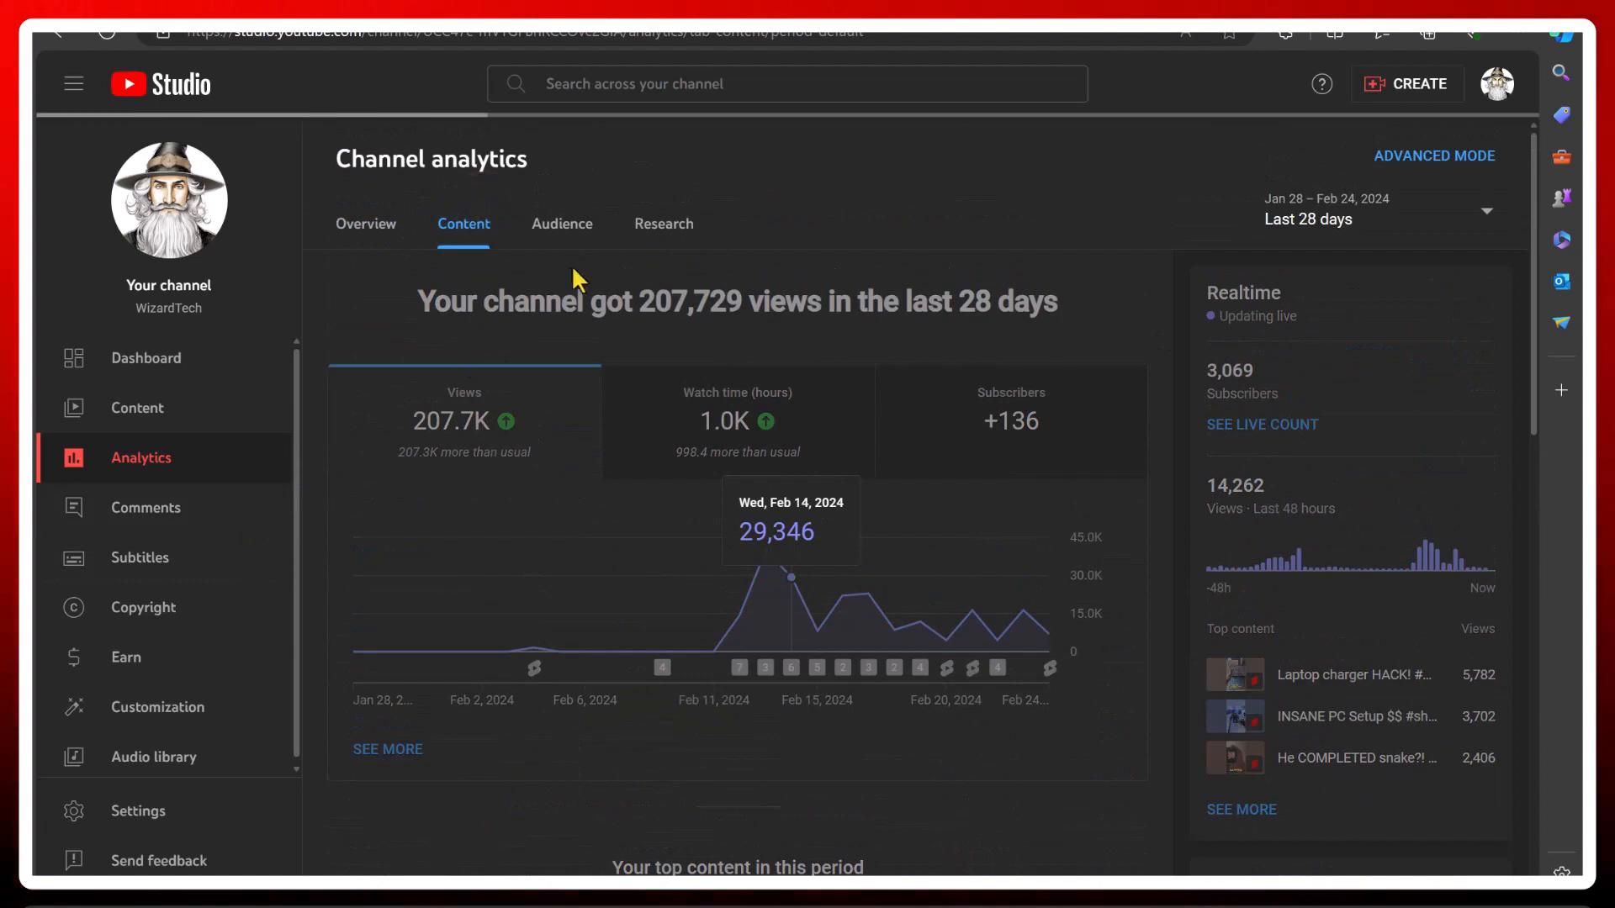
{"action": "left_click", "coordinate": [506, 278]}
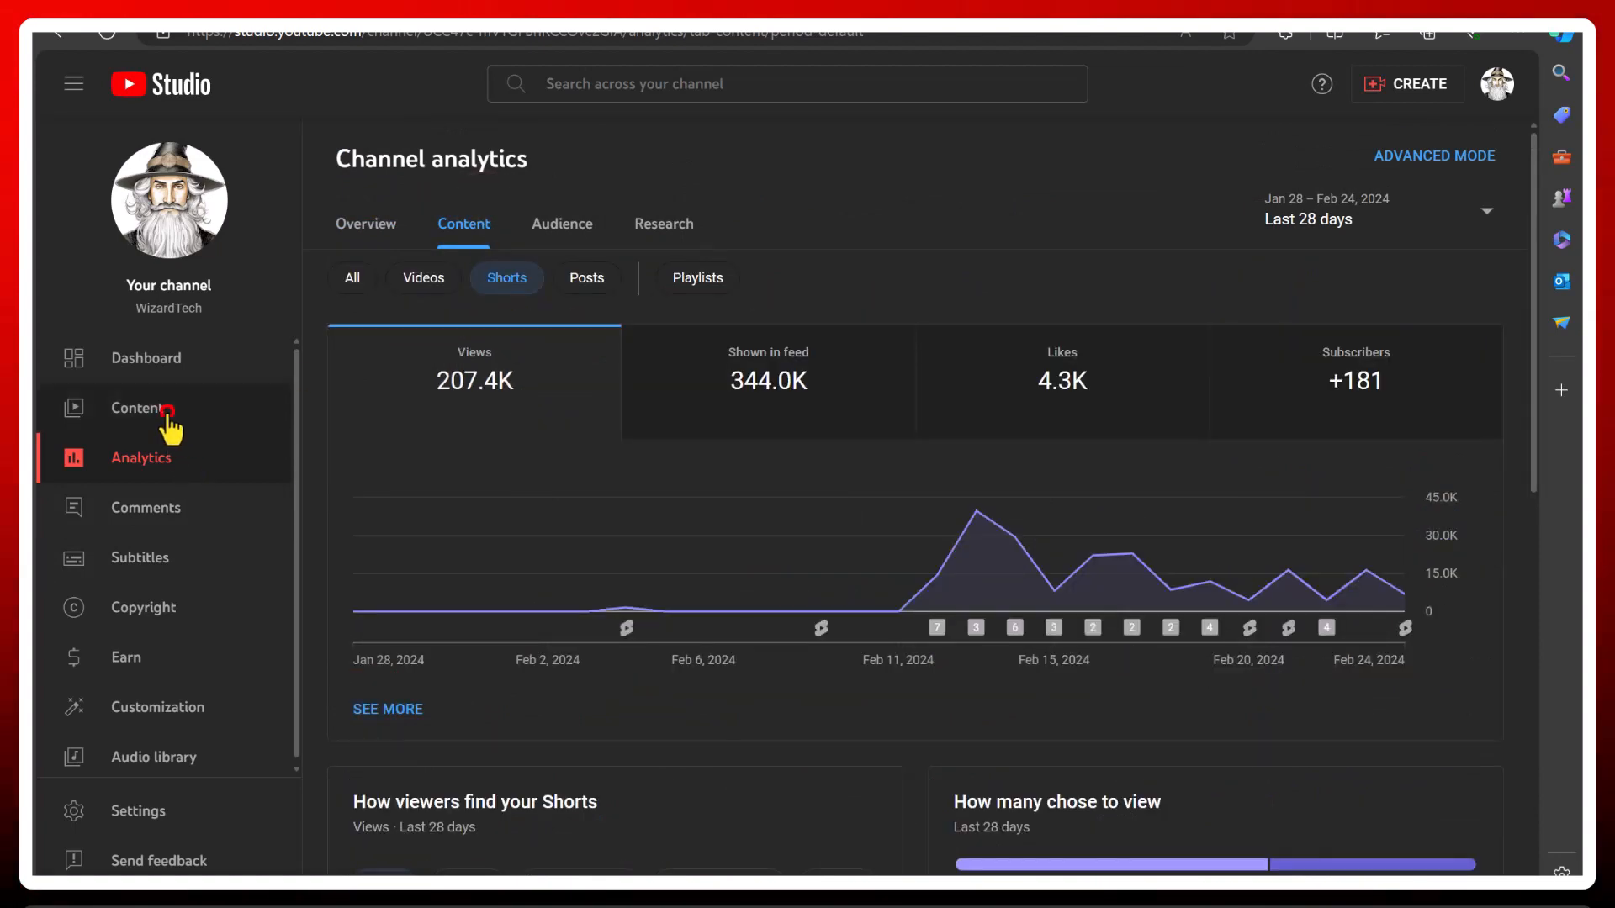
{"action": "left_click", "coordinate": [136, 407]}
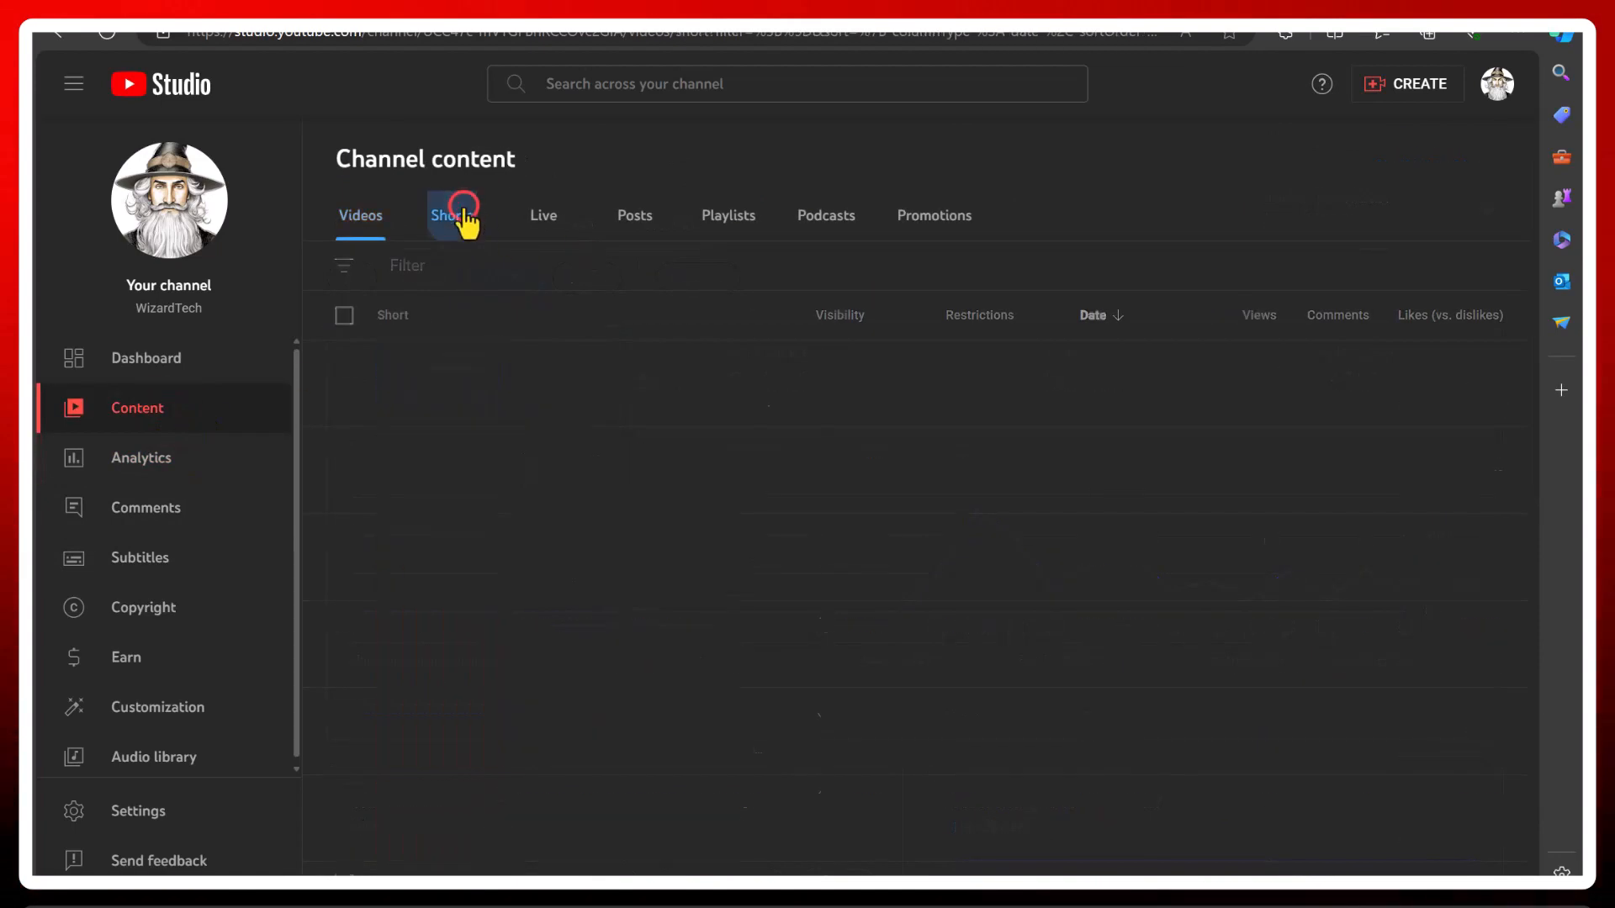
{"action": "left_click", "coordinate": [451, 215]}
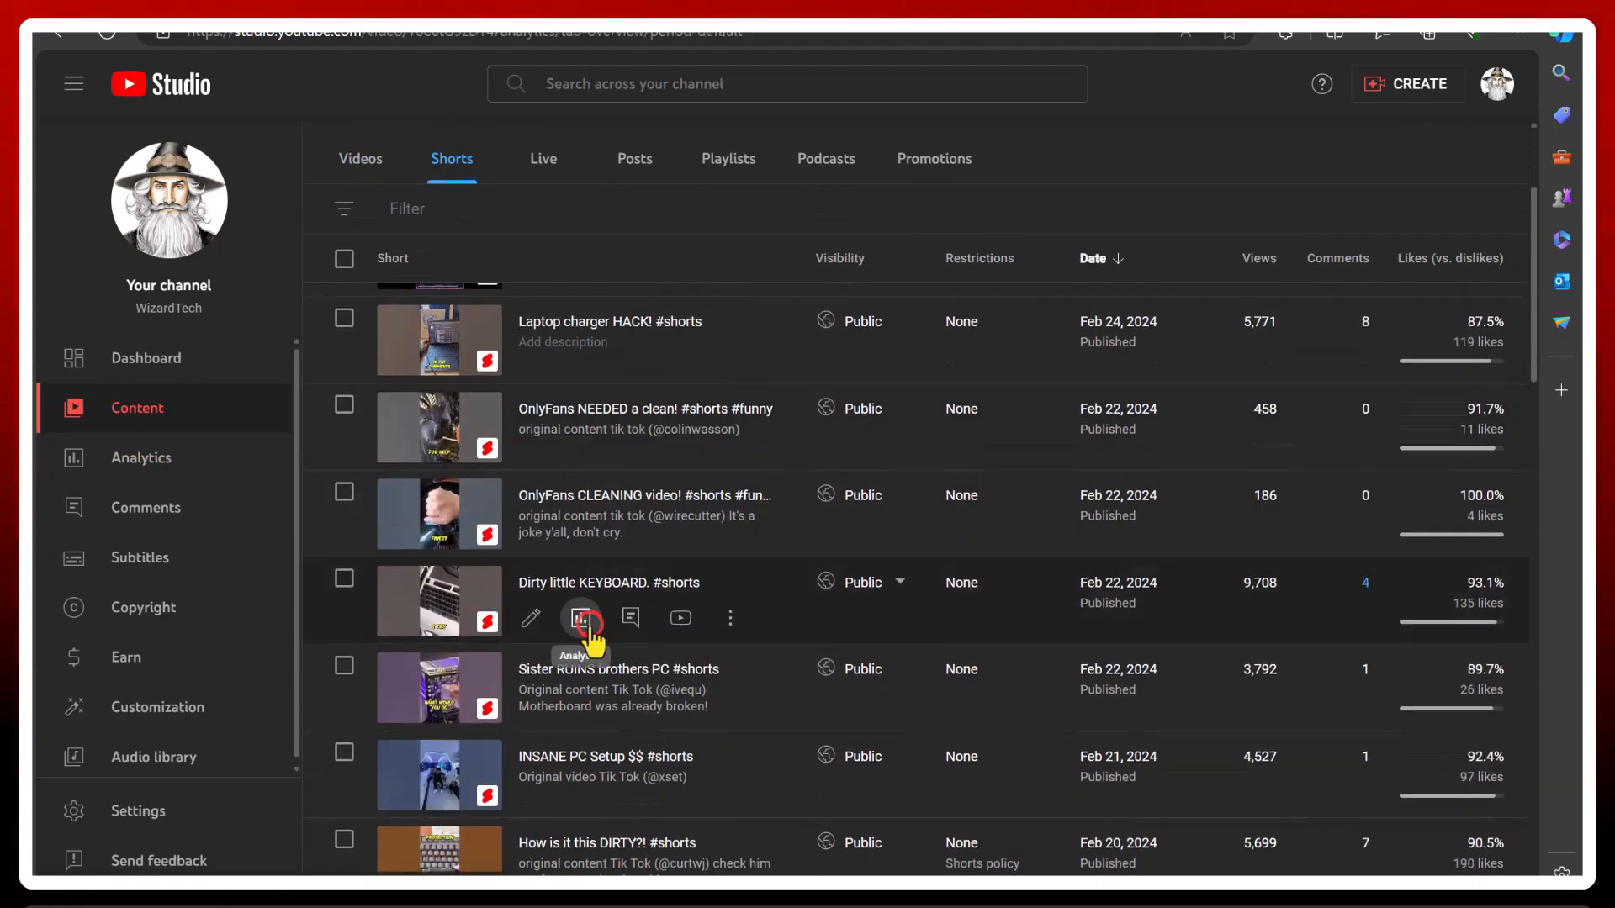
Open analytics for the 'Dirty little KEYBOARD' Short showing 9.7K views, 28% above others
{"action": "left_click", "coordinate": [581, 617]}
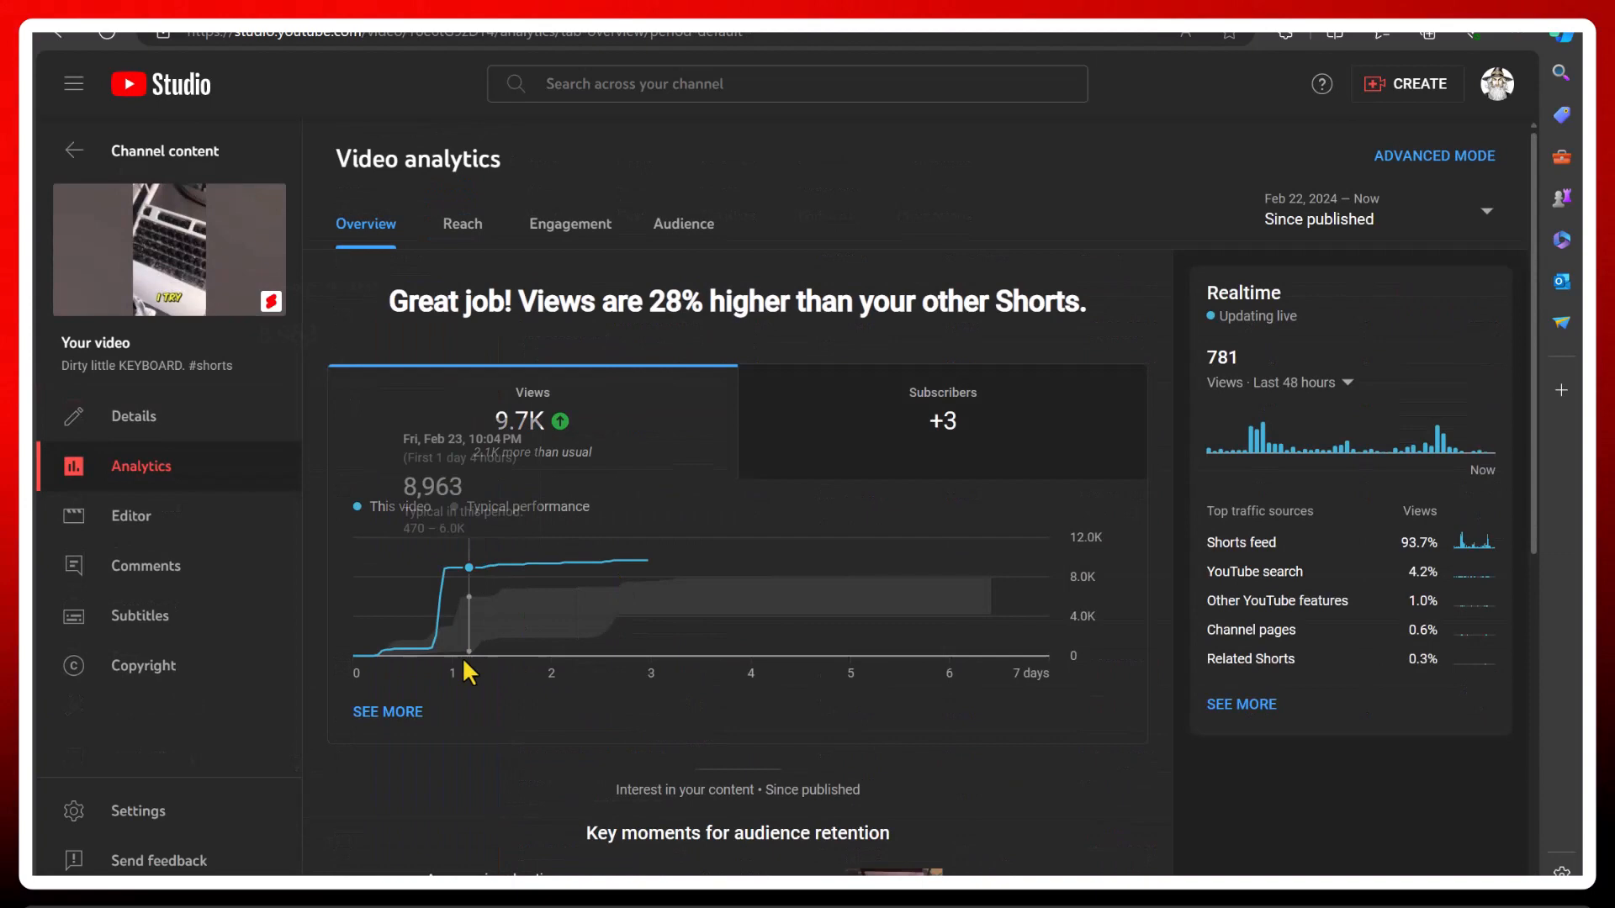
{"action": "mouse_move", "coordinate": [504, 708]}
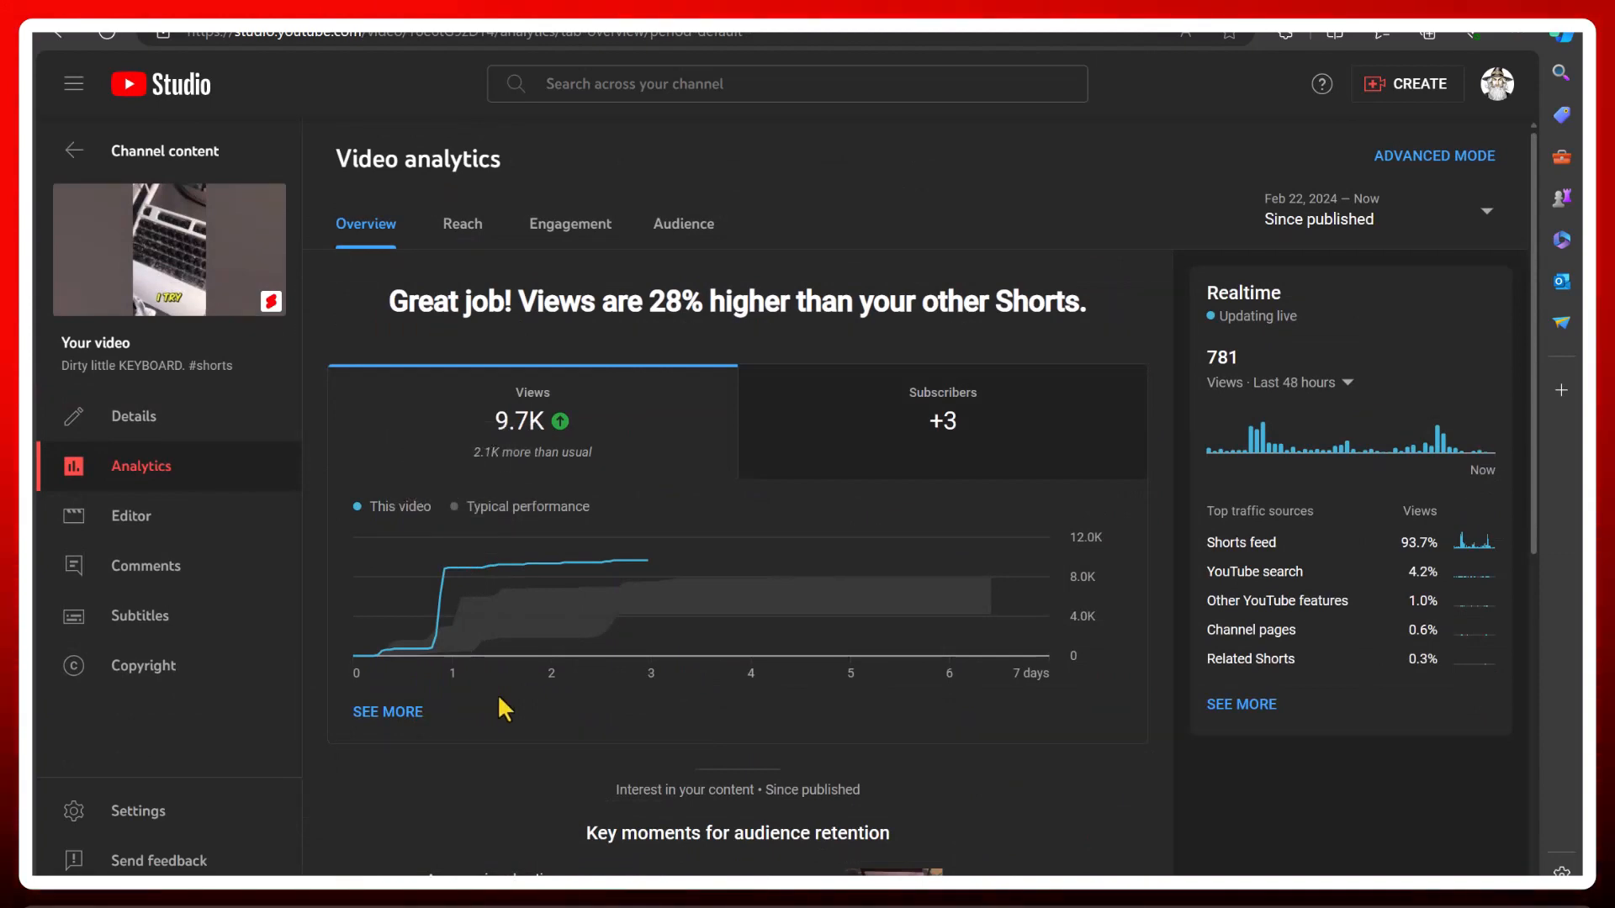
{"action": "mouse_move", "coordinate": [432, 649]}
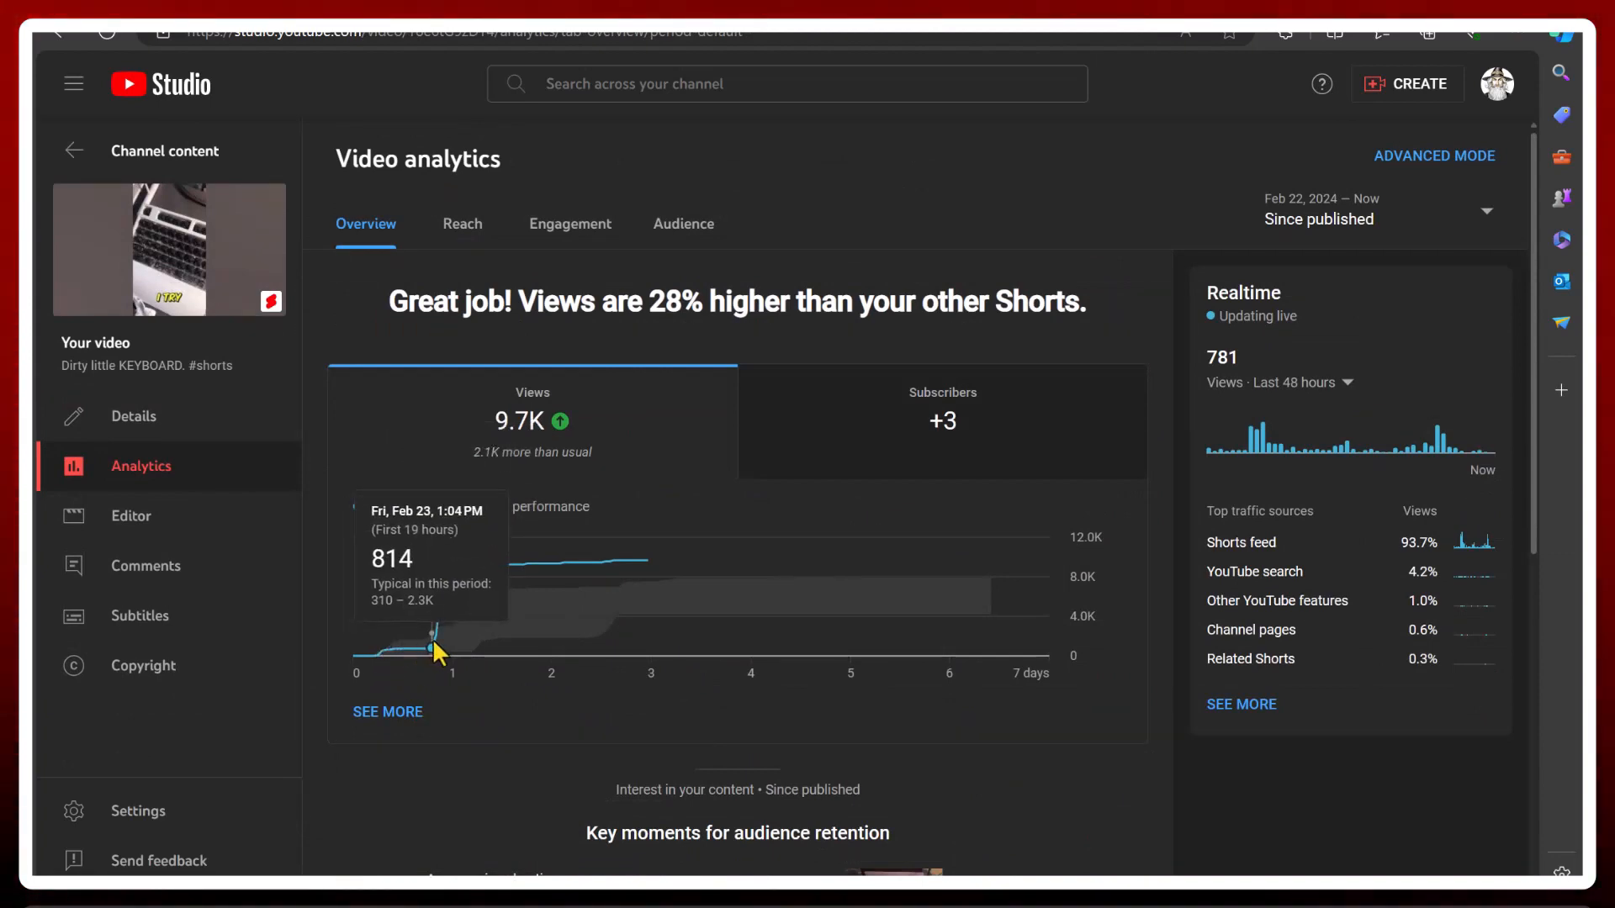
{"action": "mouse_move", "coordinate": [434, 645]}
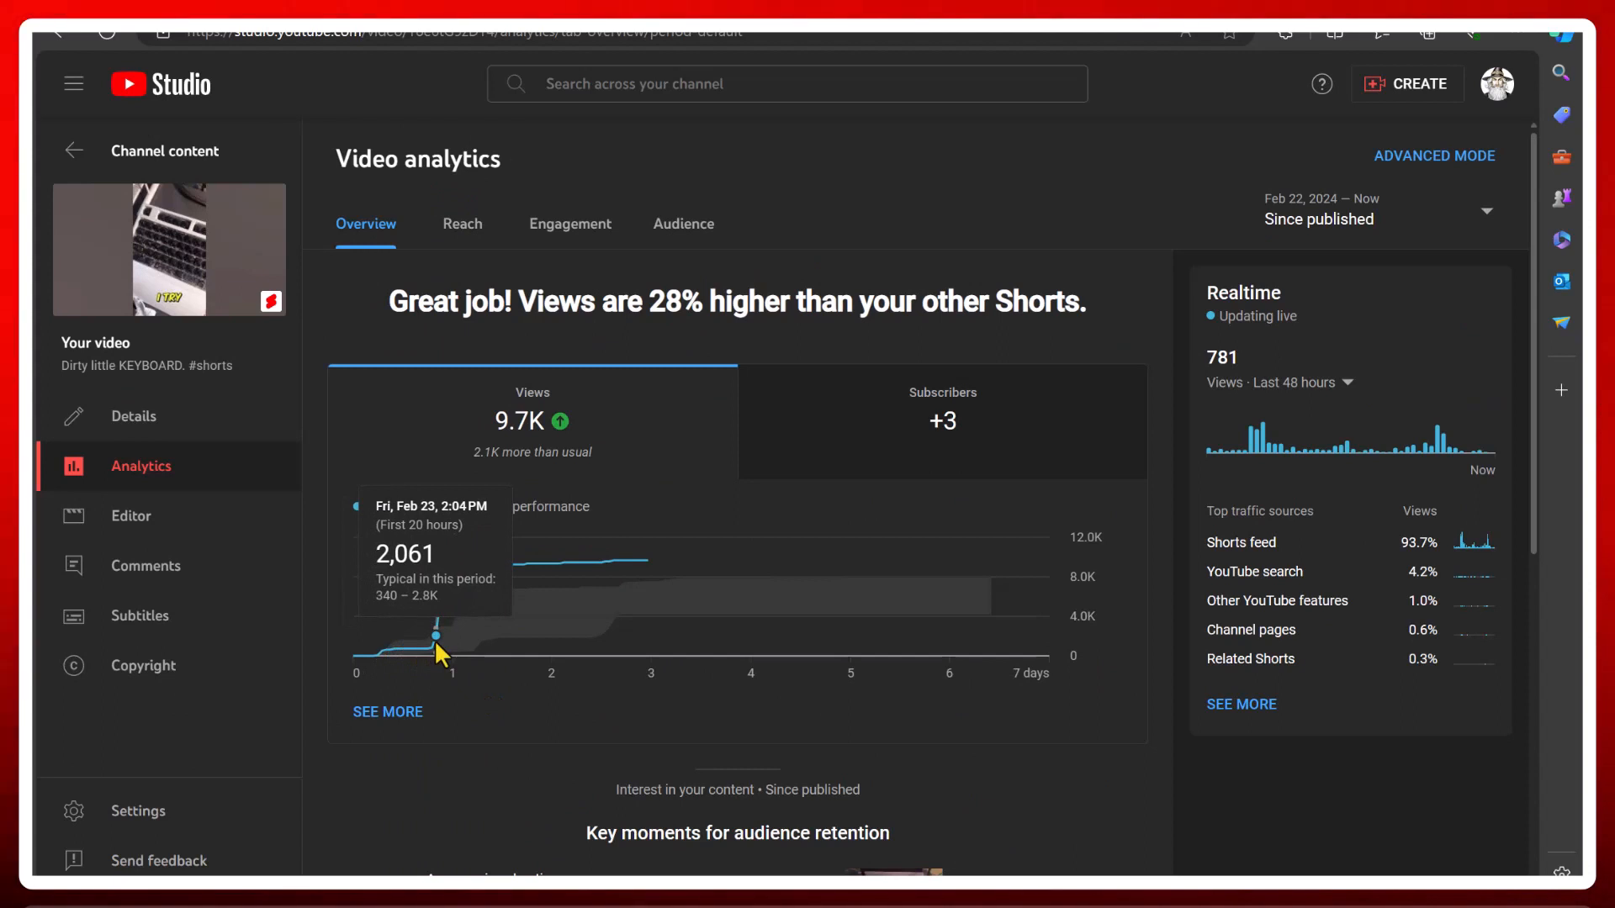
{"action": "mouse_move", "coordinate": [443, 597]}
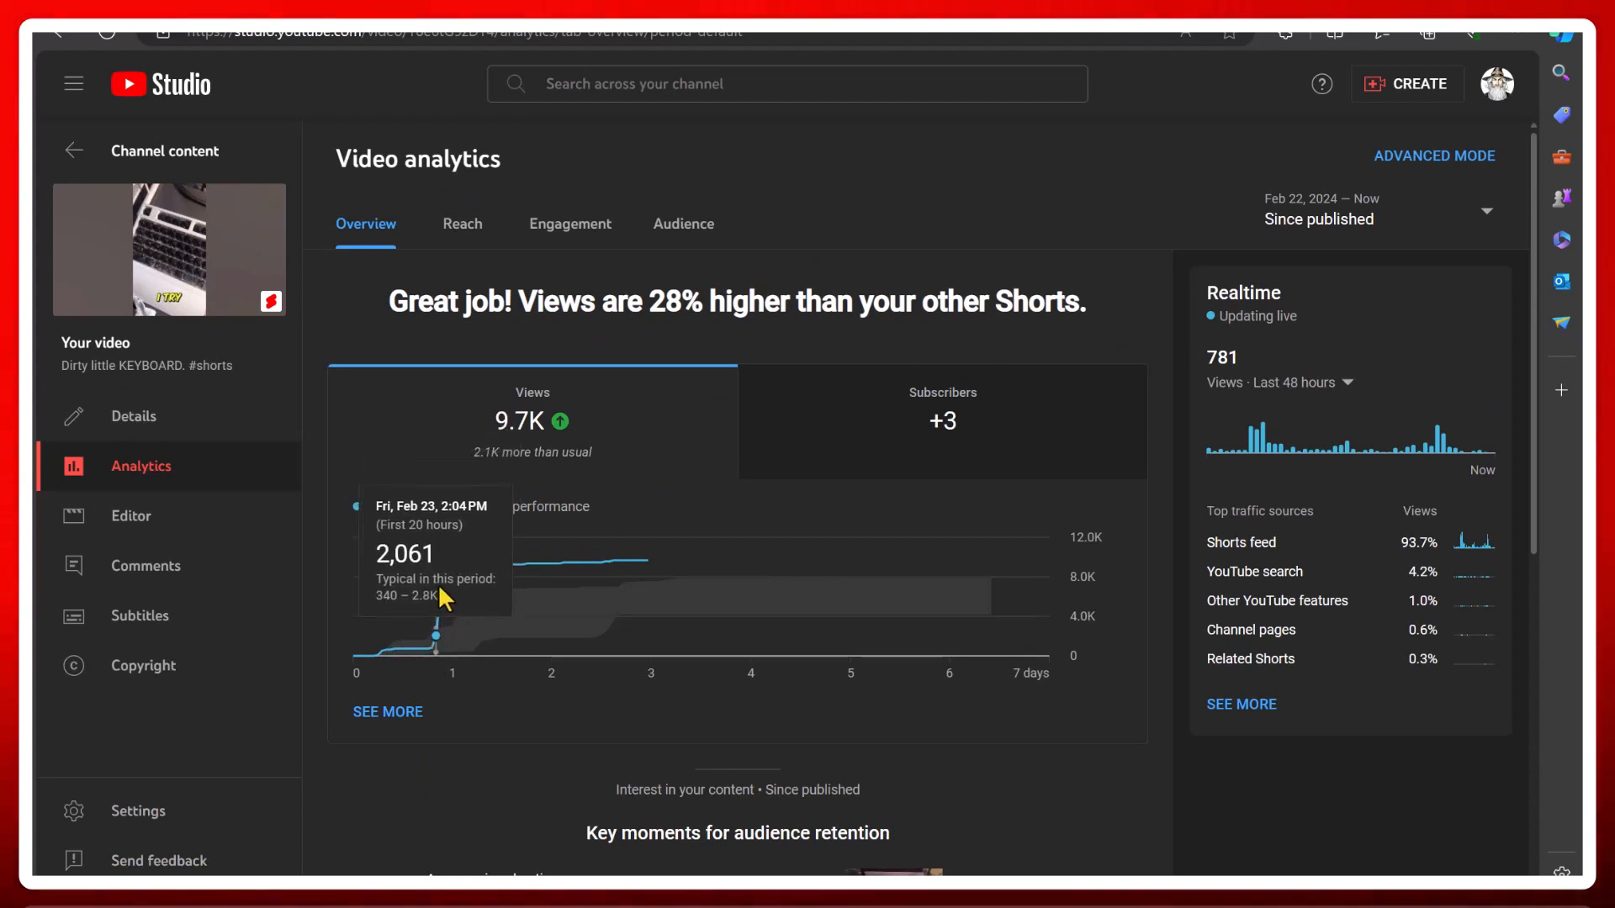
{"action": "mouse_move", "coordinate": [444, 570]}
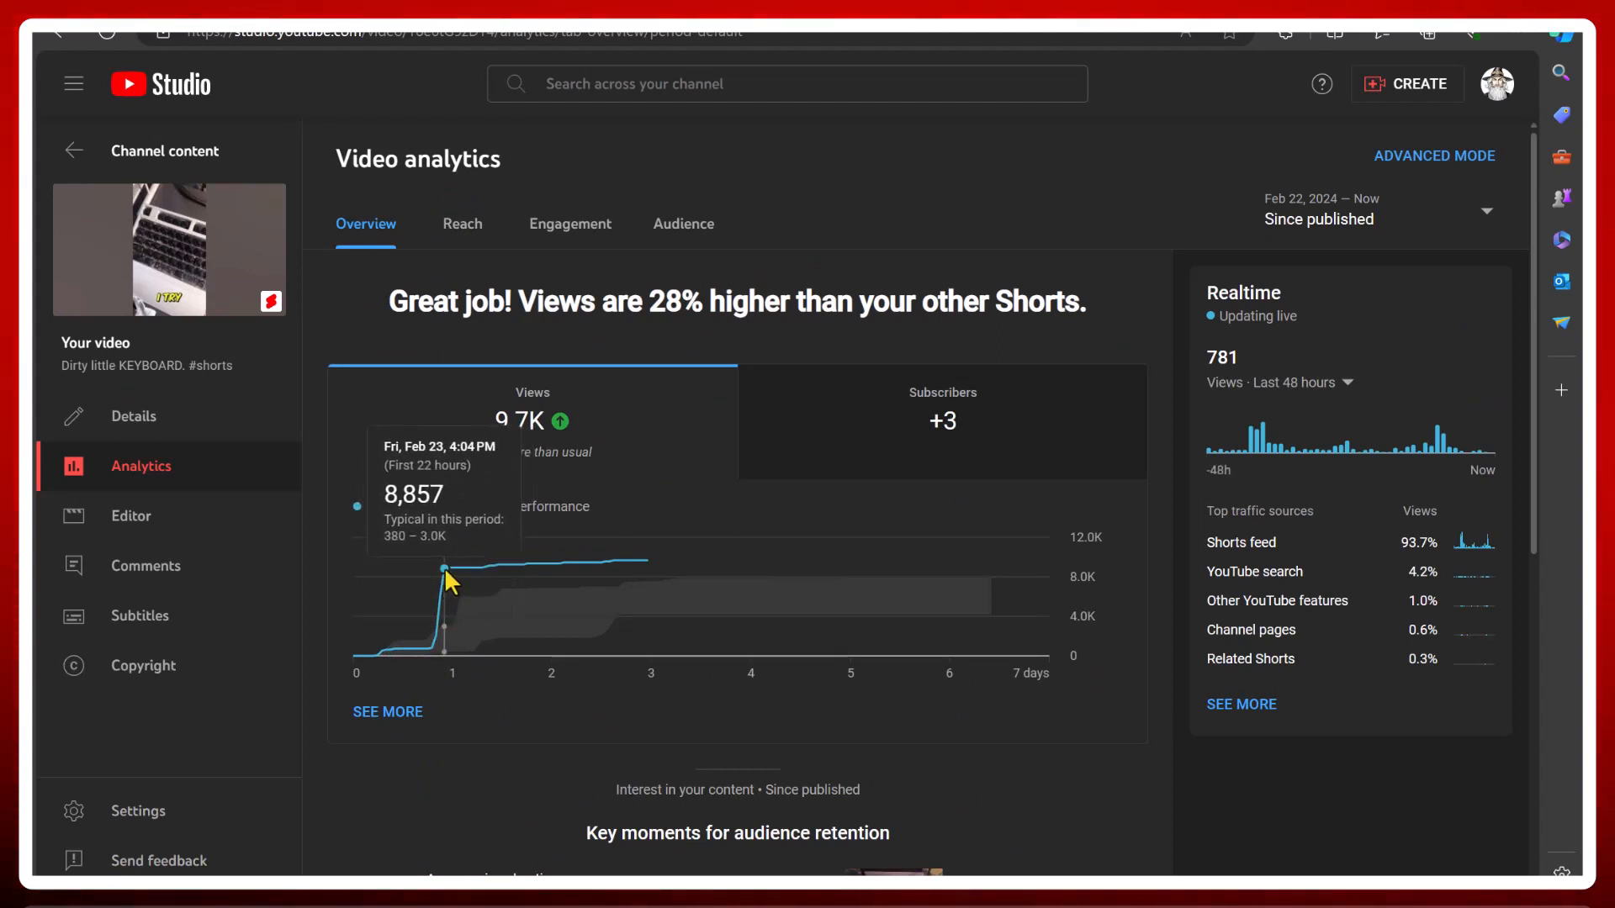
{"action": "mouse_move", "coordinate": [642, 562]}
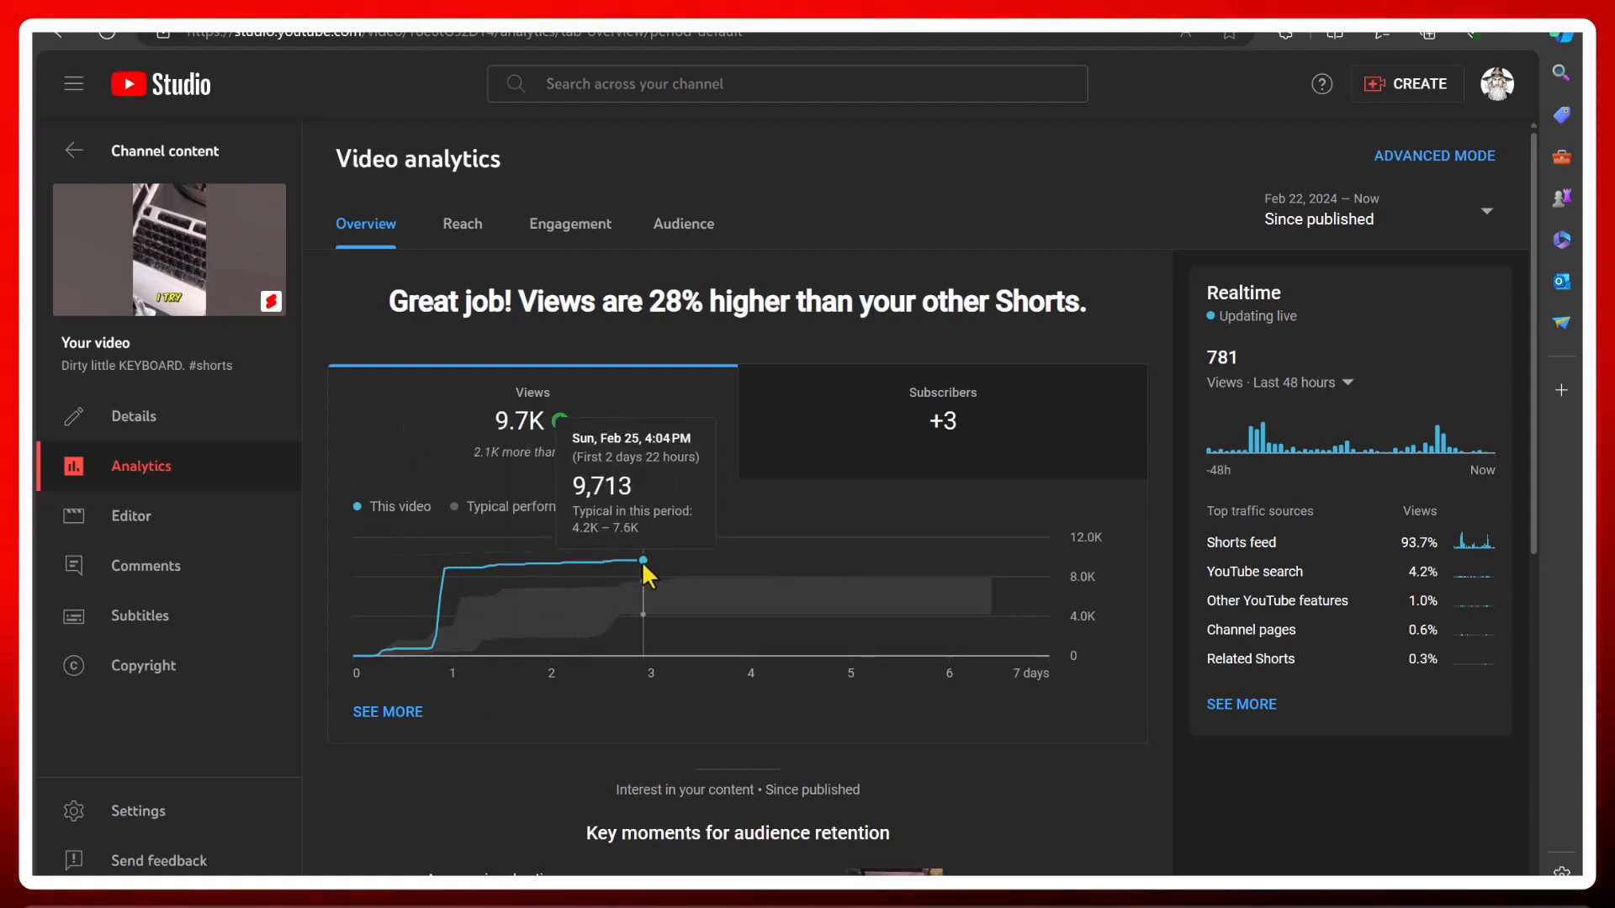
{"action": "mouse_move", "coordinate": [443, 286]}
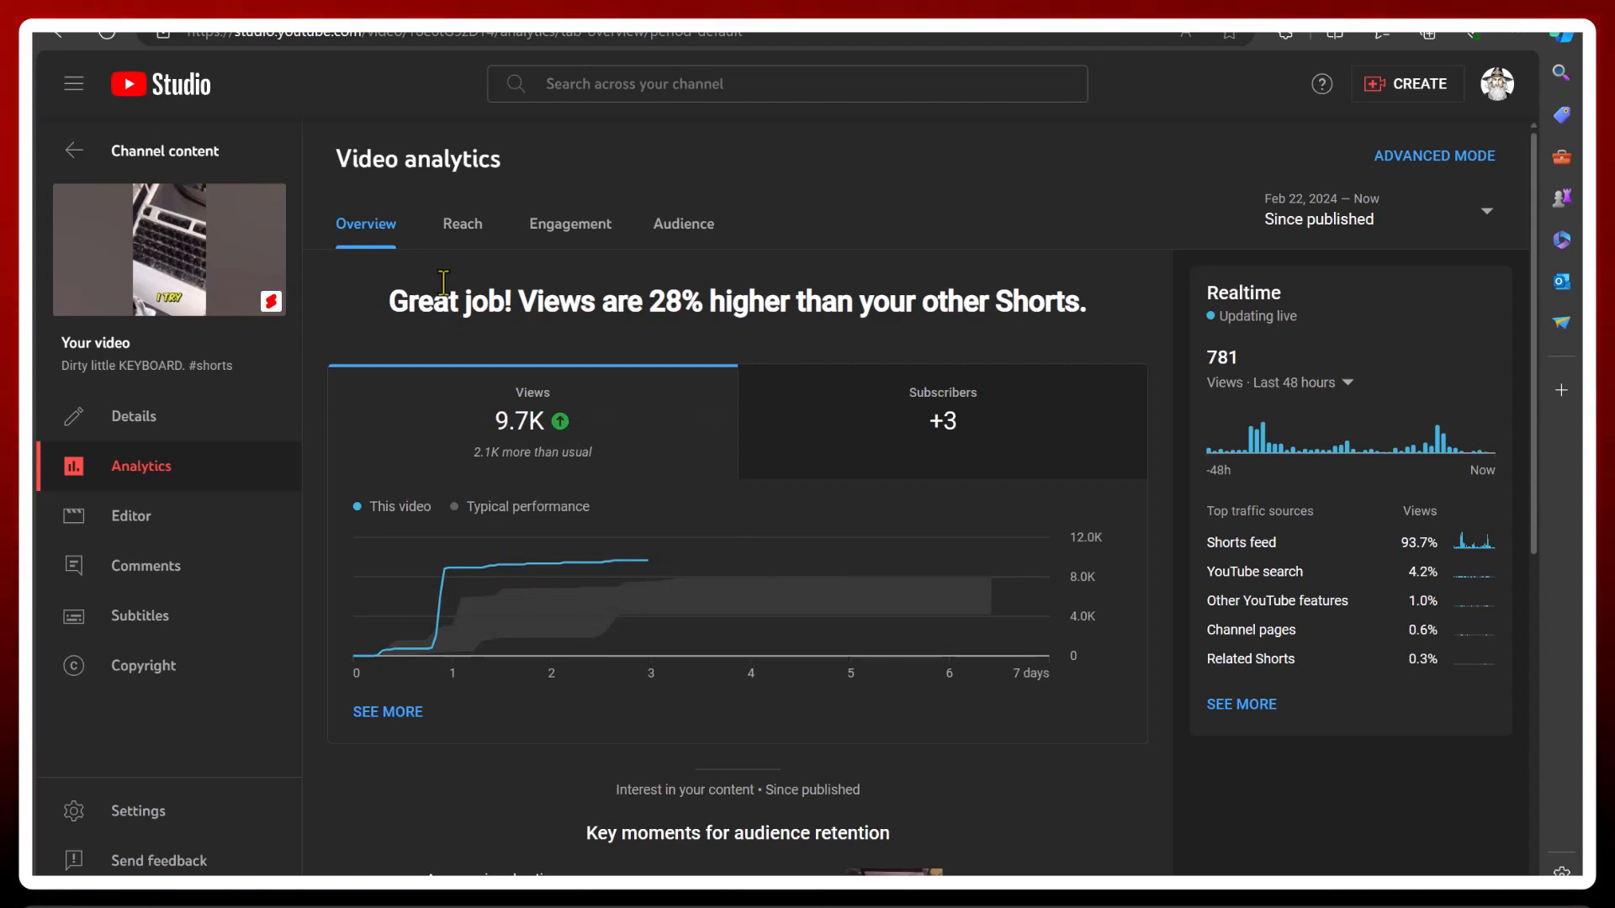
Return to the Shorts list and scroll to the oldest entries, reaching 'How NOT to insert RAM' with 14,040 views
{"action": "left_click", "coordinate": [72, 150]}
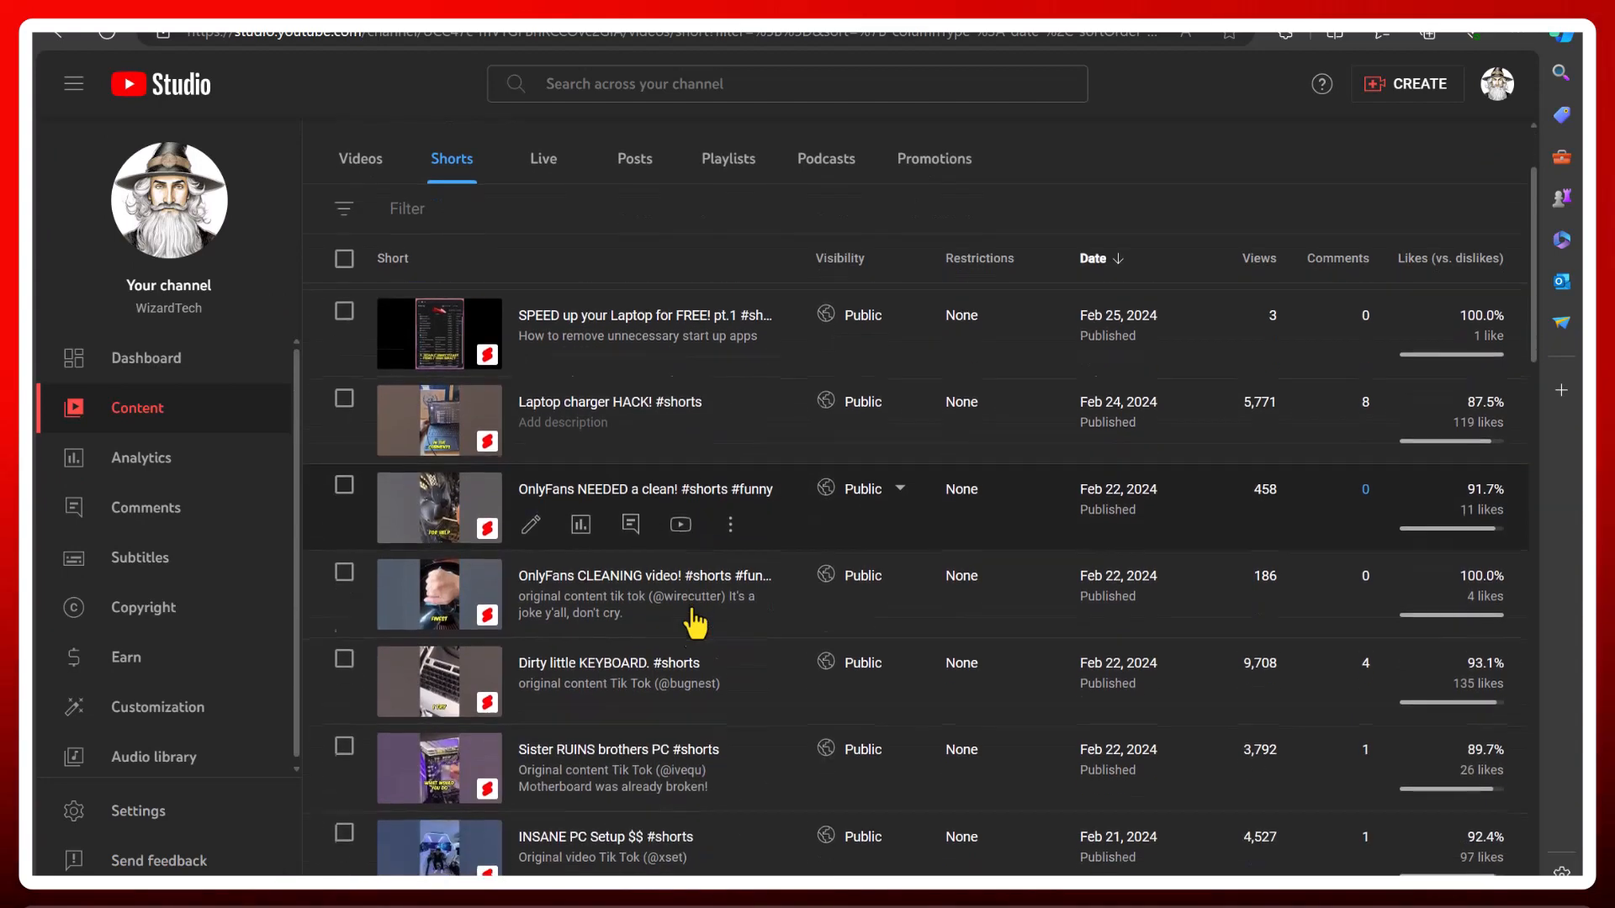
{"action": "scroll", "scroll_direction": "down", "scroll_amount": 3}
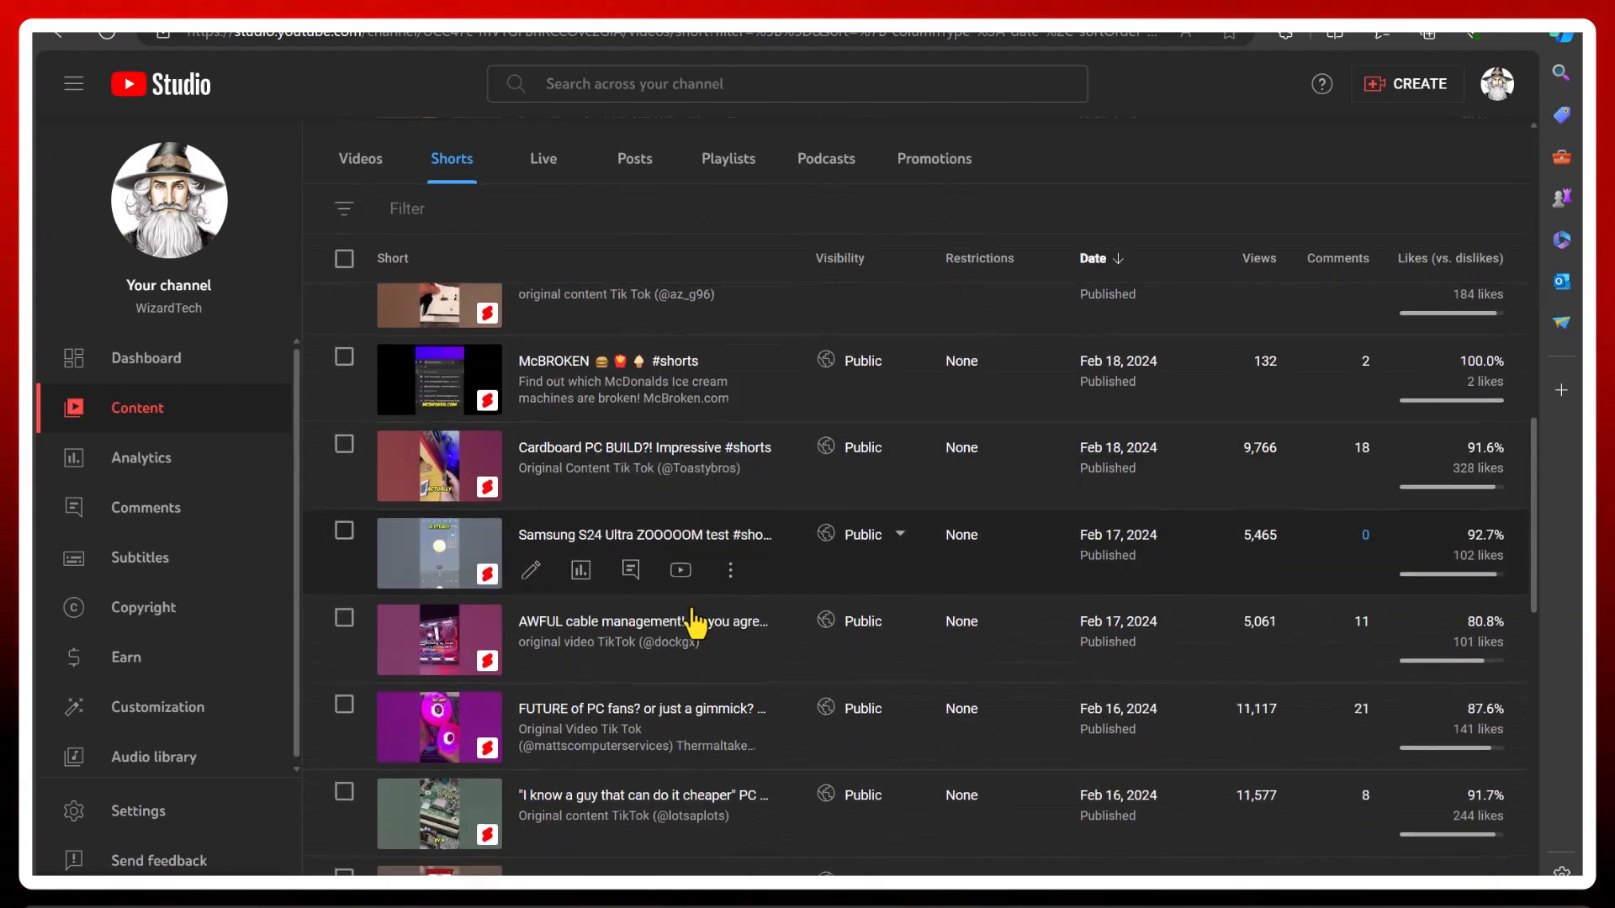
{"action": "scroll", "scroll_direction": "down", "scroll_amount": 3}
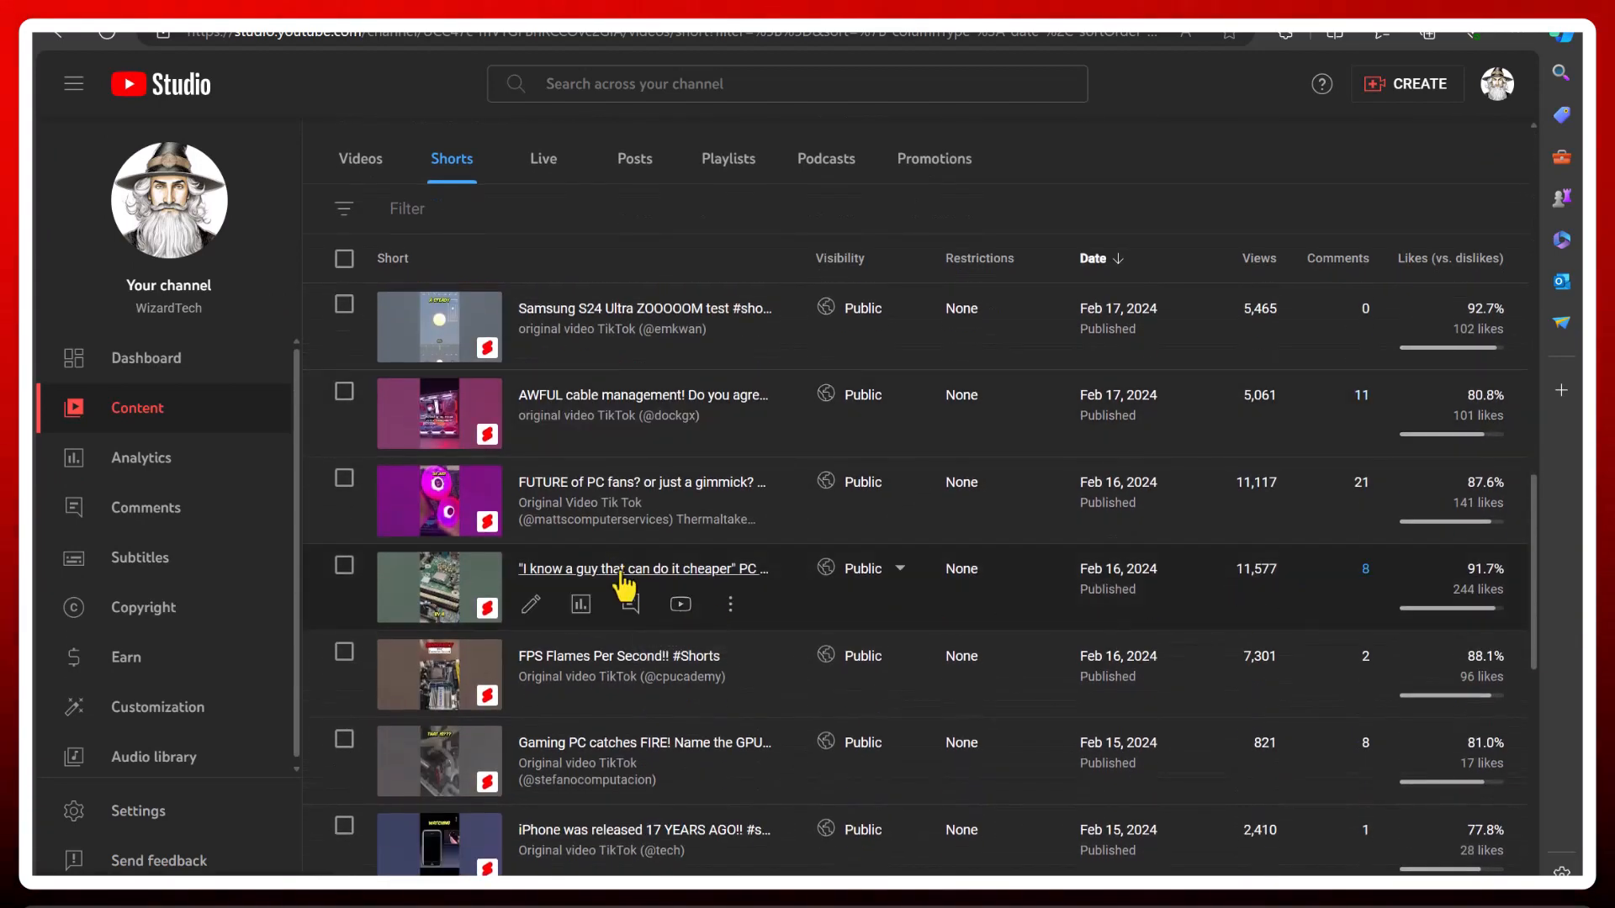
{"action": "scroll", "scroll_direction": "down", "scroll_amount": 3}
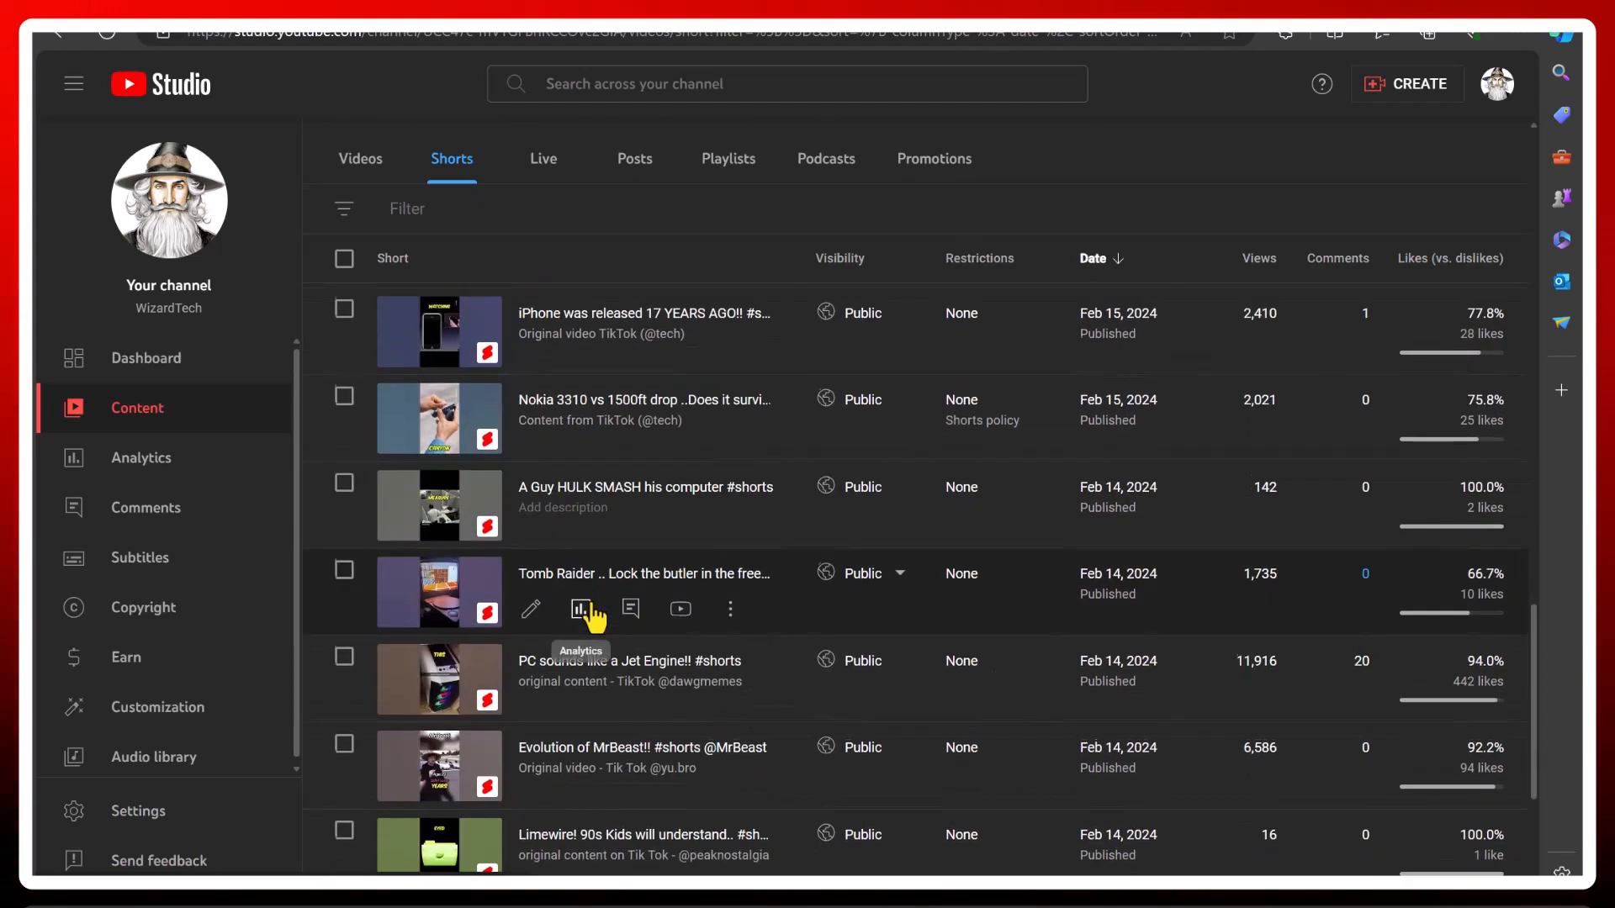
{"action": "scroll", "scroll_direction": "down", "scroll_amount": 3}
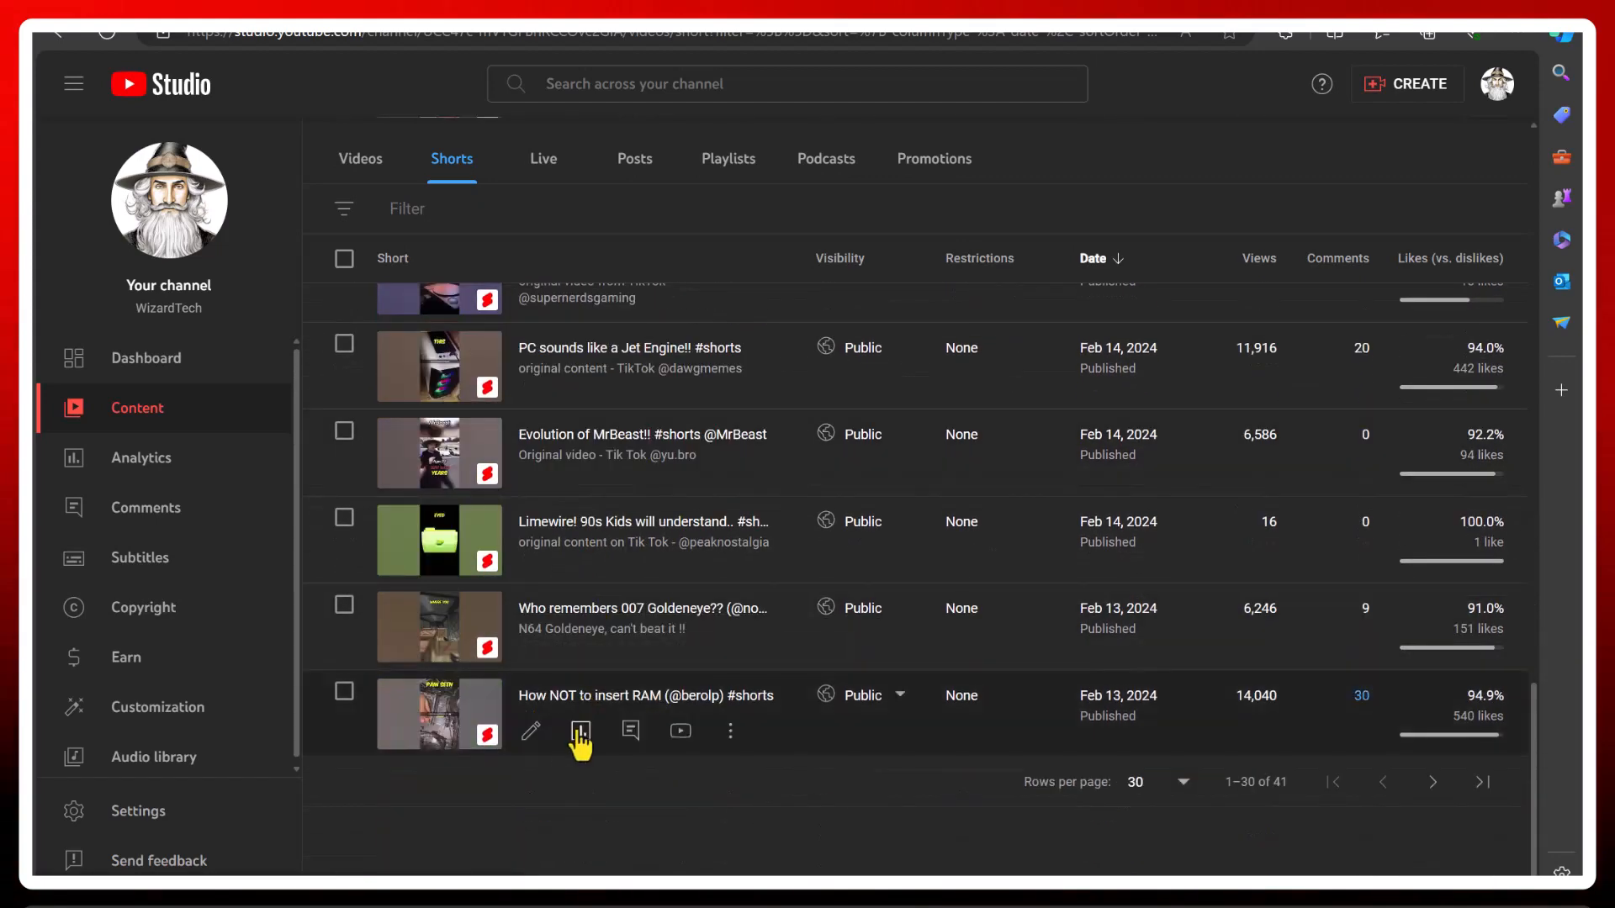
{"action": "left_click", "coordinate": [578, 730]}
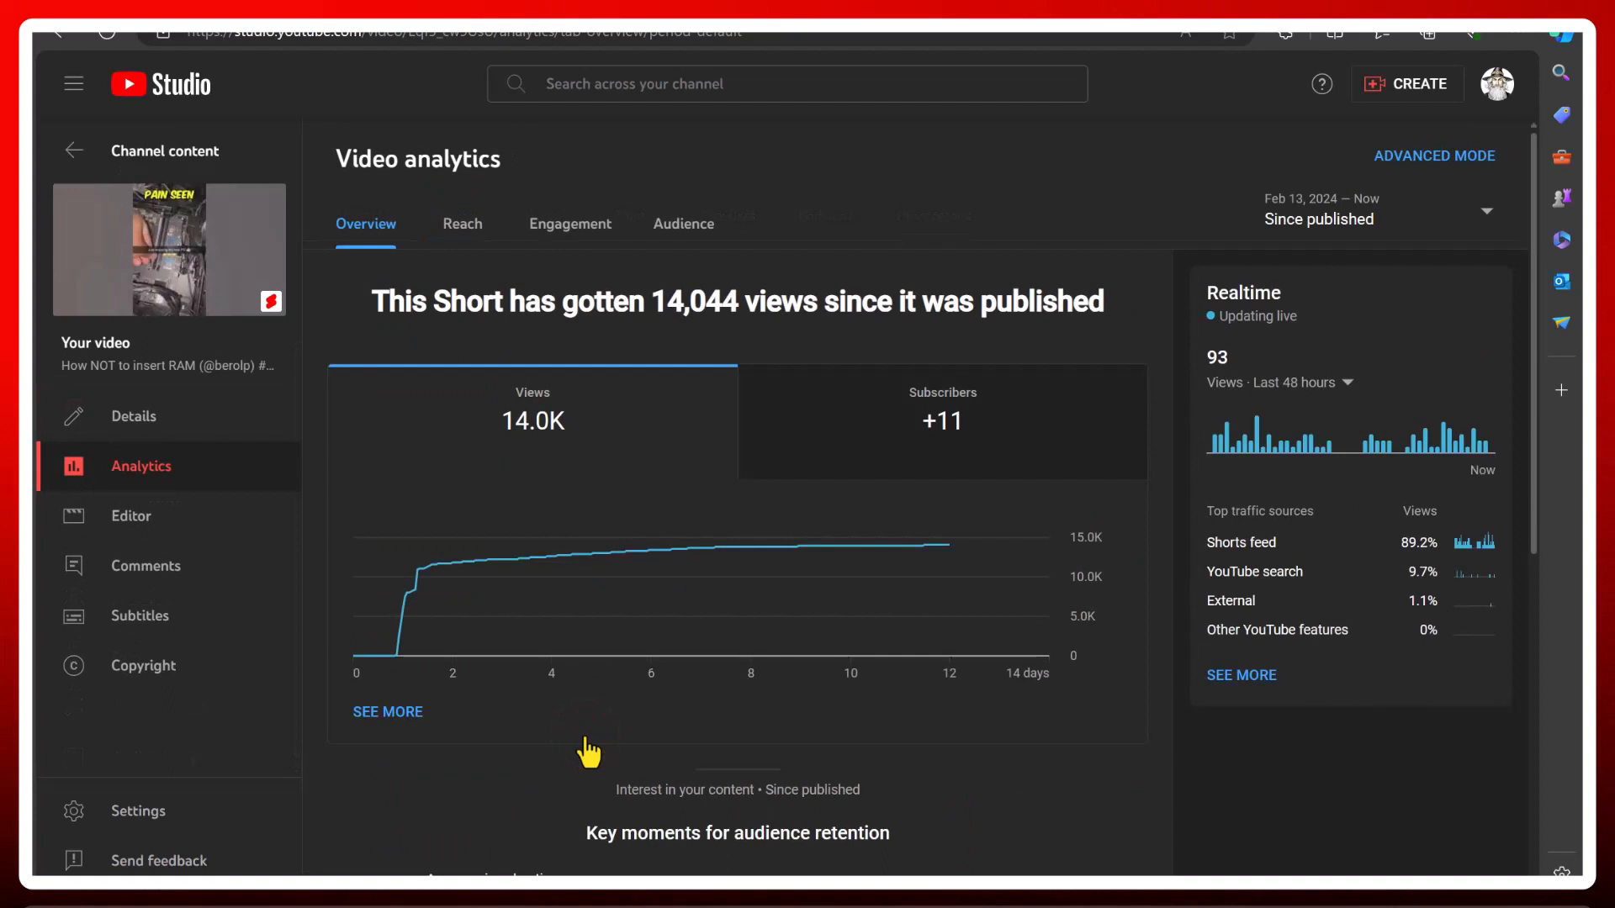
{"action": "mouse_move", "coordinate": [464, 572]}
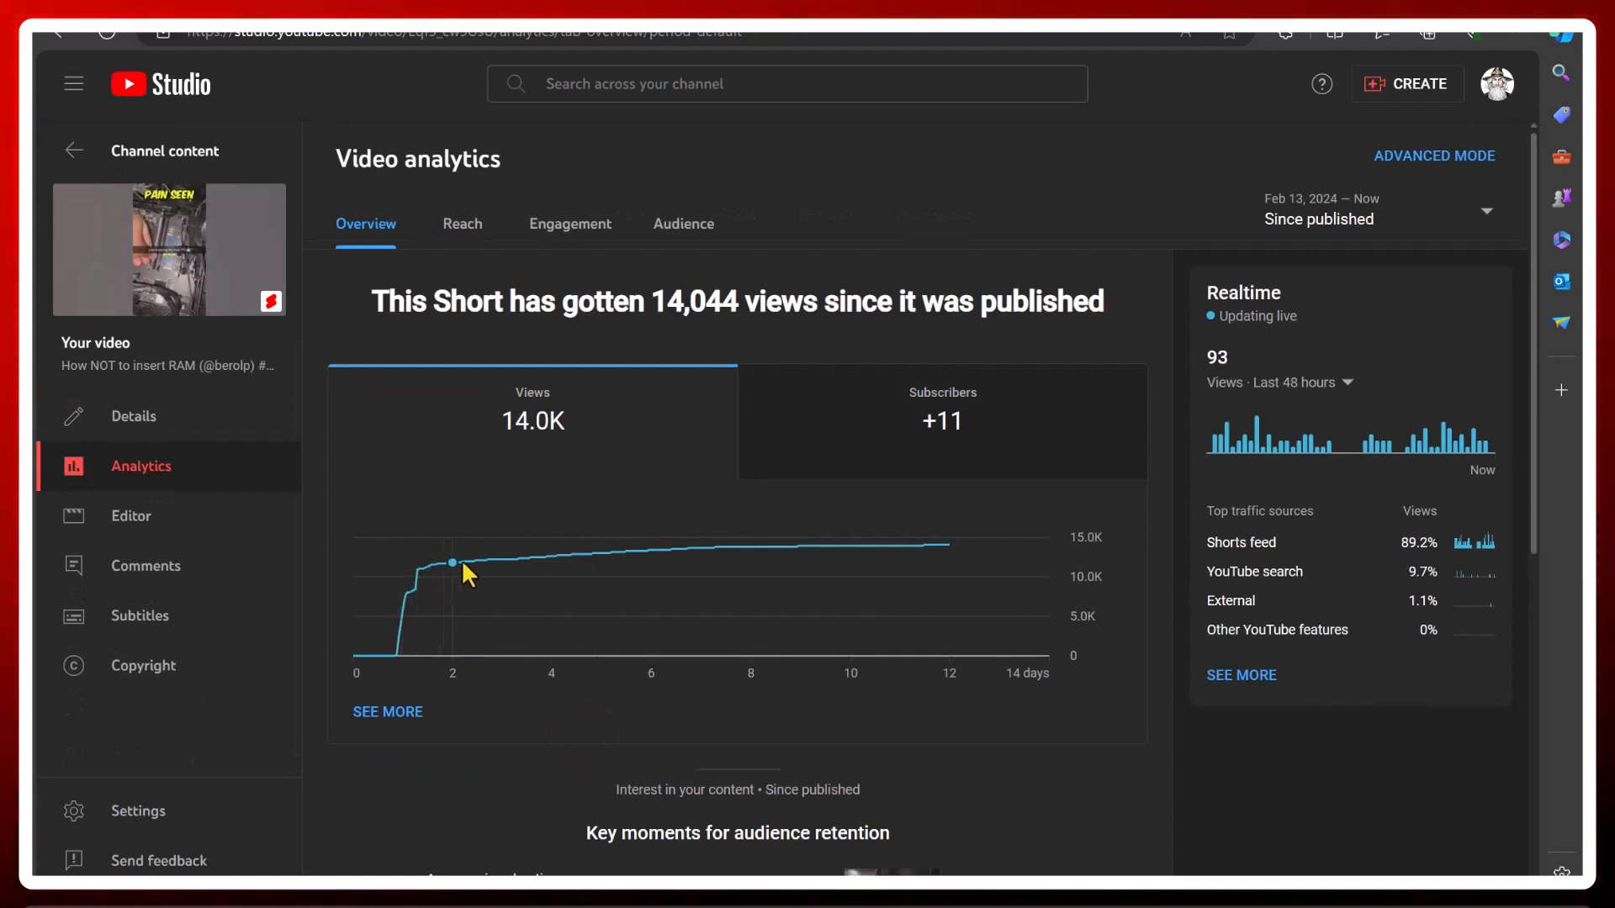
{"action": "mouse_move", "coordinate": [947, 564]}
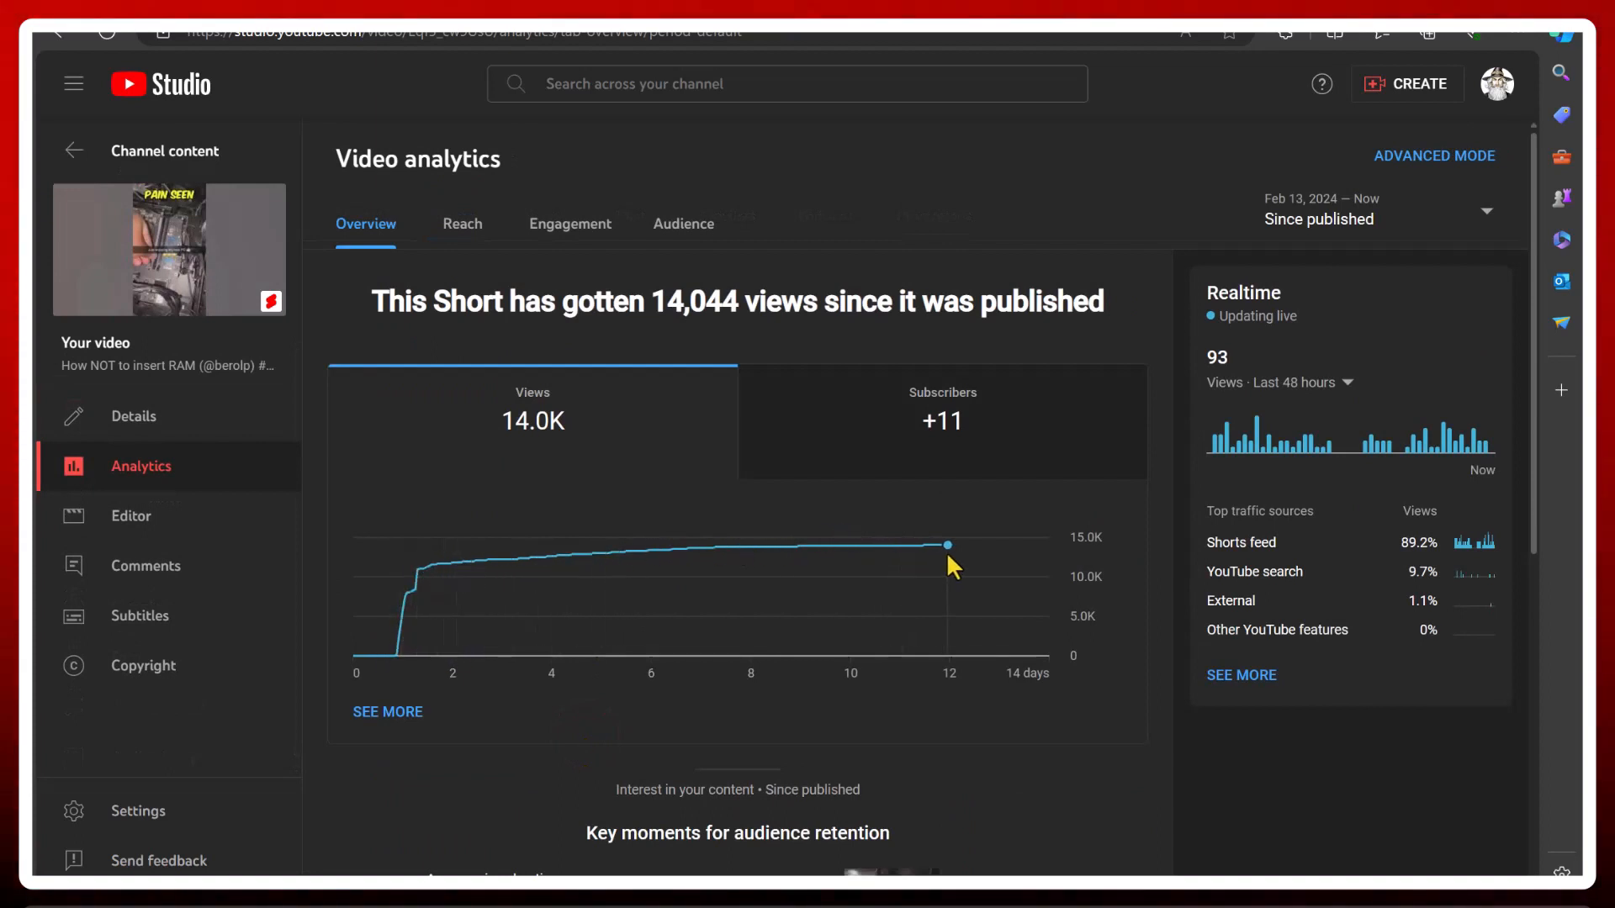
{"action": "mouse_move", "coordinate": [878, 577]}
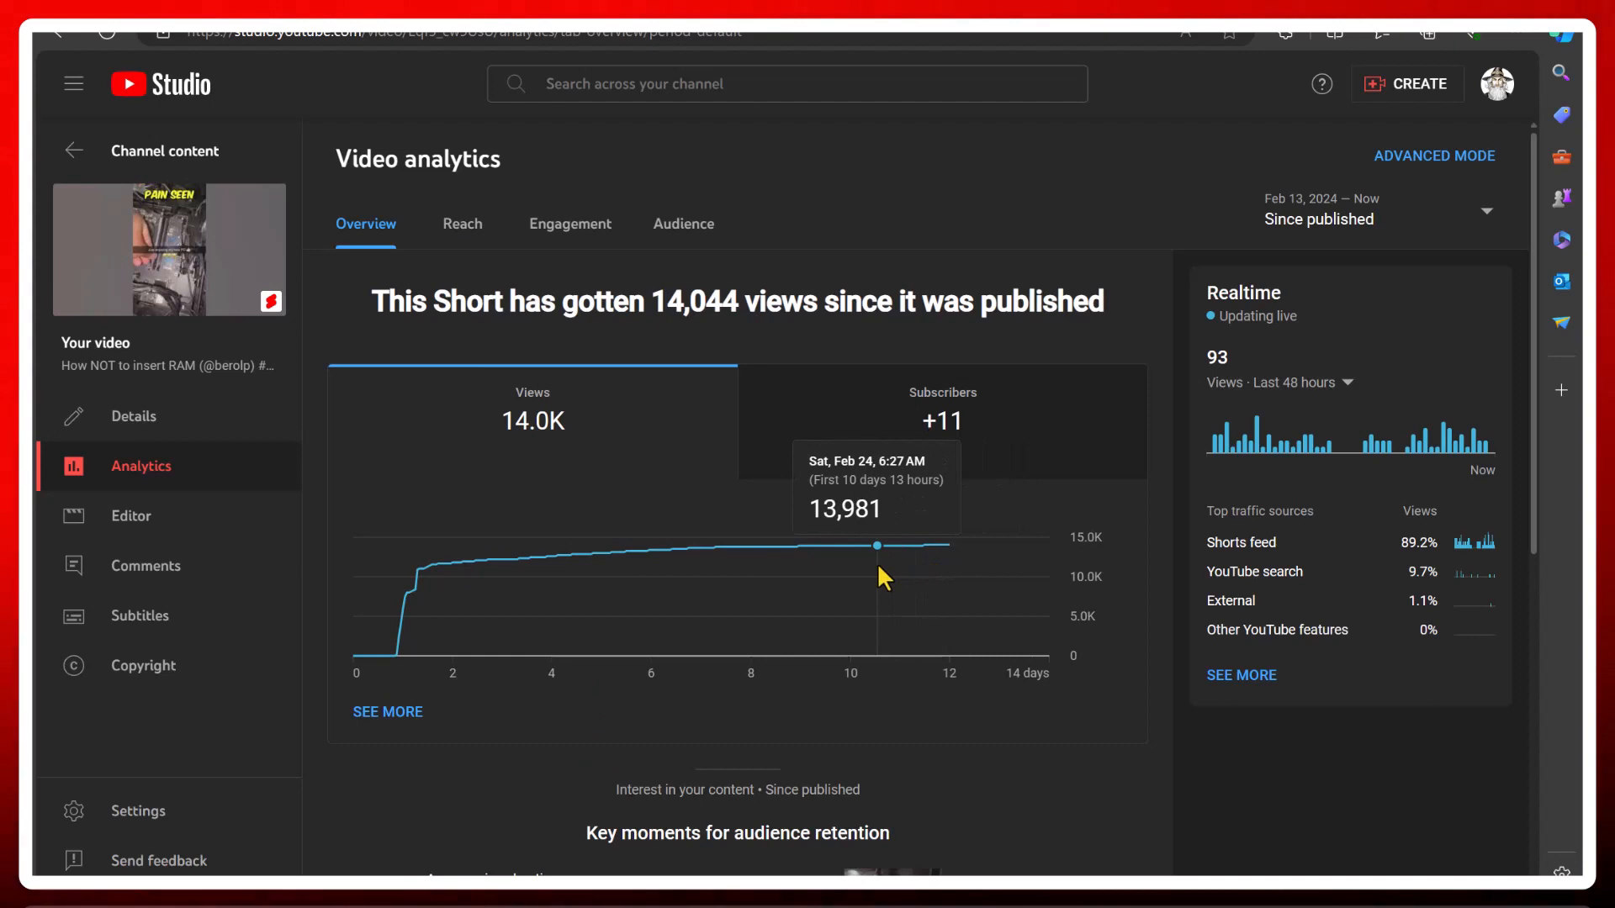
{"action": "mouse_move", "coordinate": [301, 318]}
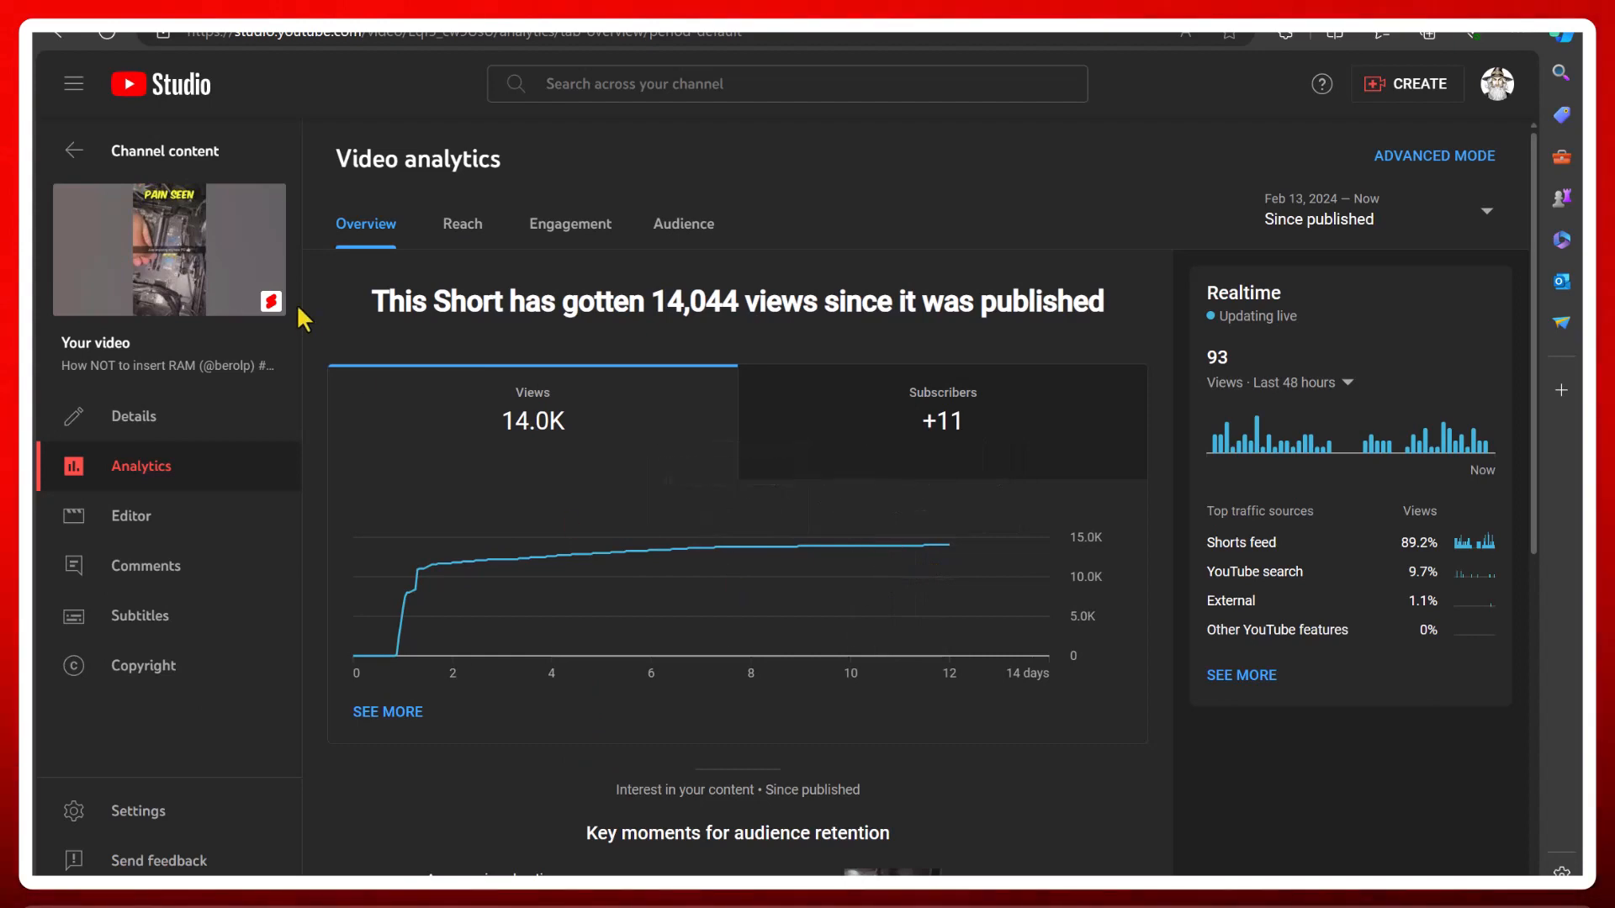
{"action": "left_click", "coordinate": [72, 150]}
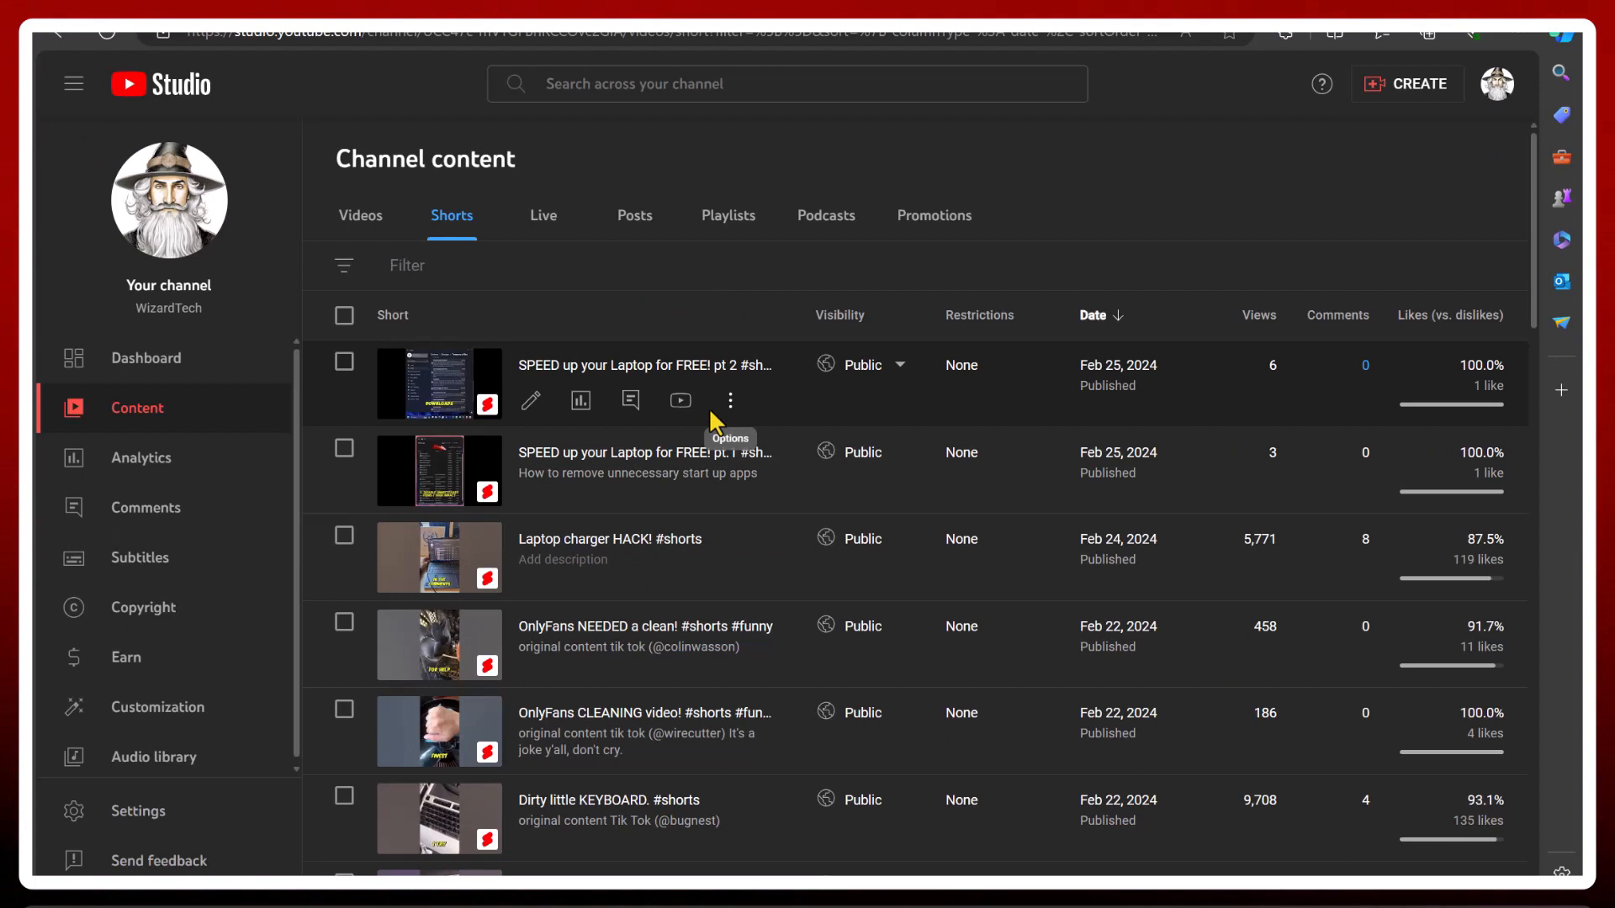
{"action": "mouse_move", "coordinate": [212, 170]}
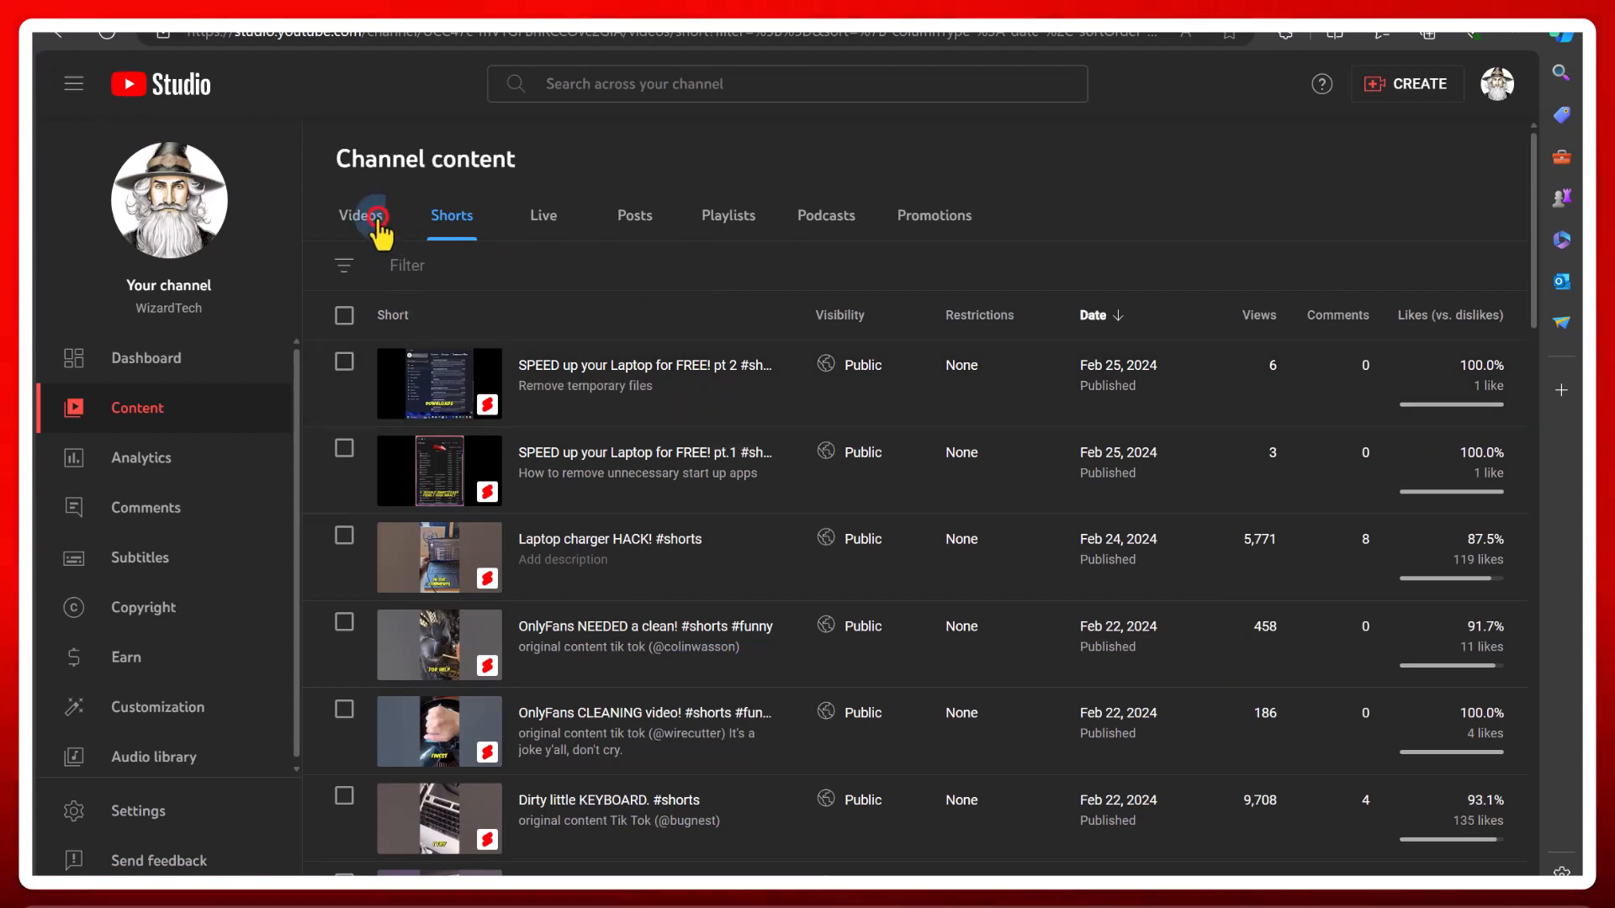
Switch to the Videos tab, then reopen the channel analytics overview with 207.7K views and 3,069 subscribers
{"action": "left_click", "coordinate": [359, 215]}
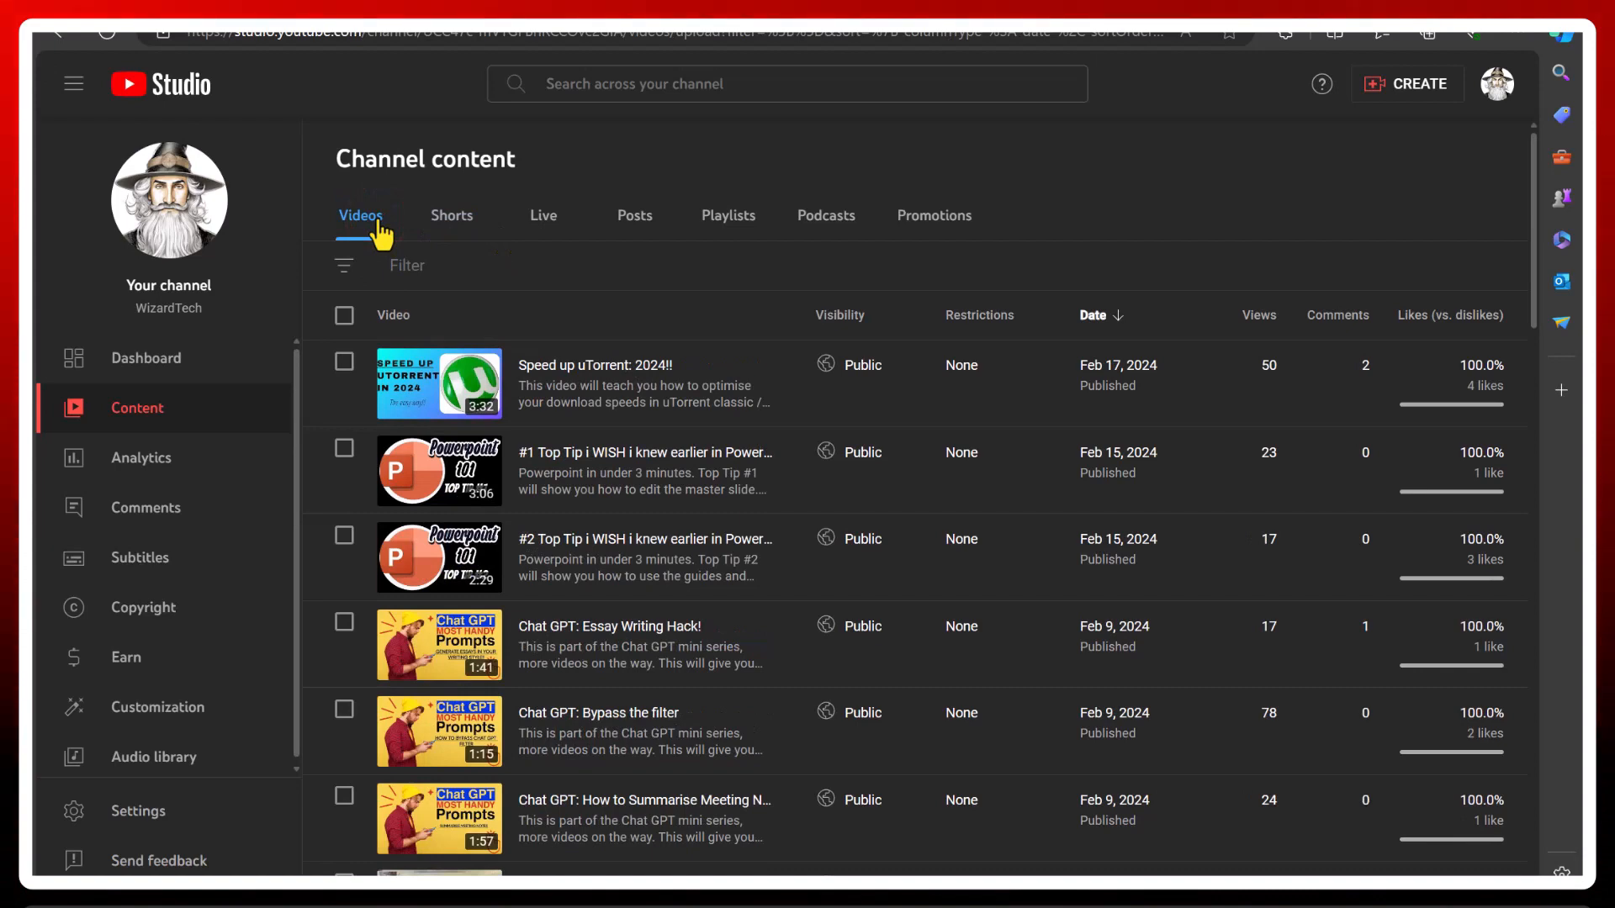
{"action": "left_click", "coordinate": [141, 457]}
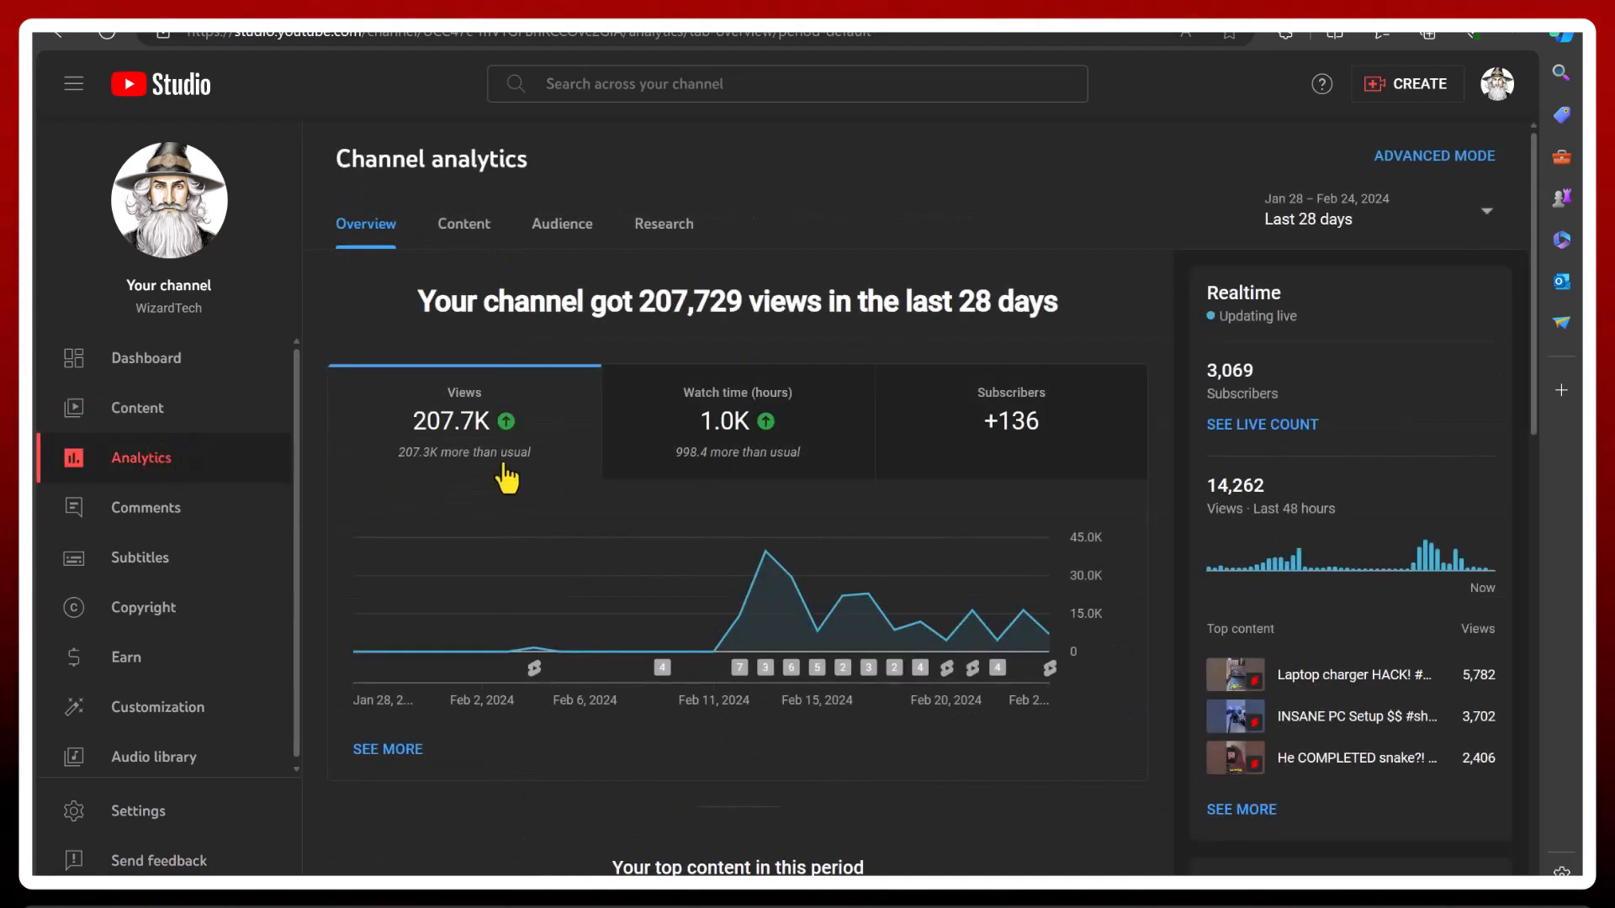
{"action": "mouse_move", "coordinate": [456, 469]}
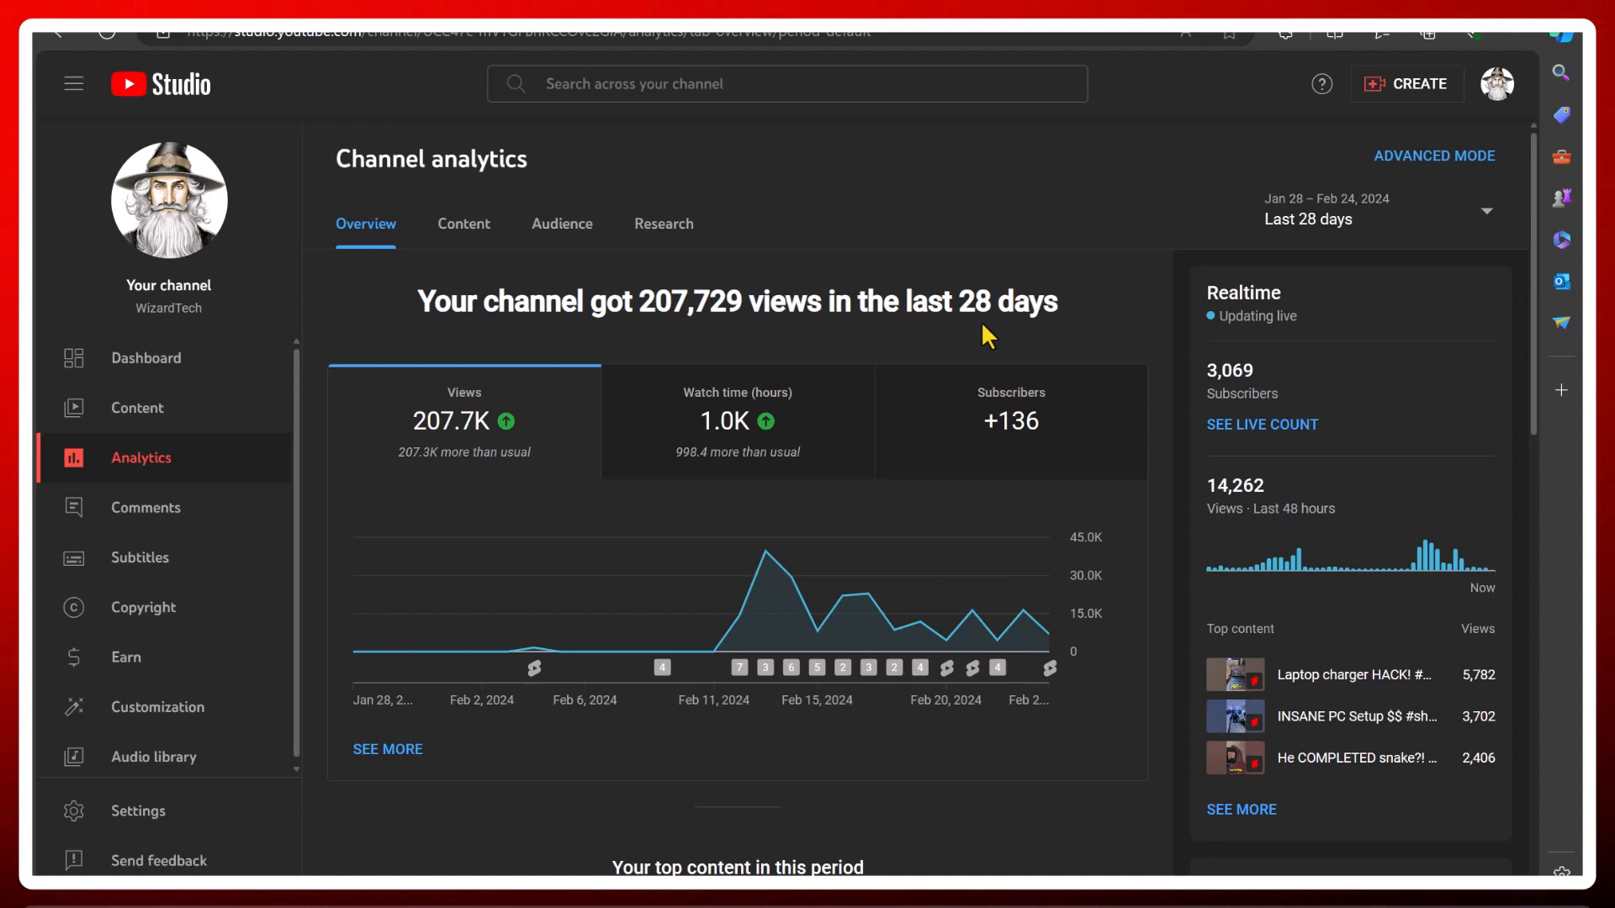
{"action": "mouse_move", "coordinate": [740, 625]}
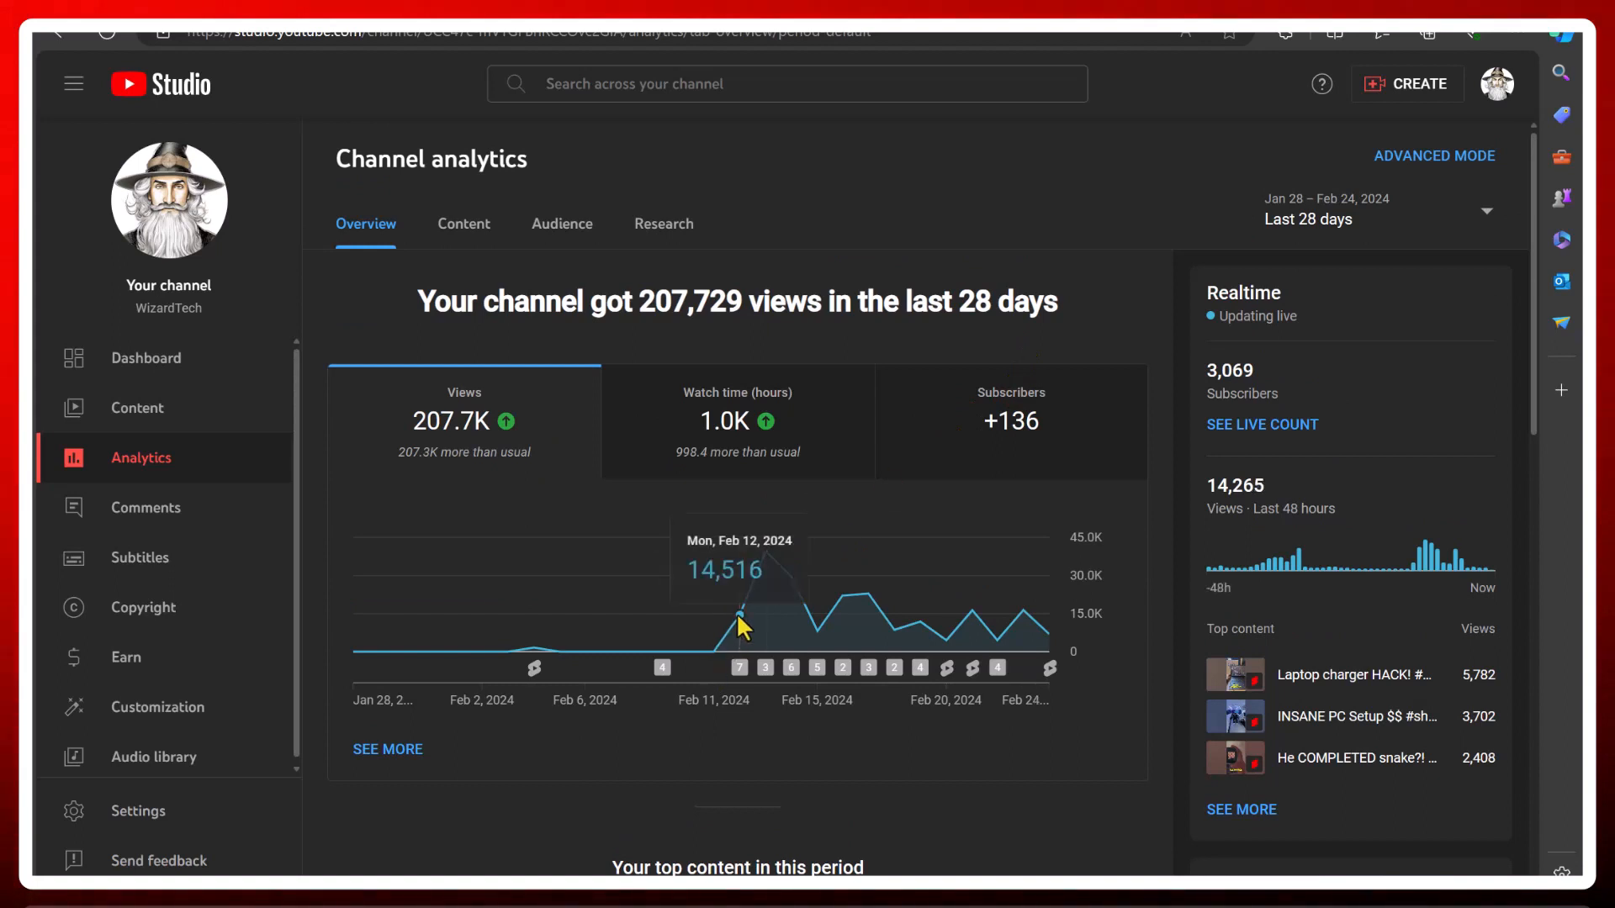
{"action": "mouse_move", "coordinate": [767, 553]}
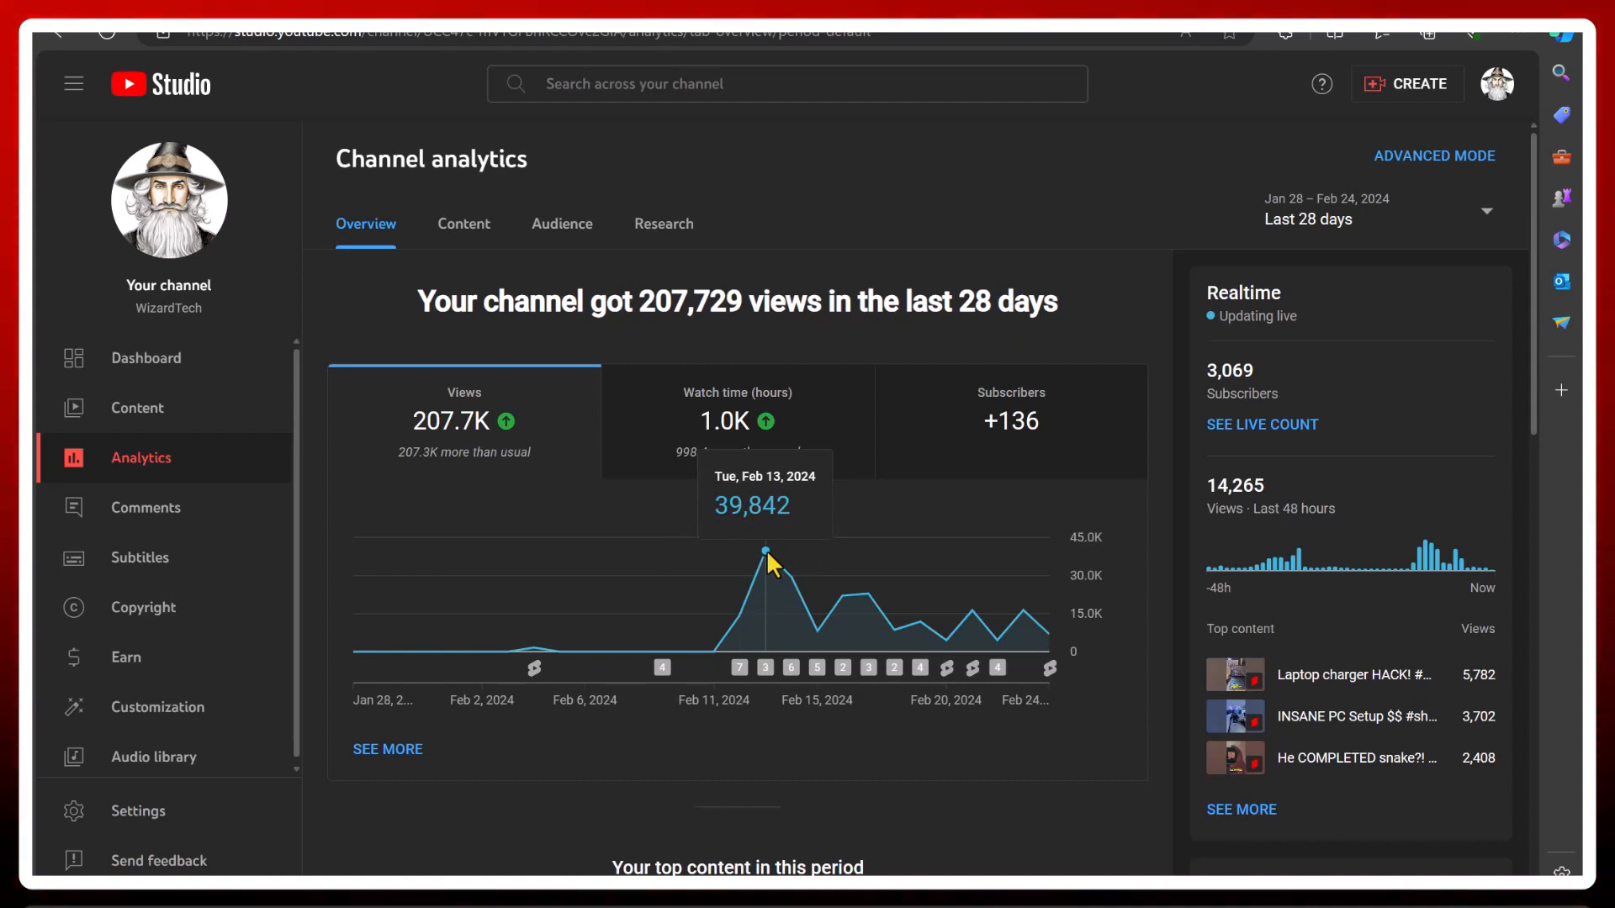
{"action": "mouse_move", "coordinate": [873, 610]}
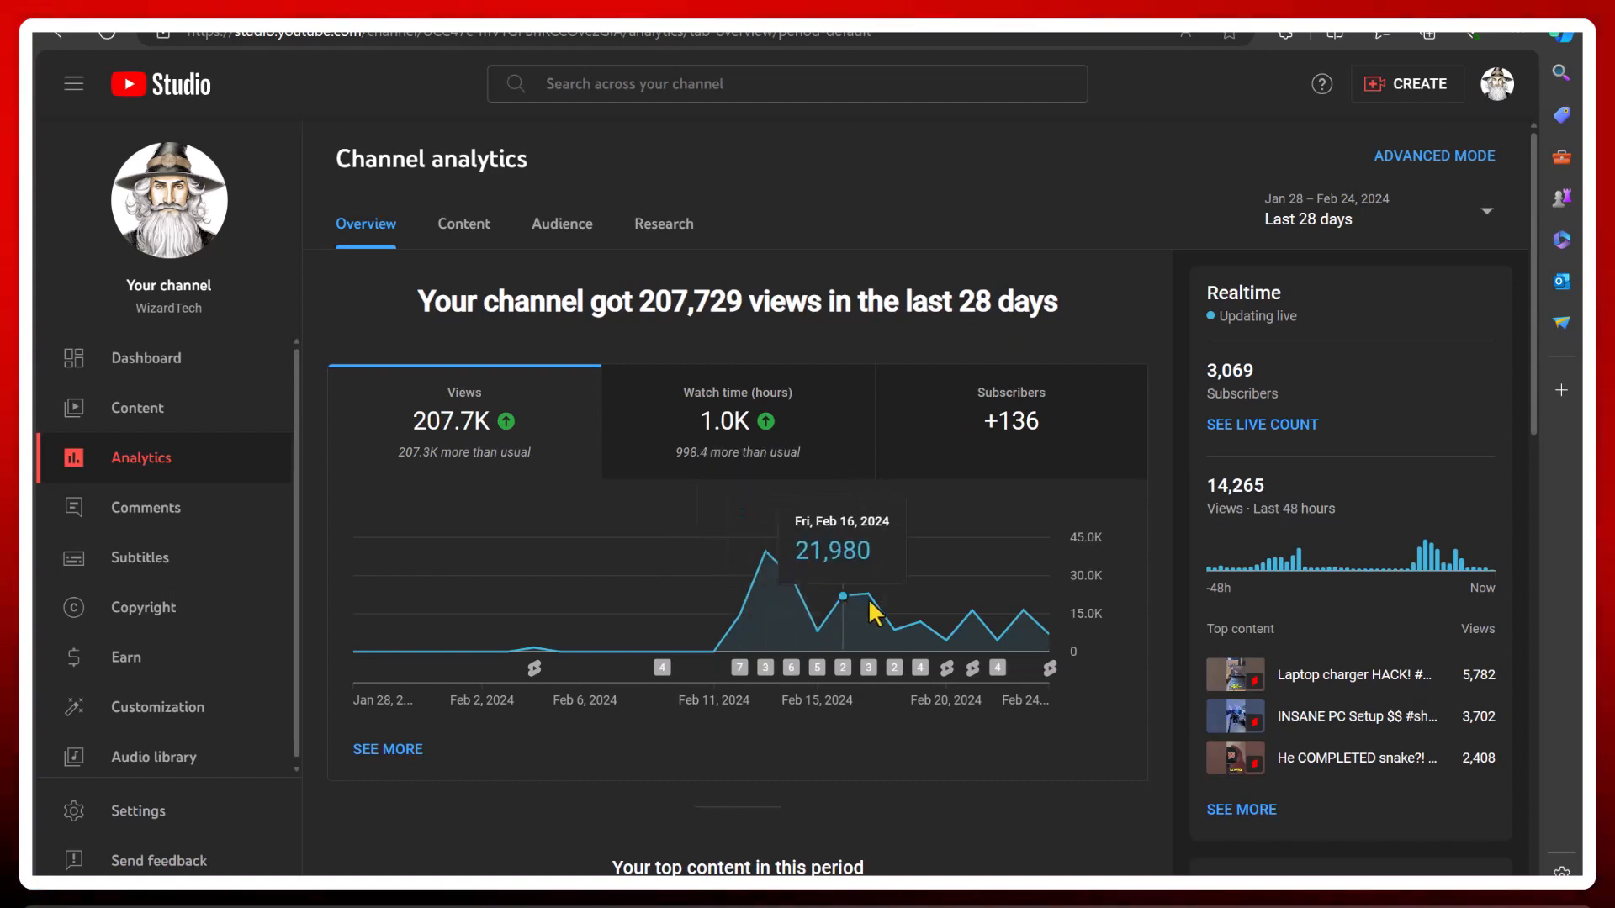
{"action": "mouse_move", "coordinate": [970, 612]}
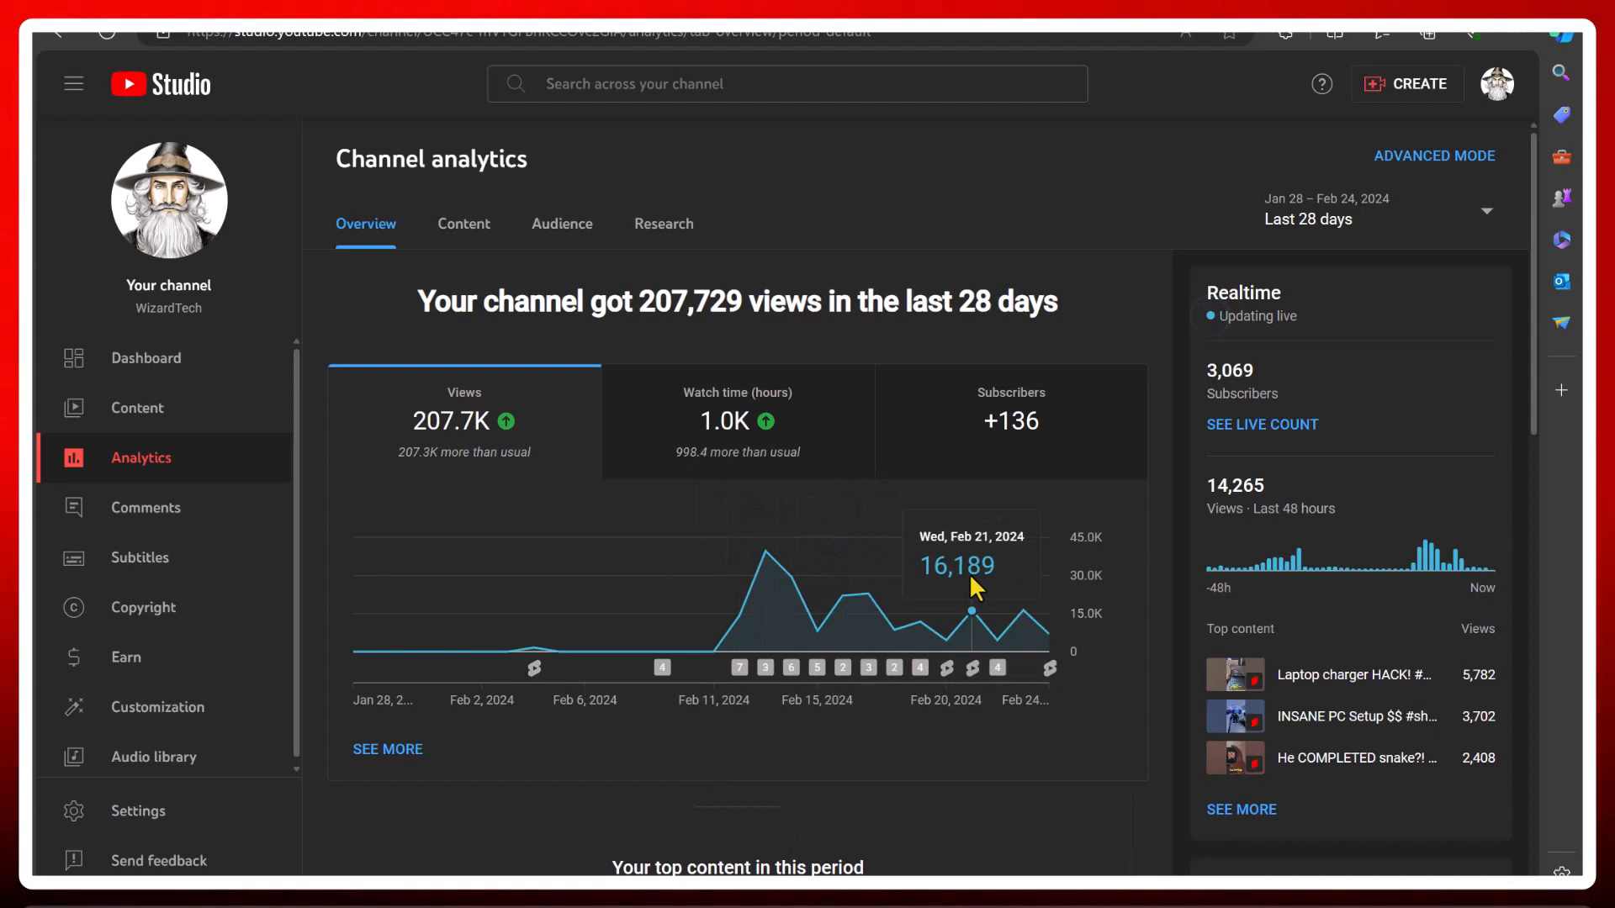
{"action": "mouse_move", "coordinate": [498, 451]}
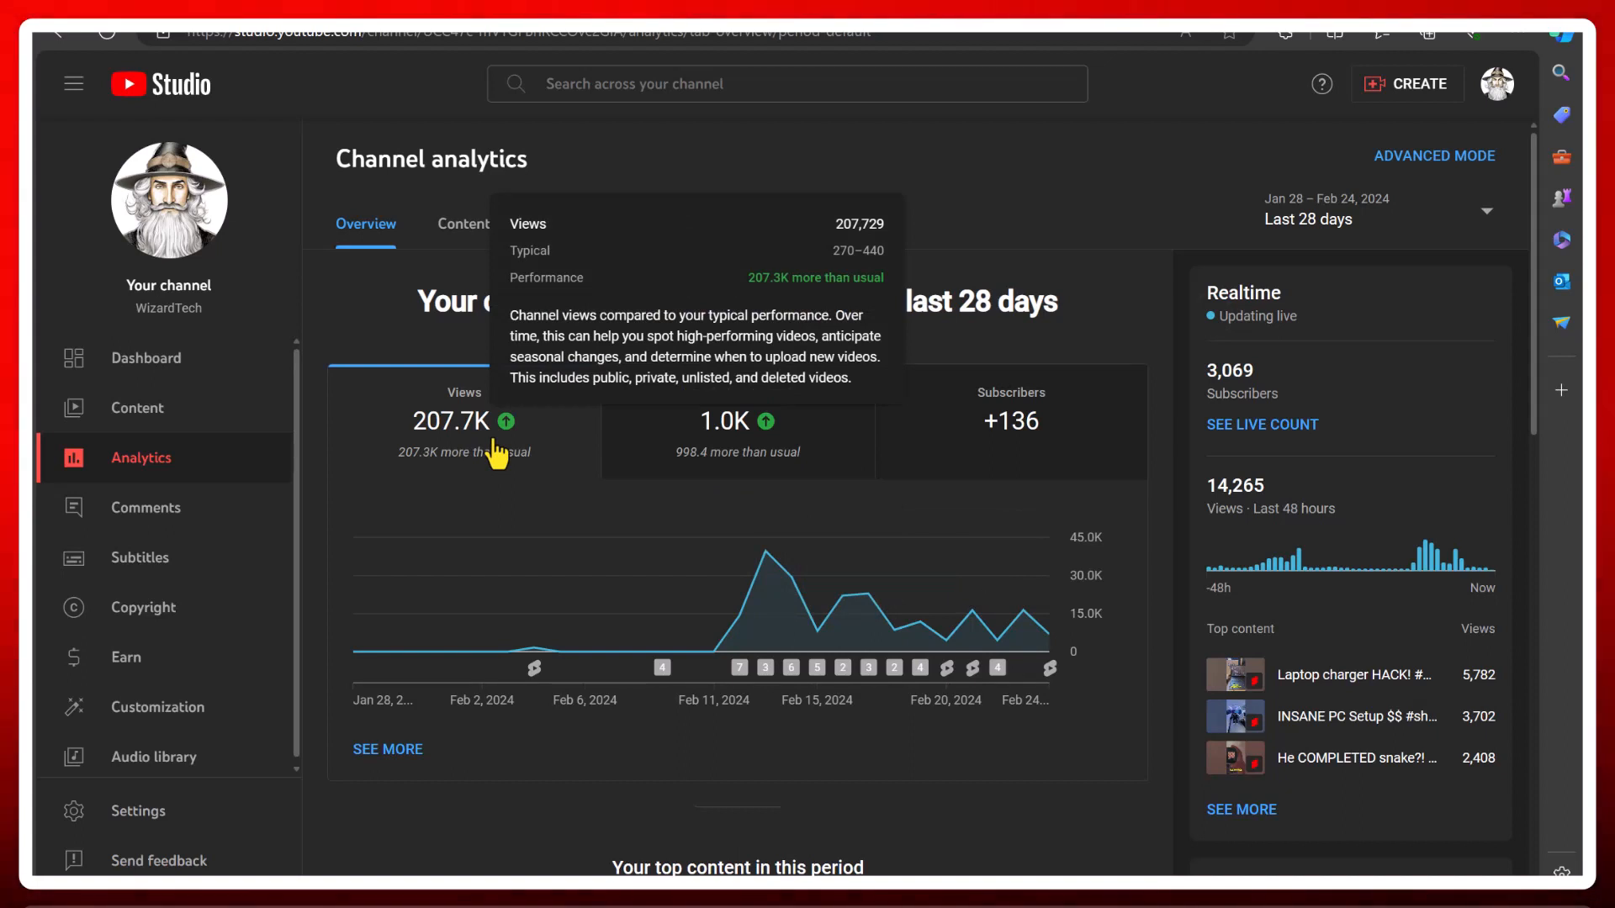
{"action": "mouse_move", "coordinate": [445, 437]}
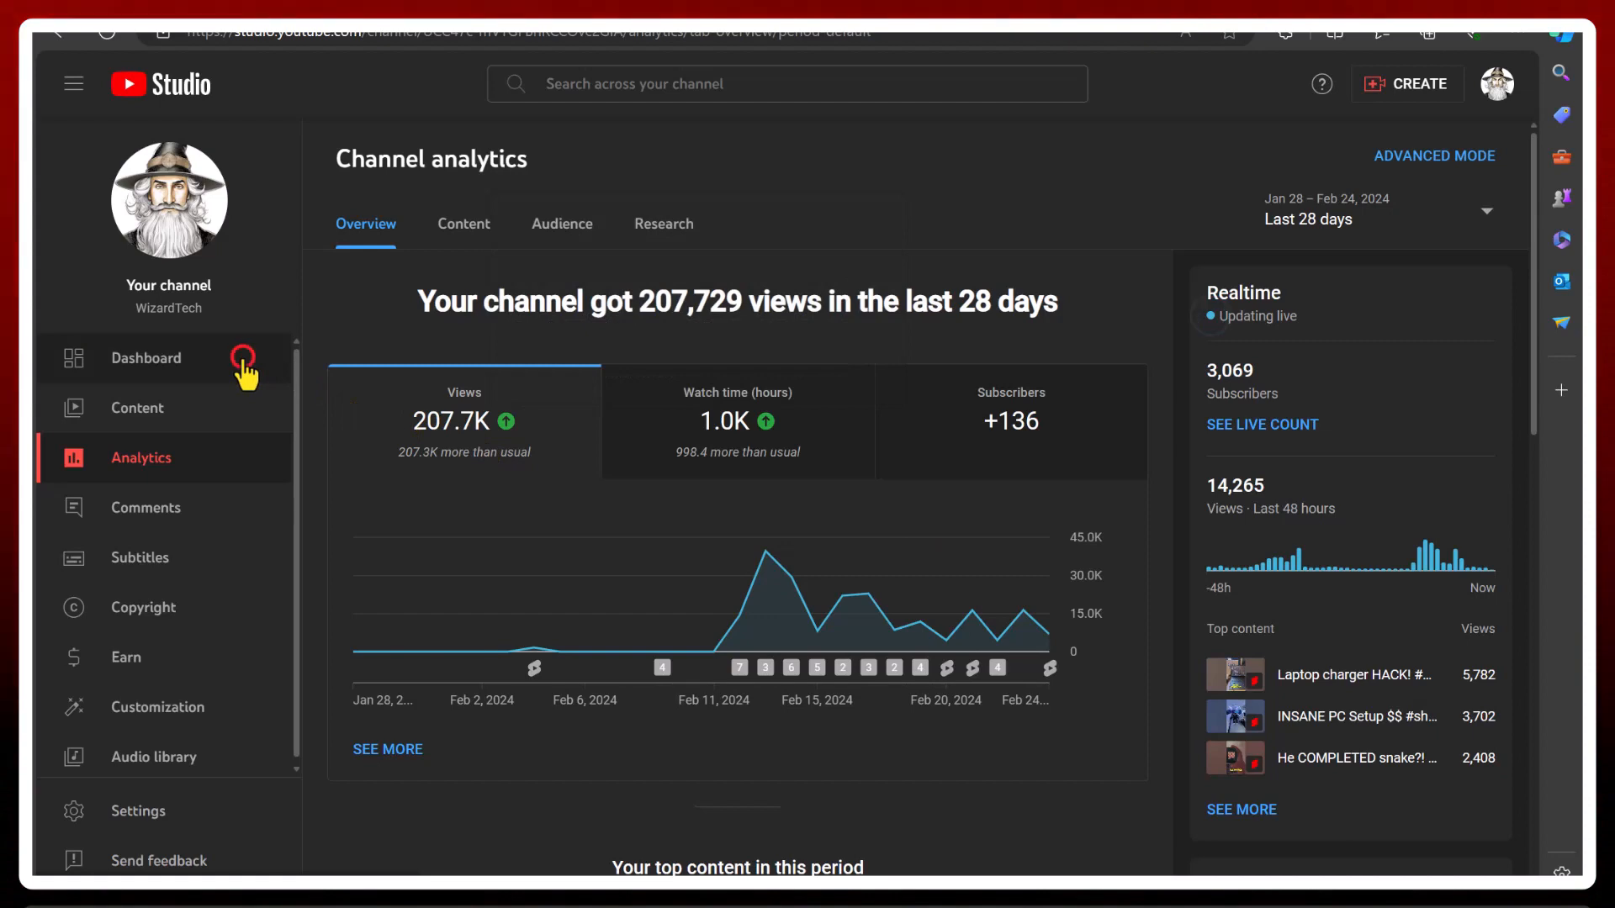
Open the Channel dashboard showing 3,069 subscribers and a Community Guidelines warning
{"action": "left_click", "coordinate": [145, 356]}
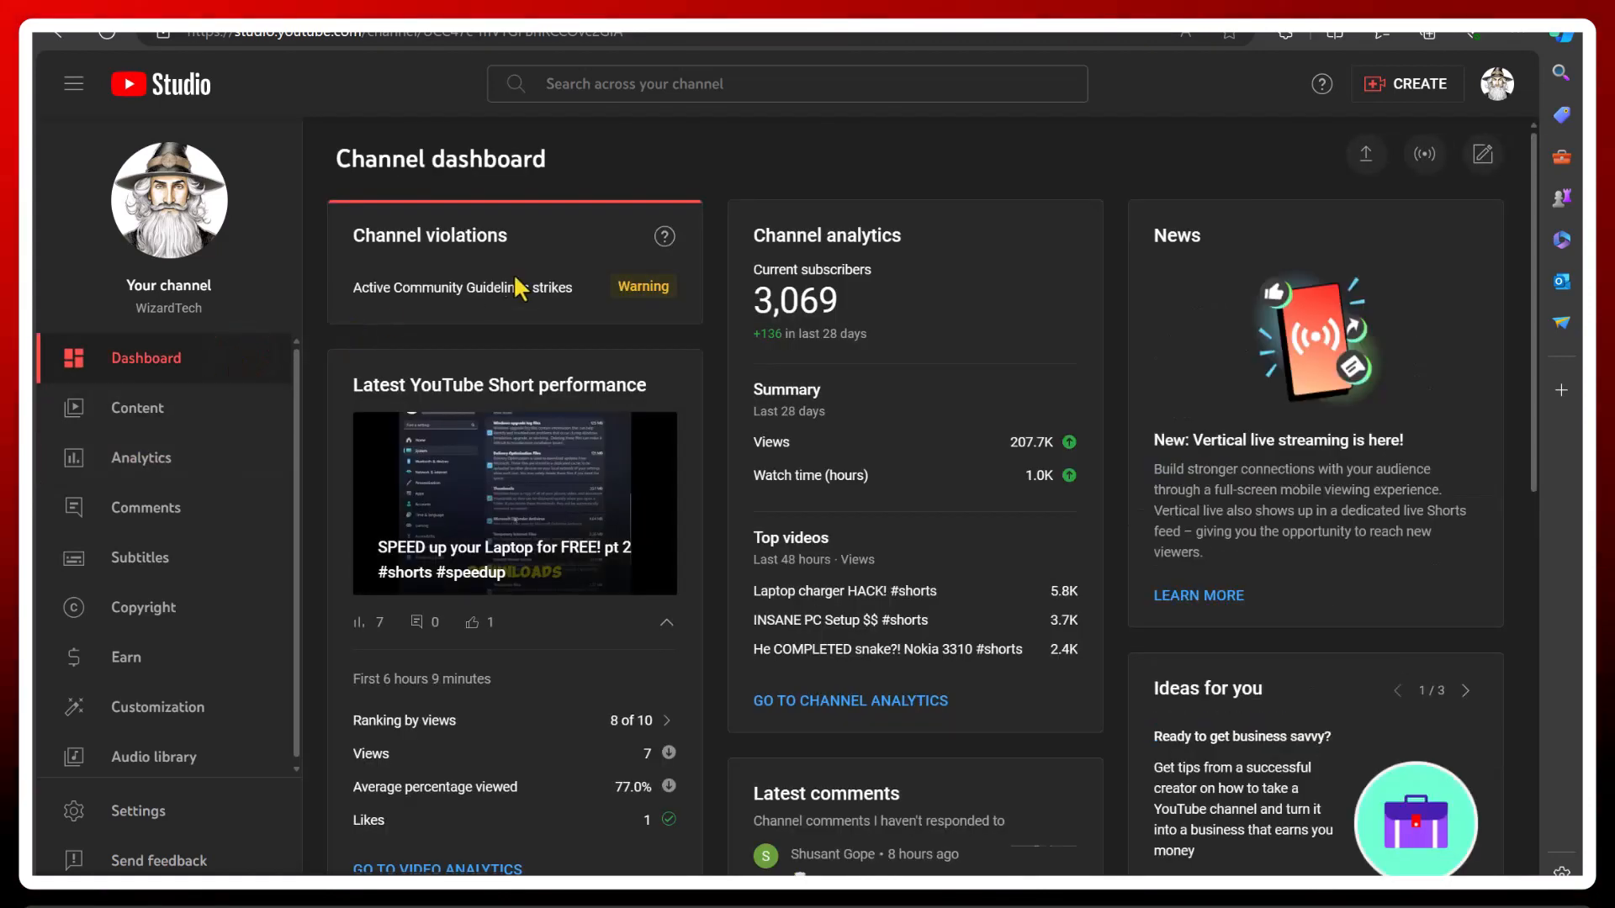
{"action": "mouse_move", "coordinate": [644, 309]}
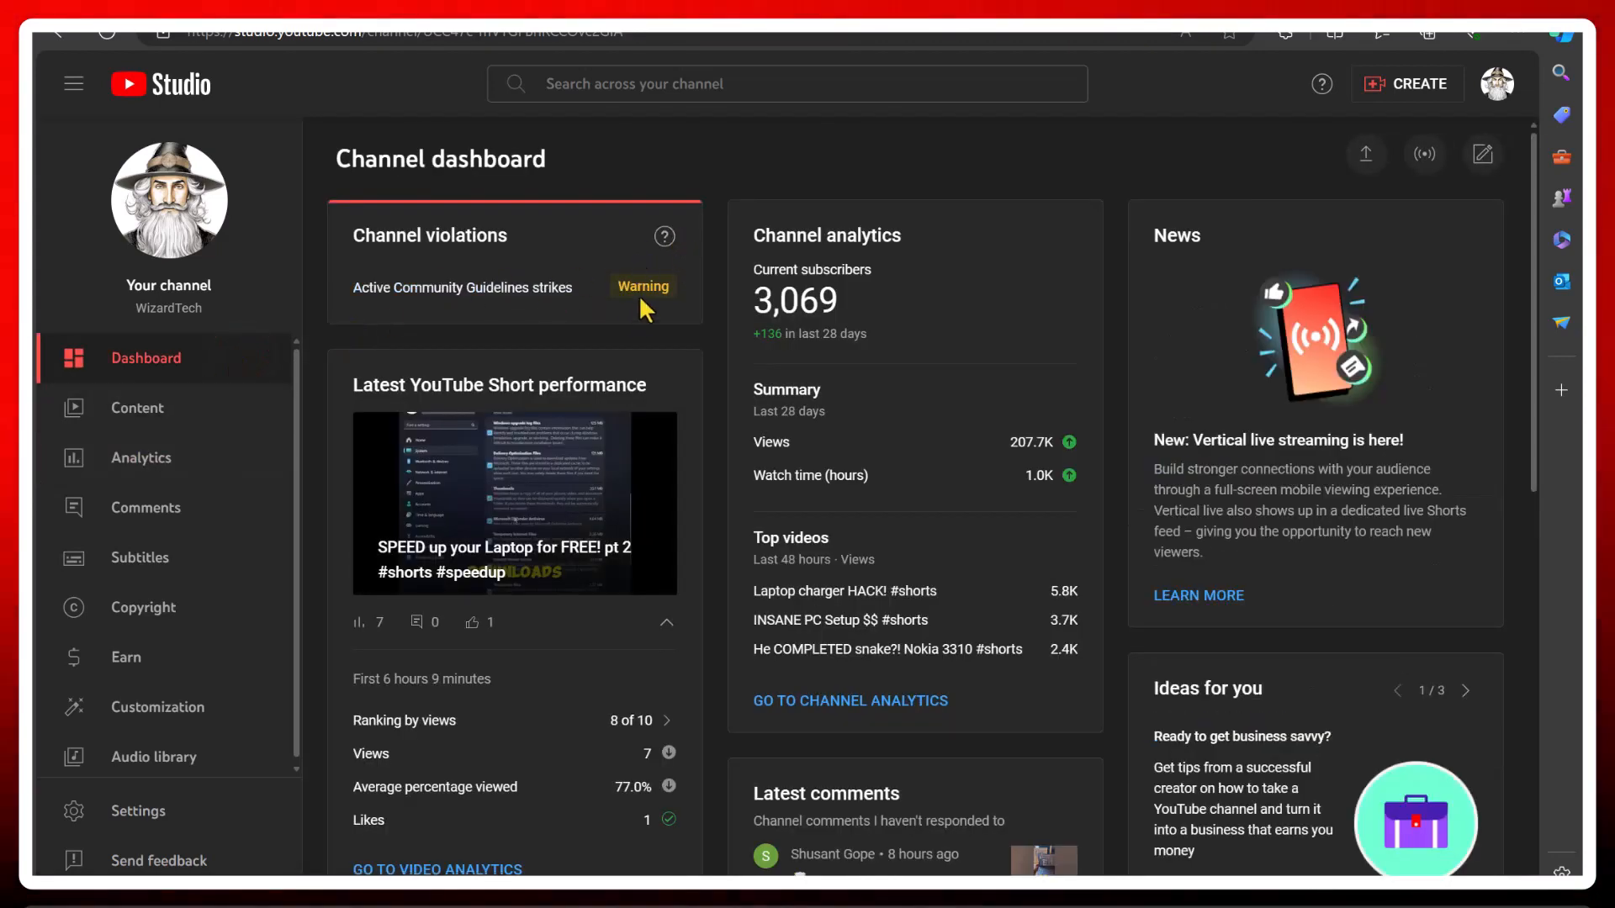
{"action": "mouse_move", "coordinate": [605, 314]}
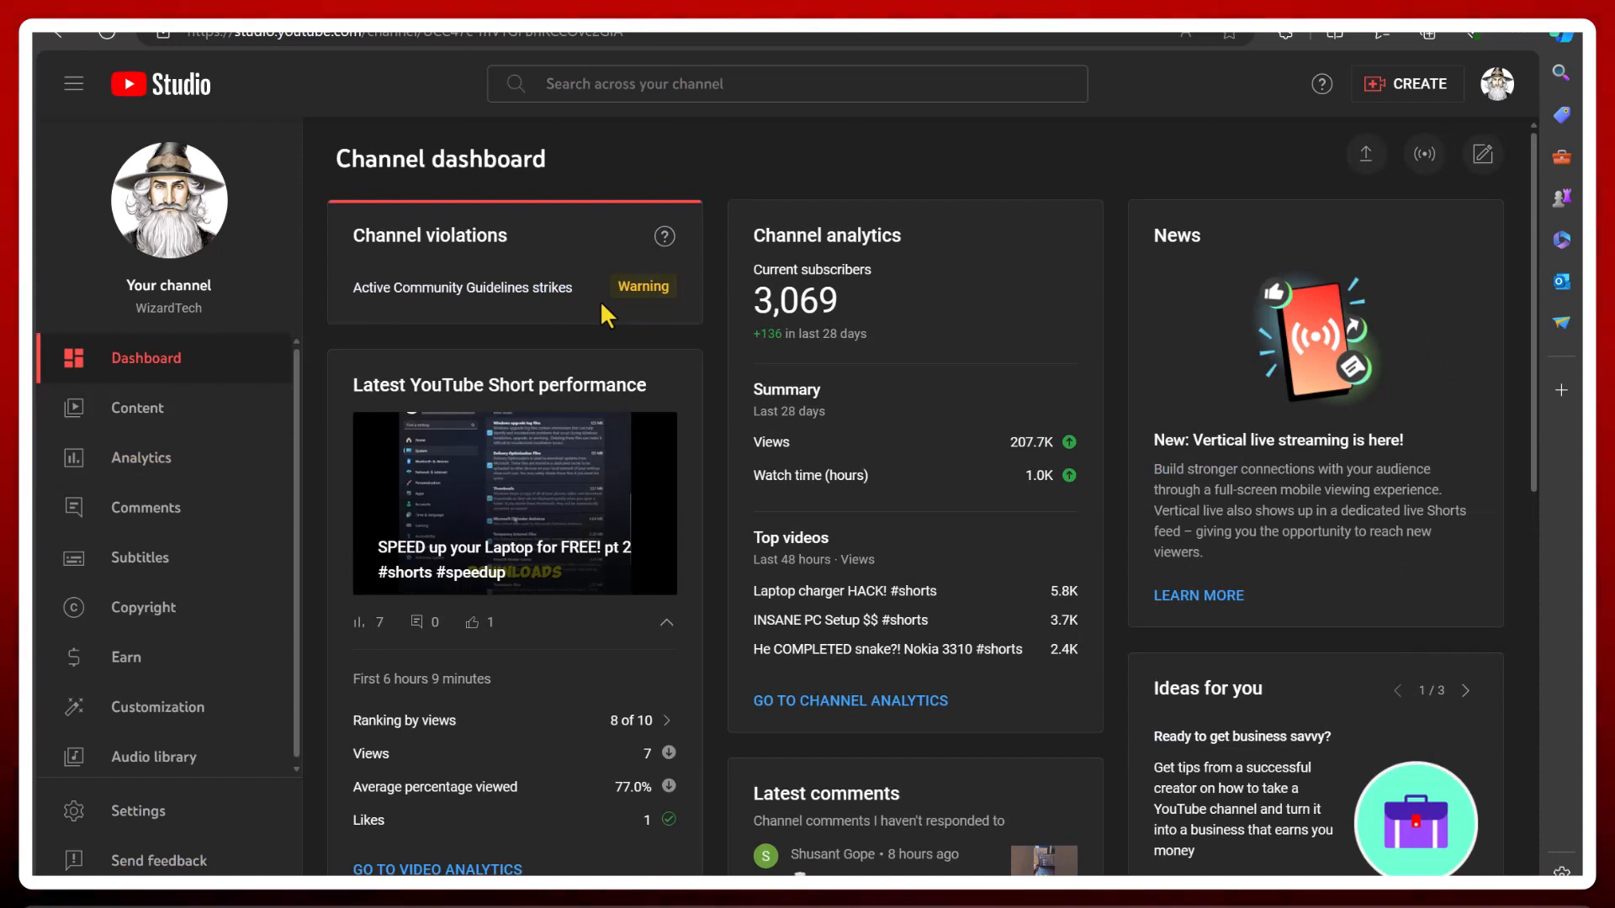
{"action": "mouse_move", "coordinate": [511, 235]}
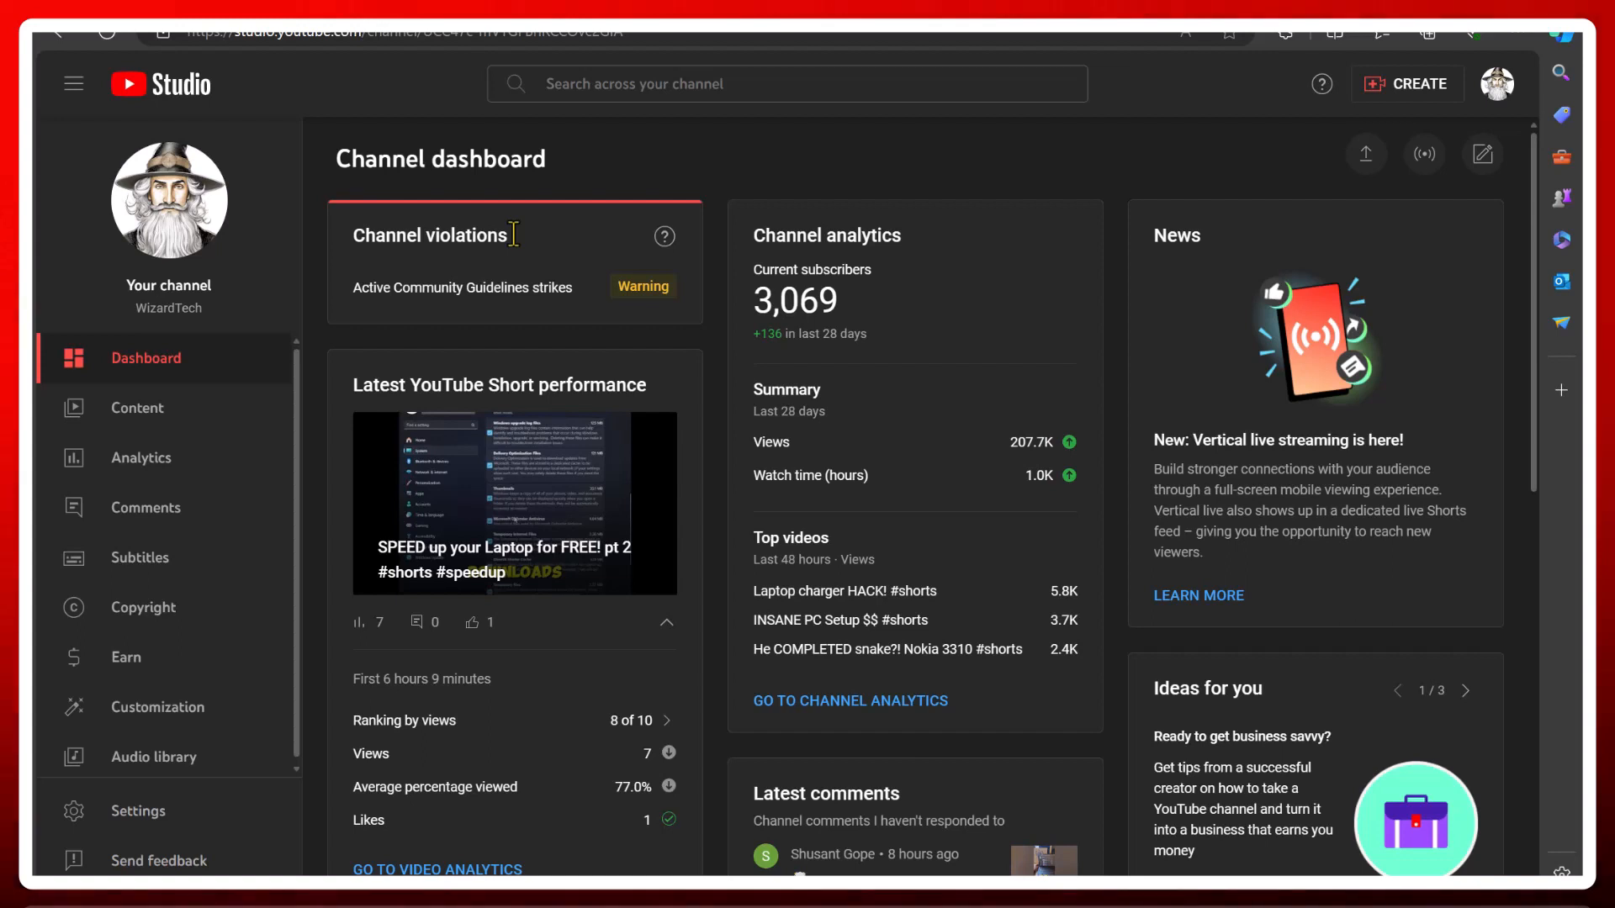
{"action": "mouse_move", "coordinate": [695, 252]}
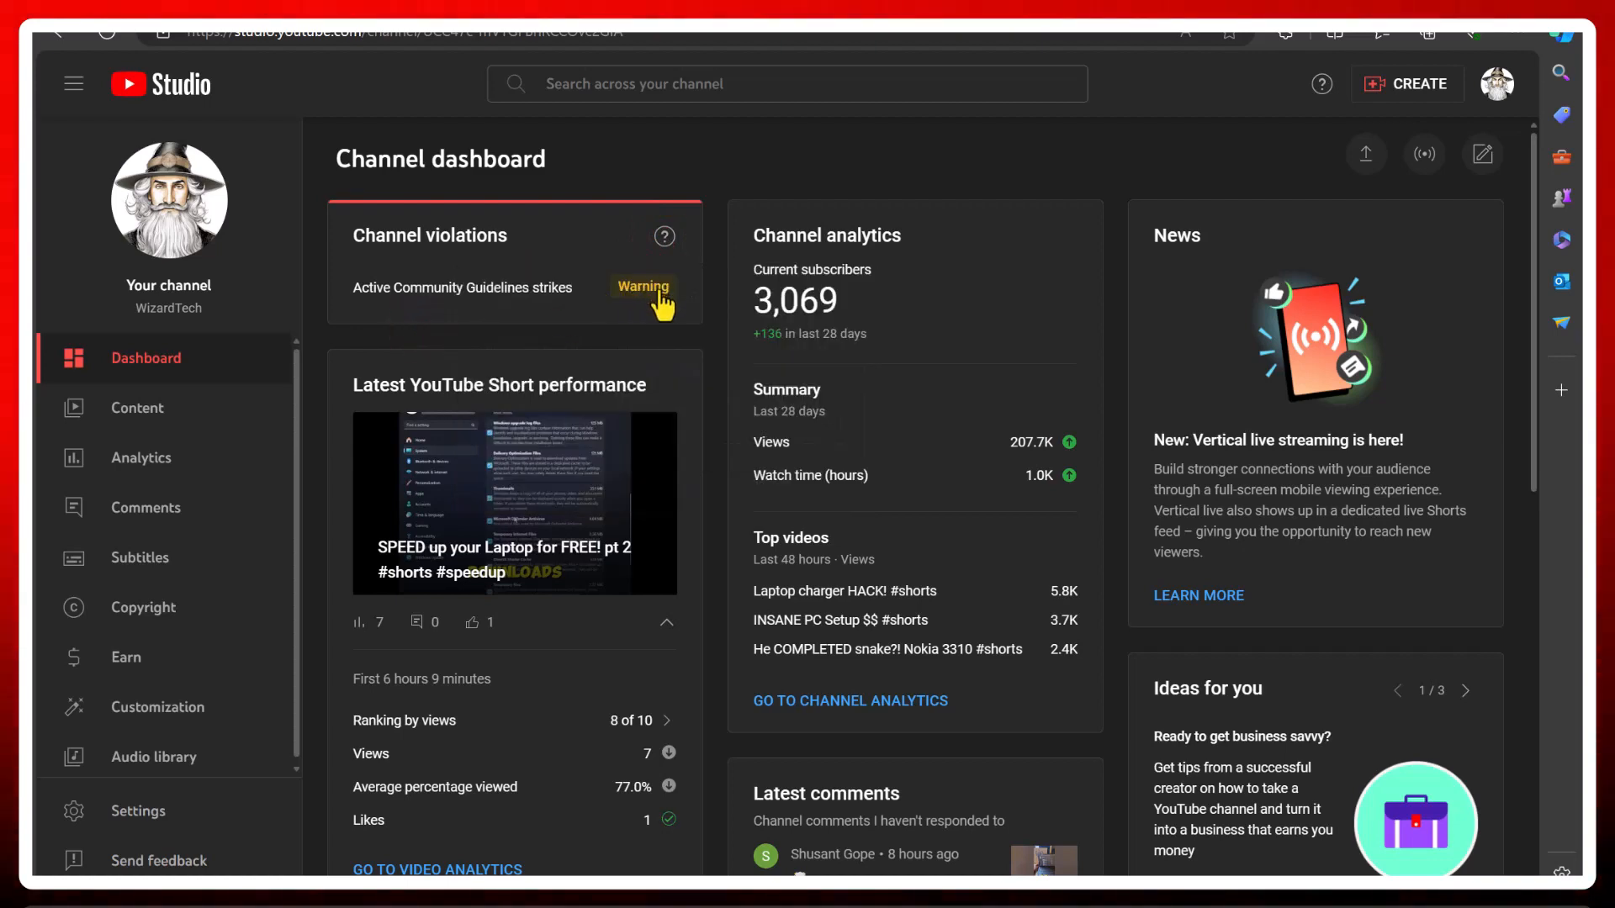
{"action": "left_click", "coordinate": [643, 287]}
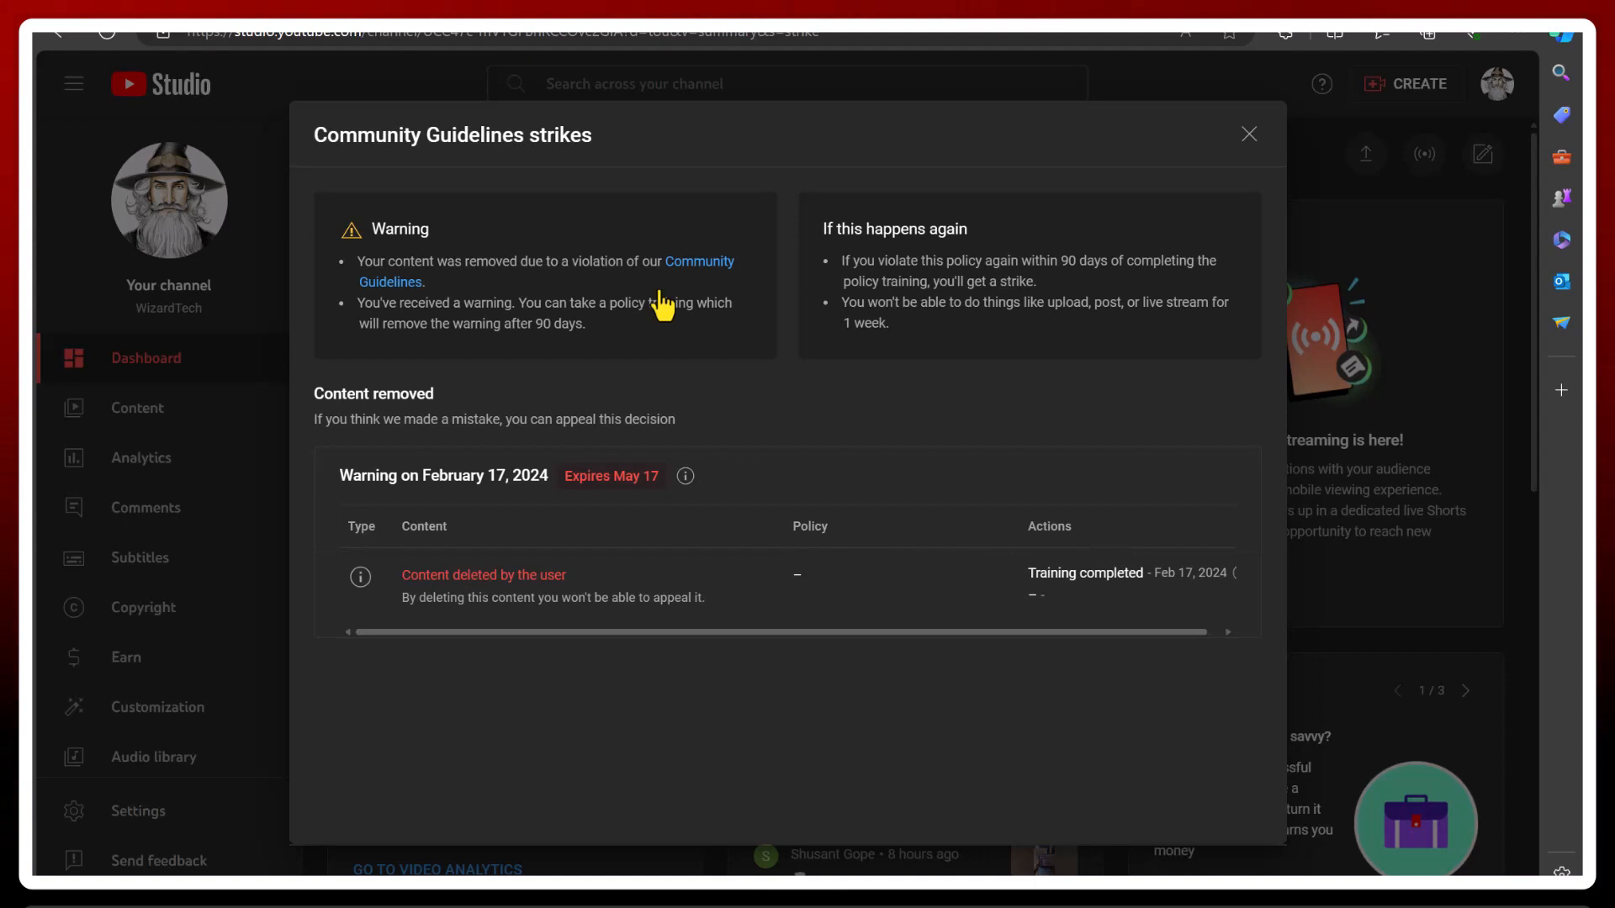
{"action": "mouse_move", "coordinate": [590, 597]}
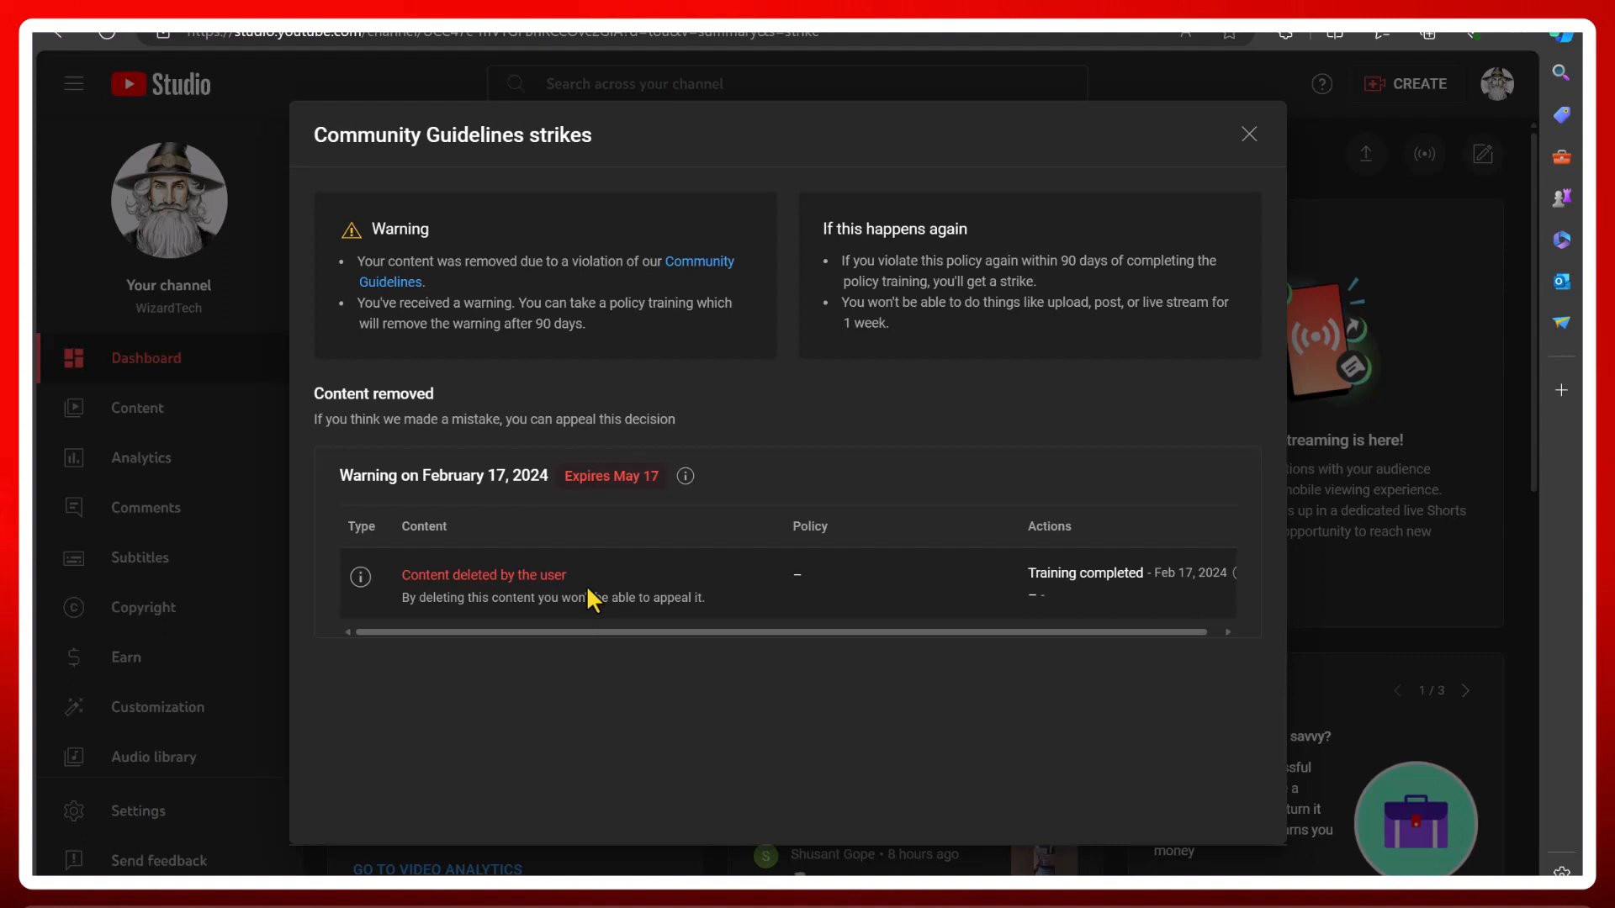
{"action": "mouse_move", "coordinate": [625, 599]}
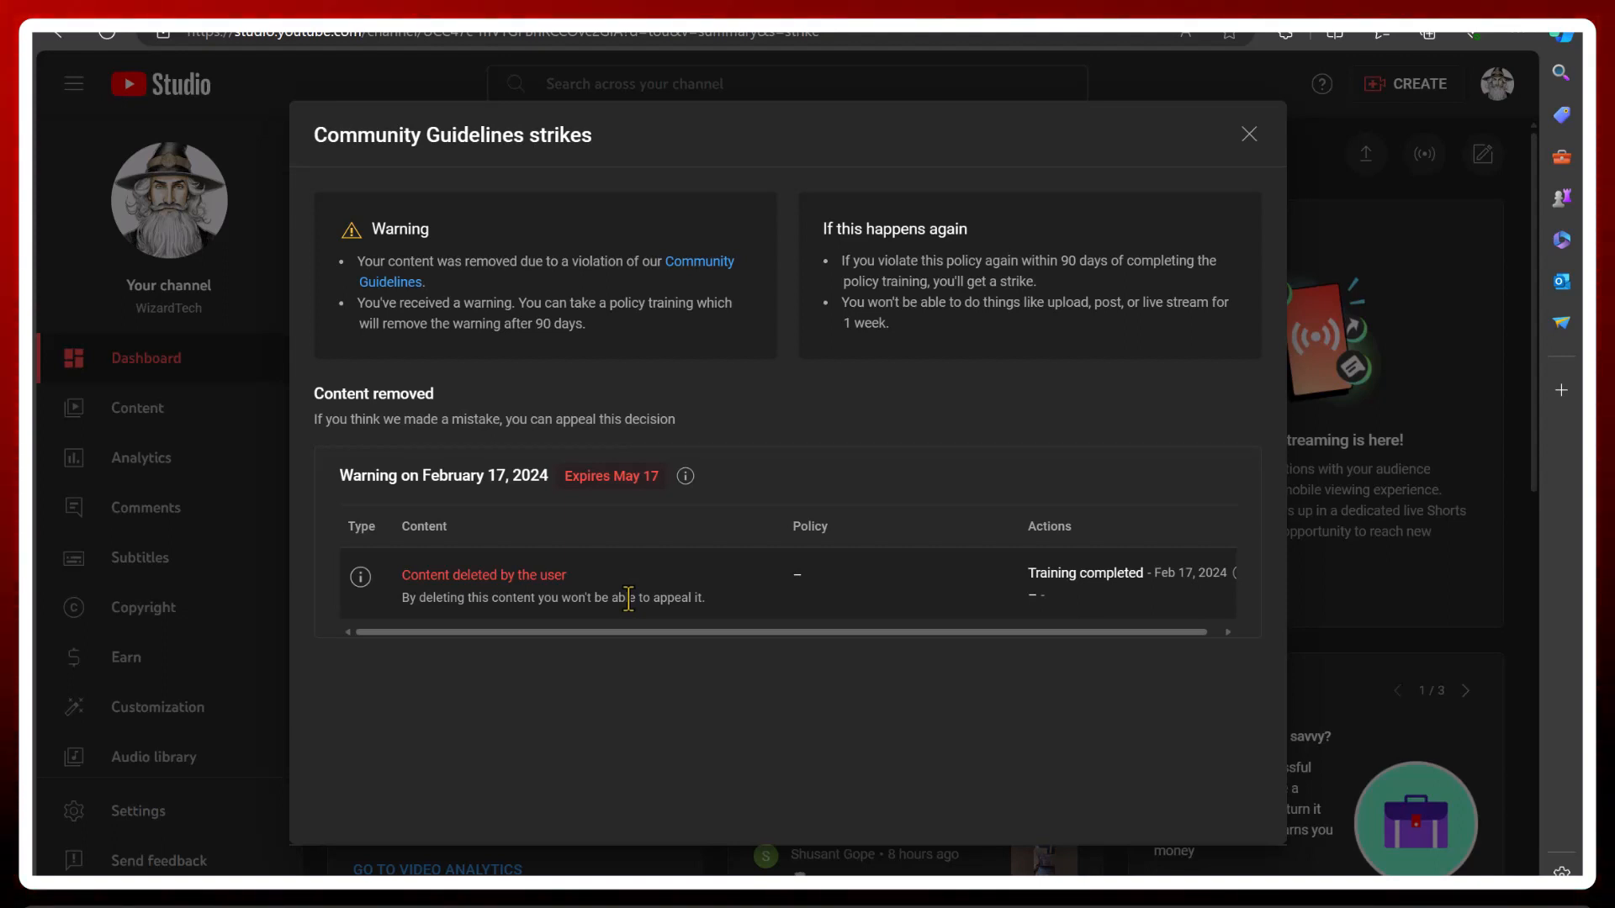
{"action": "mouse_move", "coordinate": [1086, 208]}
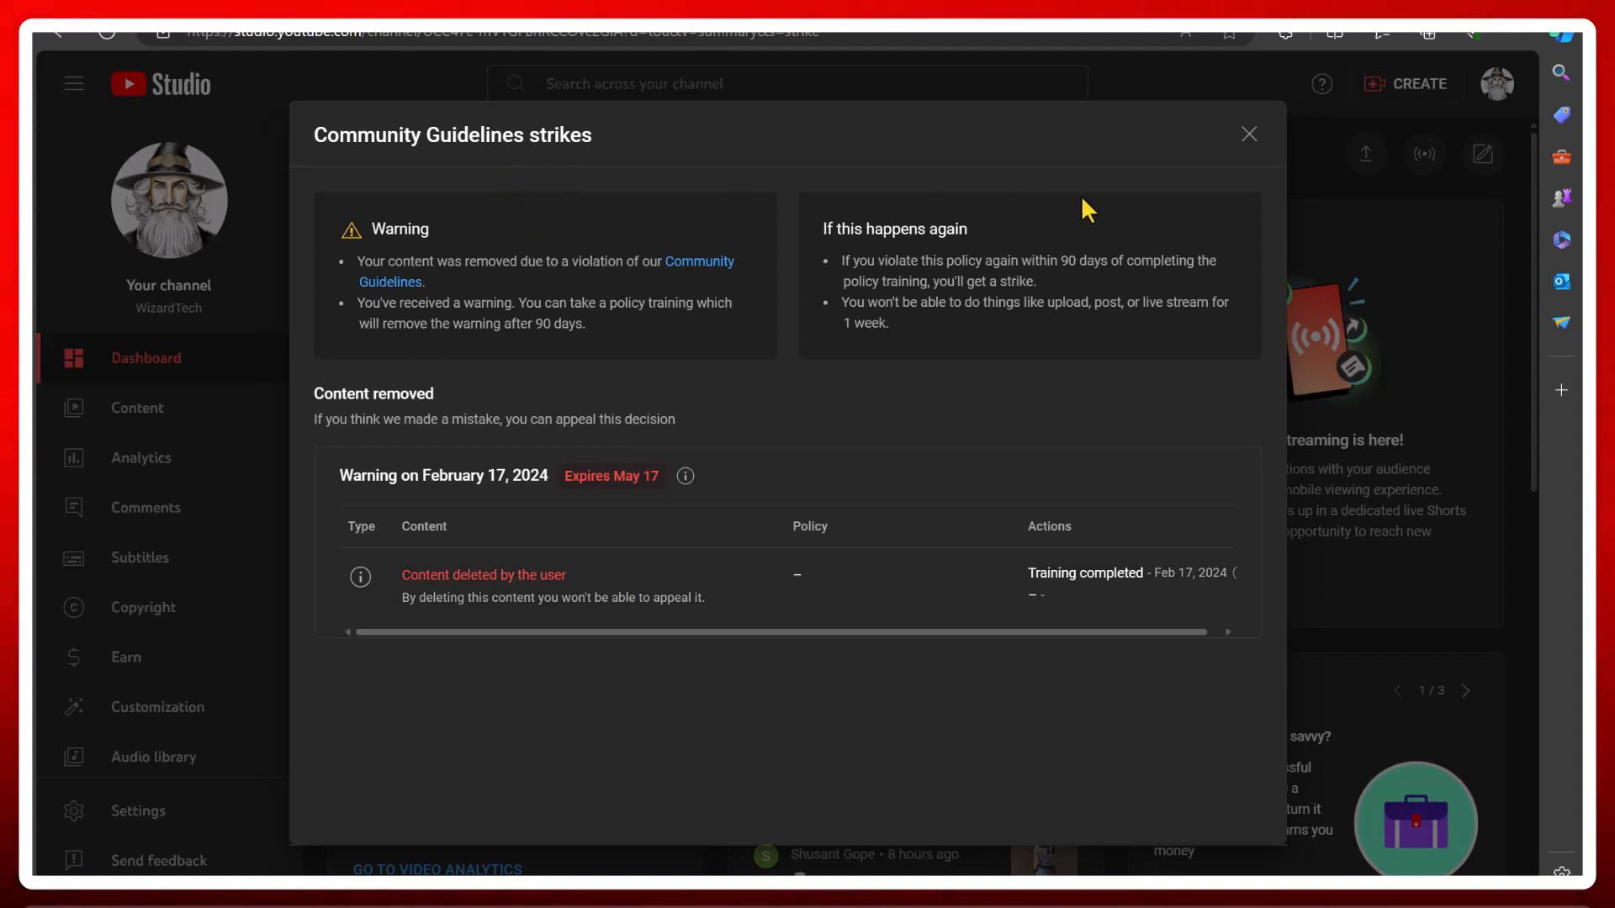
{"action": "mouse_move", "coordinate": [1061, 224]}
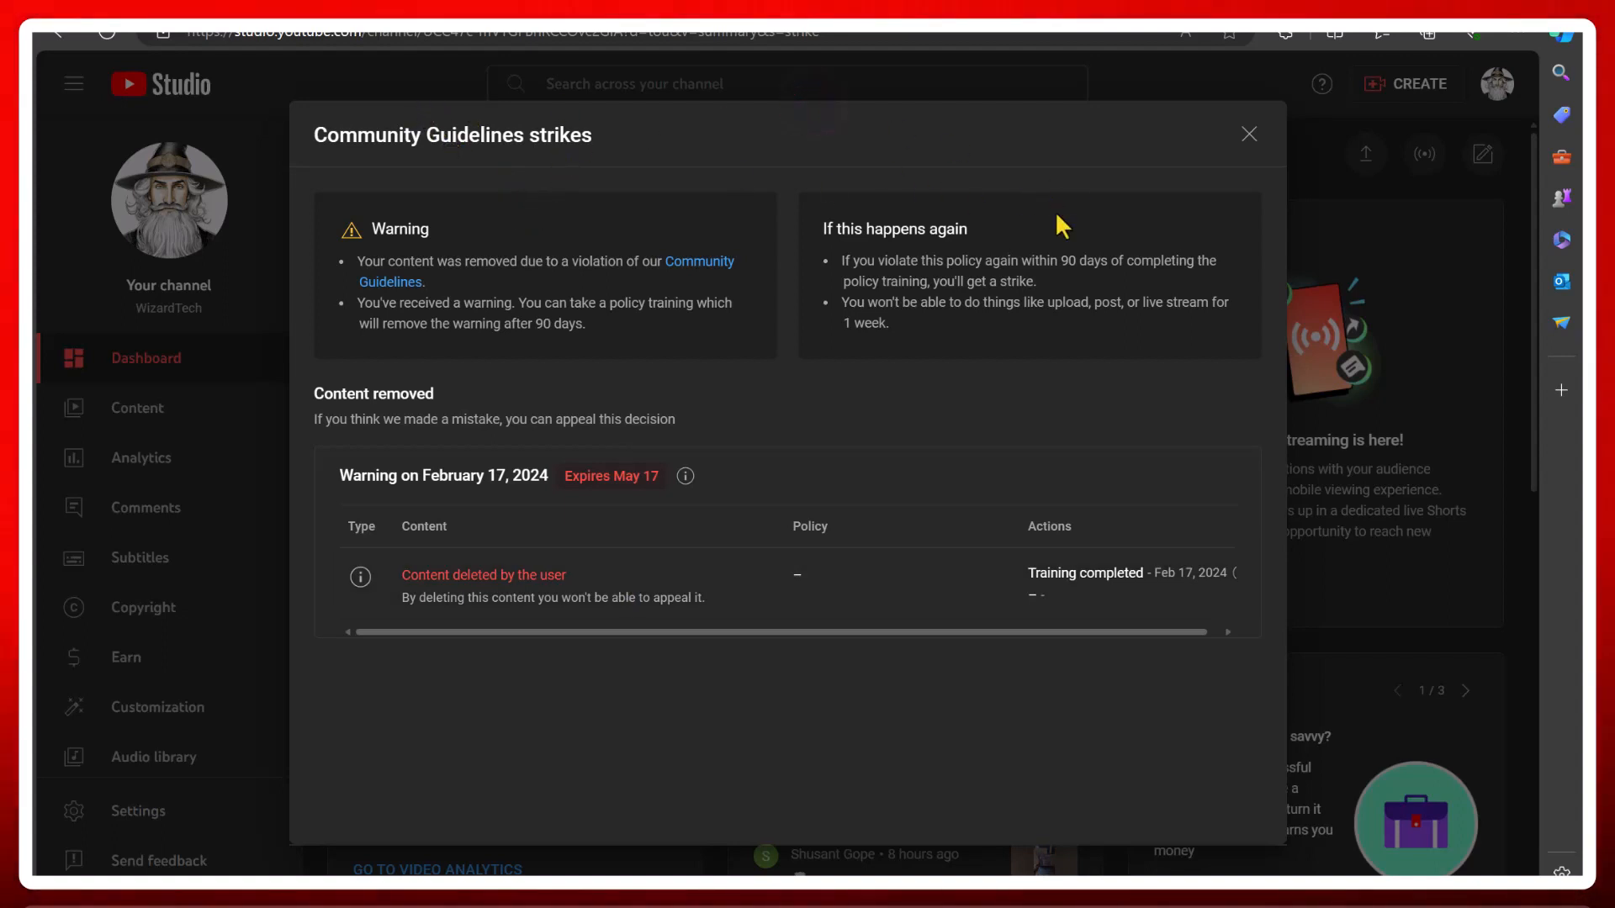
{"action": "left_click", "coordinate": [1246, 134]}
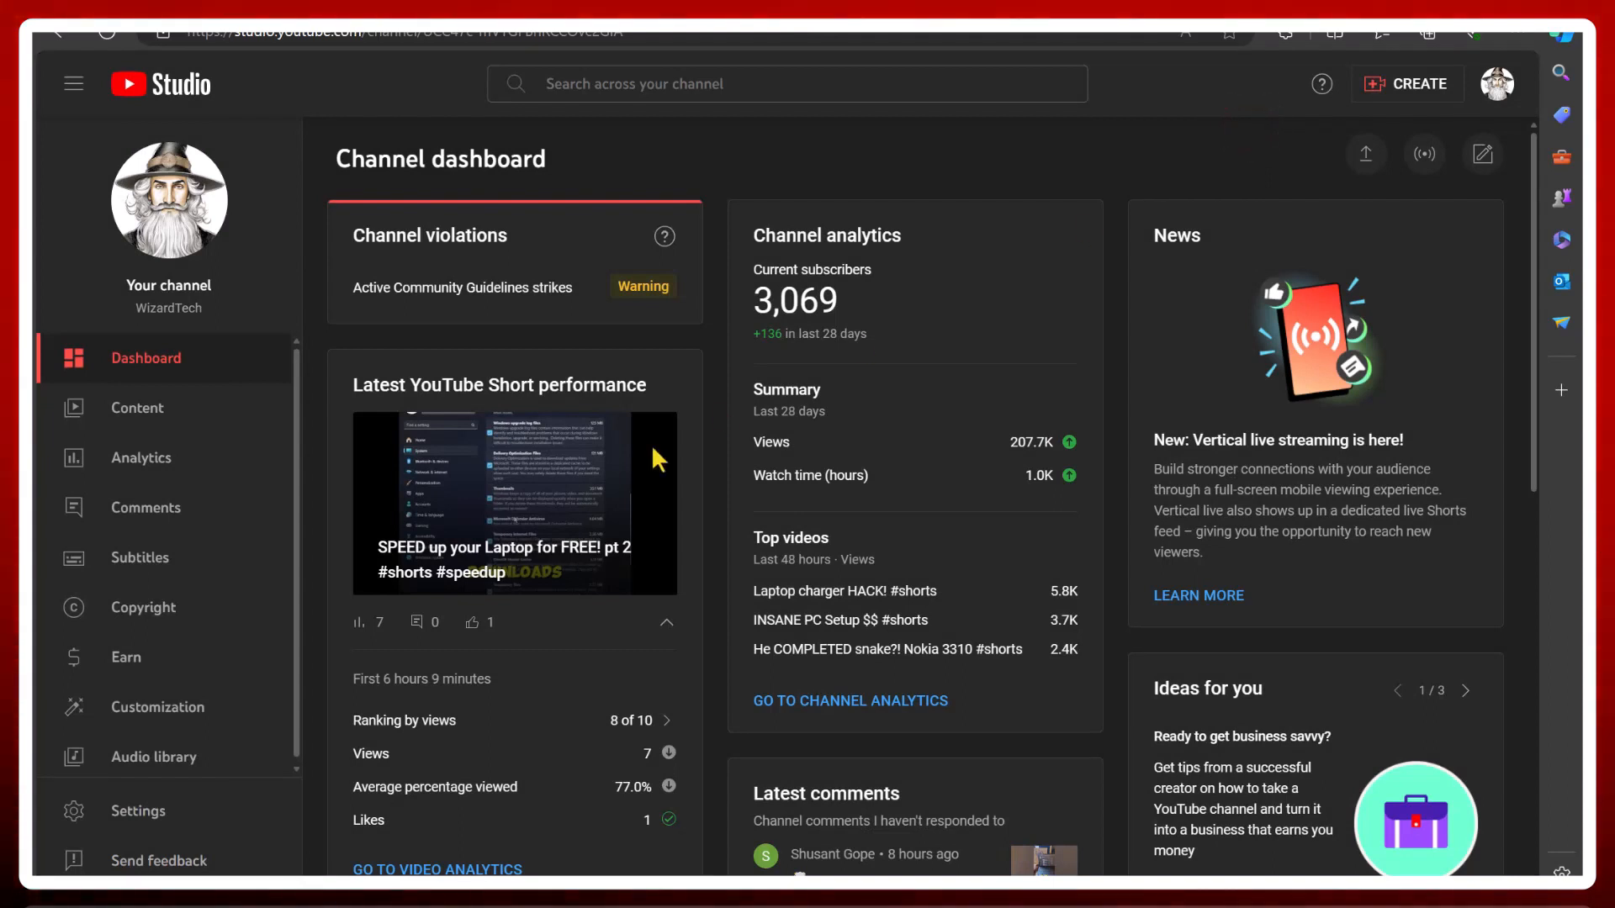